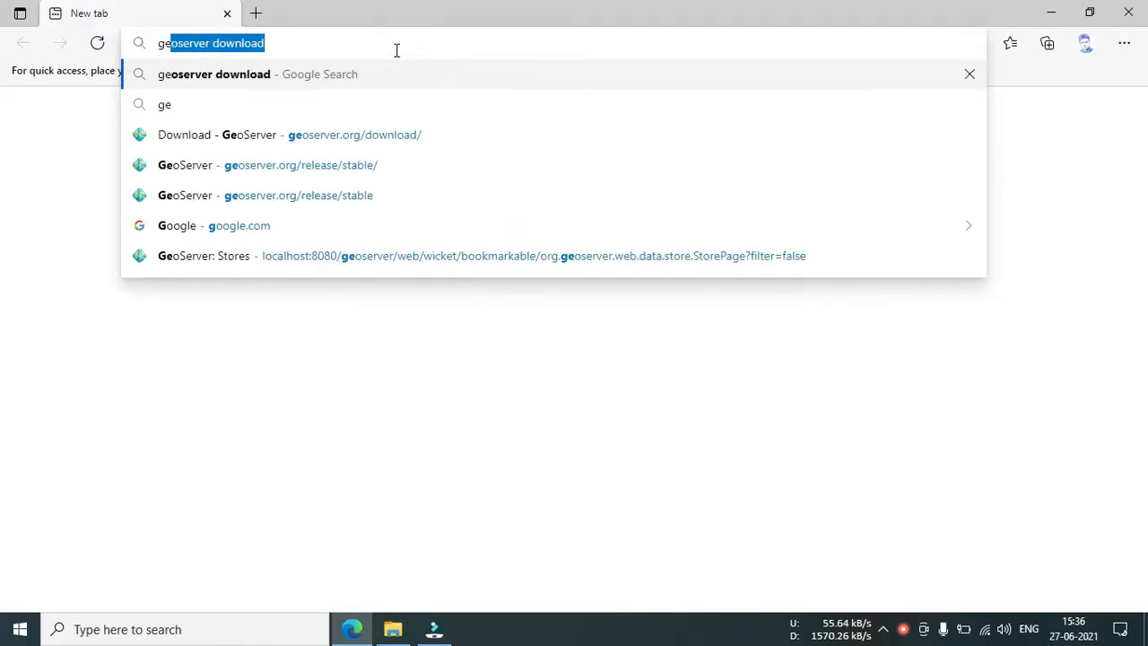
# Search 'geoserver download' and go from the 2.19.1 release page to the manual's Installation chapter.
pyautogui.press('Return')
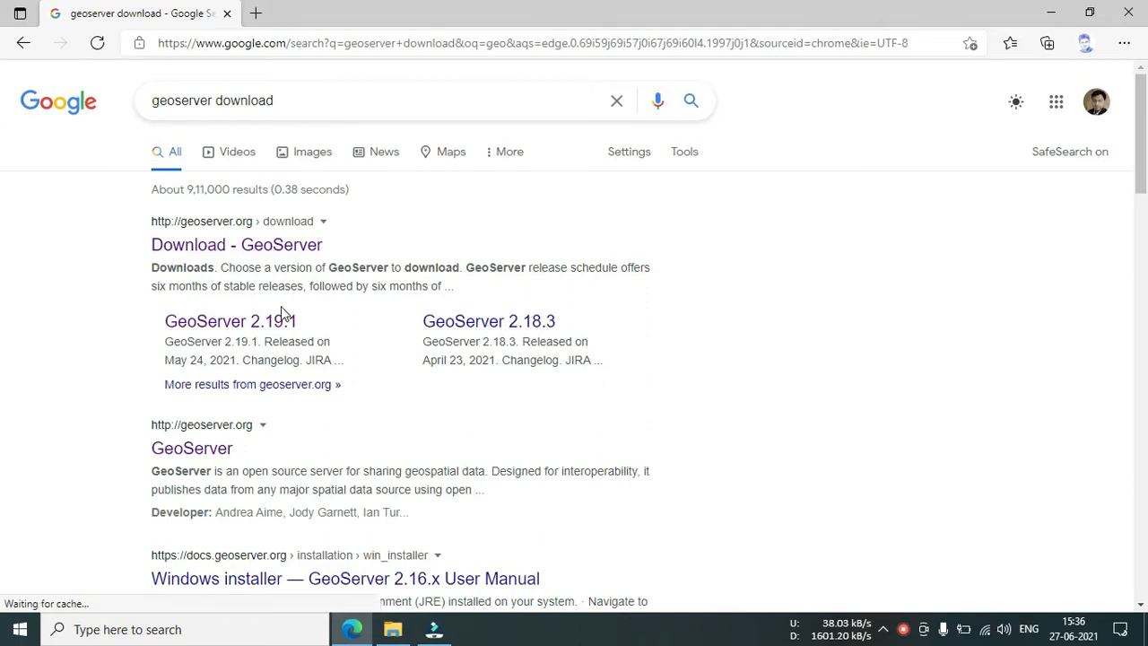
pyautogui.click(229, 321)
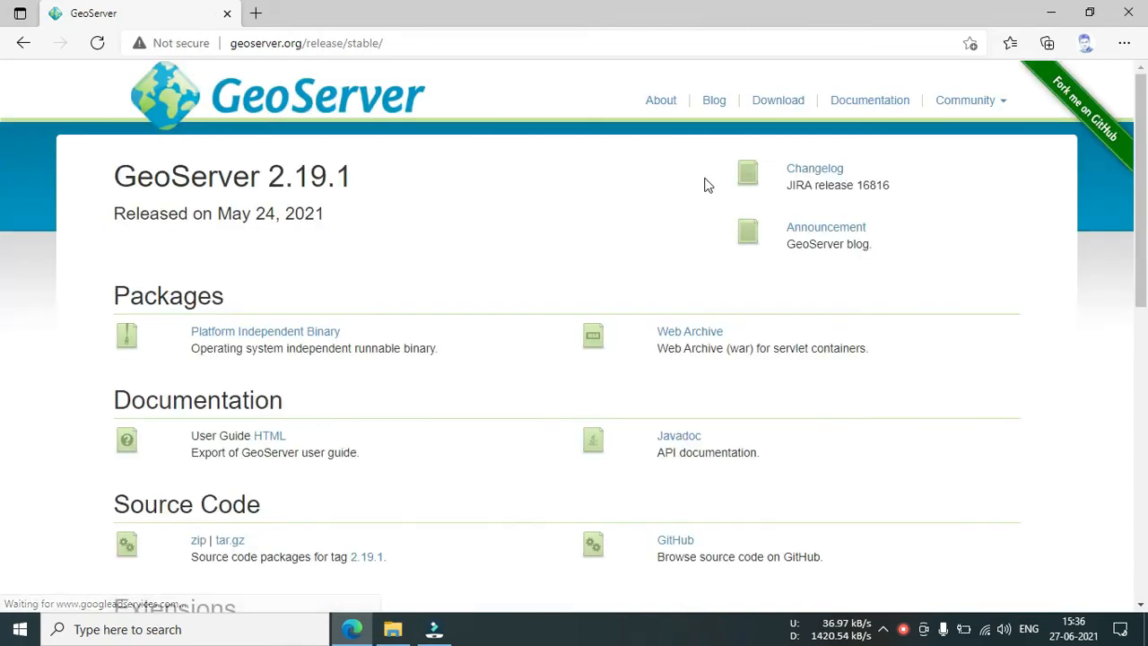
pyautogui.moveTo(884, 116)
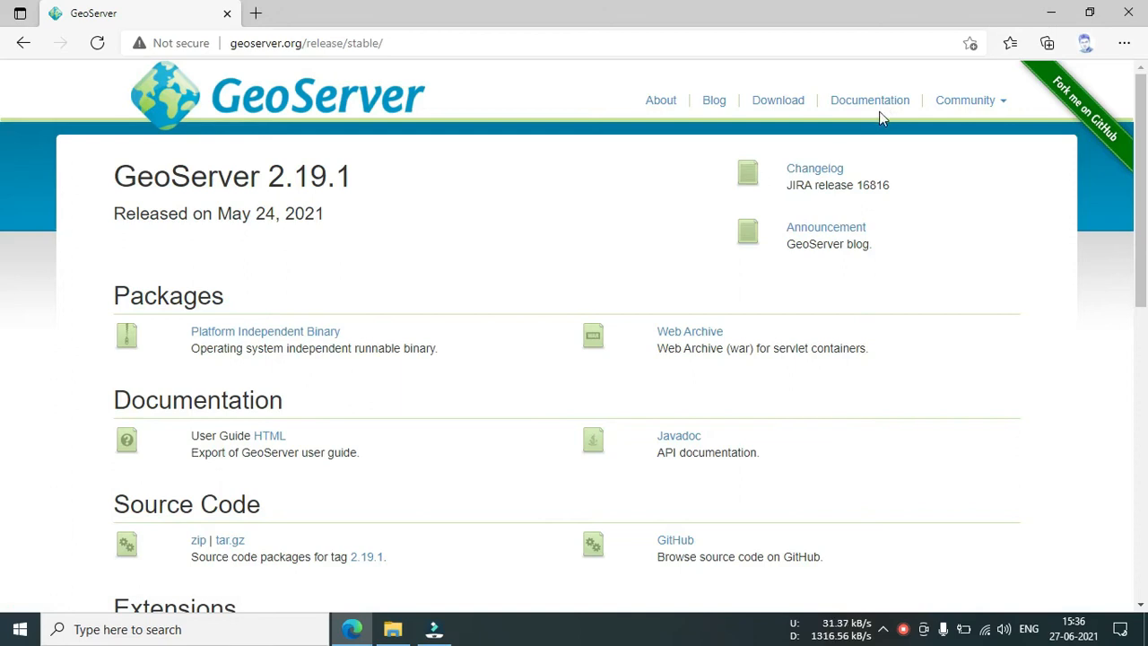
pyautogui.click(869, 100)
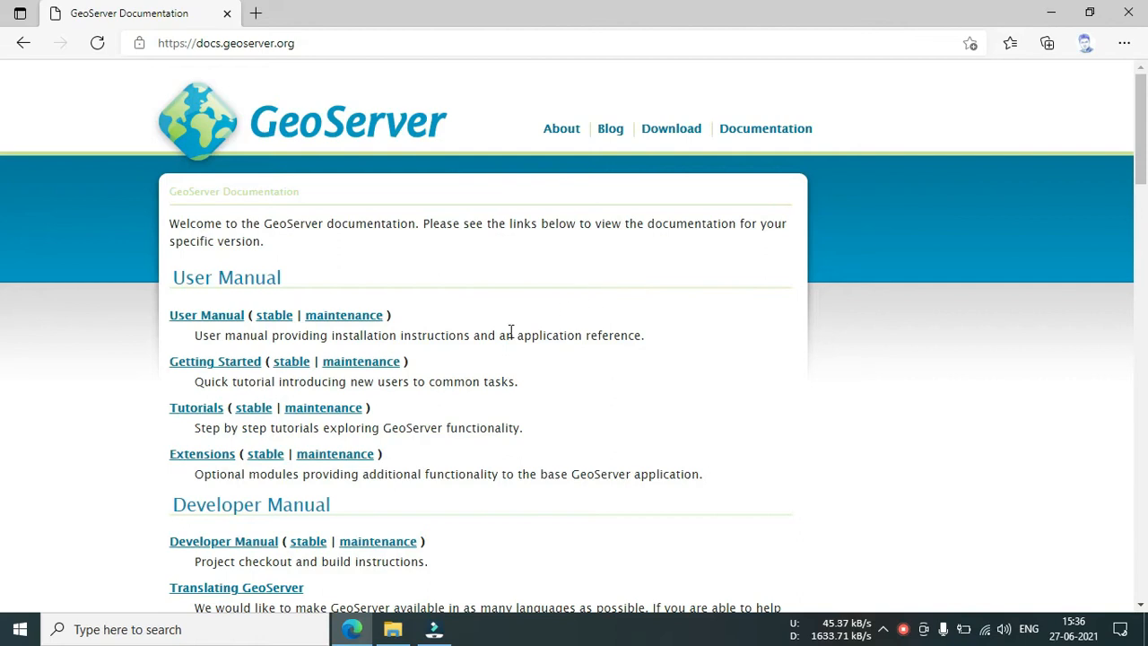
pyautogui.moveTo(206, 315)
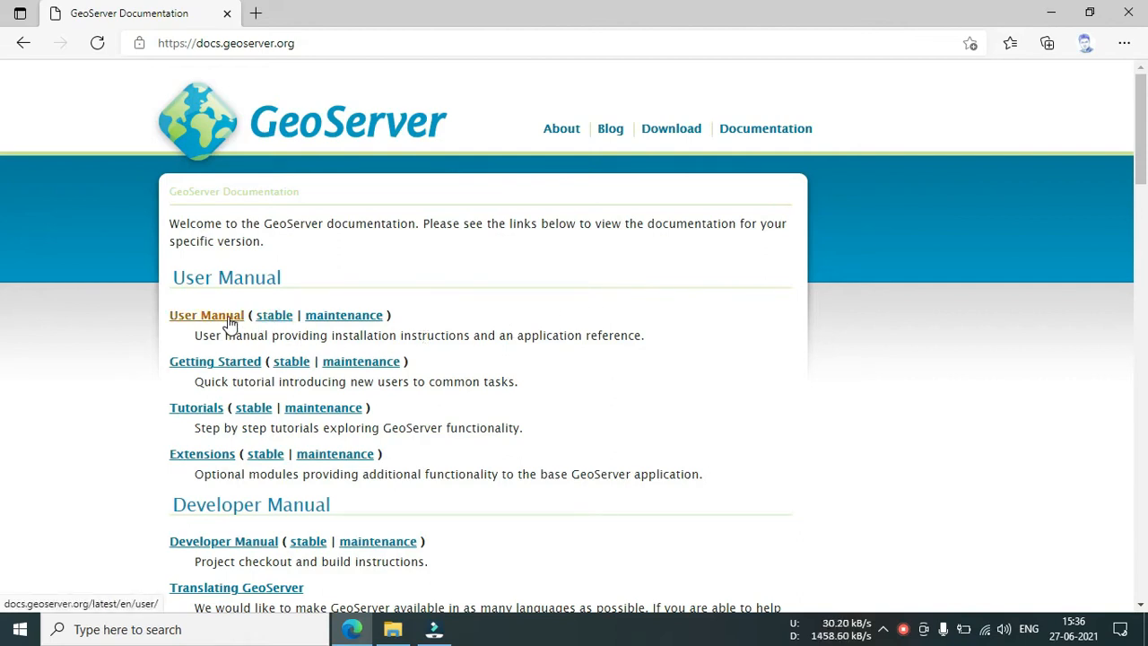
pyautogui.click(206, 315)
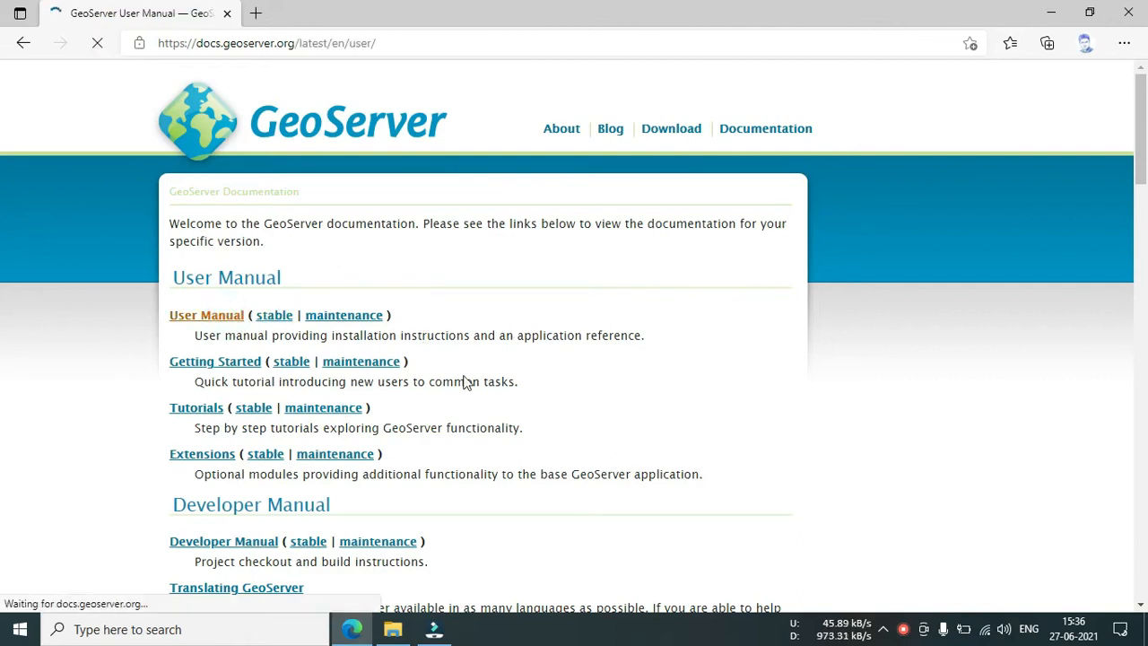
pyautogui.click(206, 315)
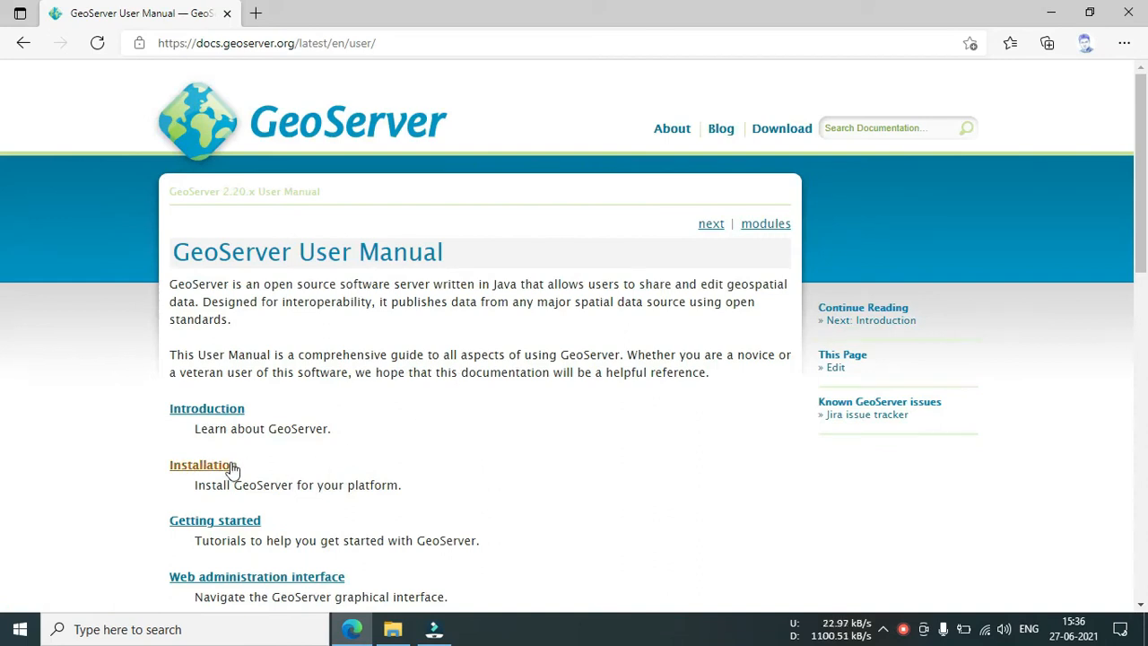
pyautogui.click(201, 465)
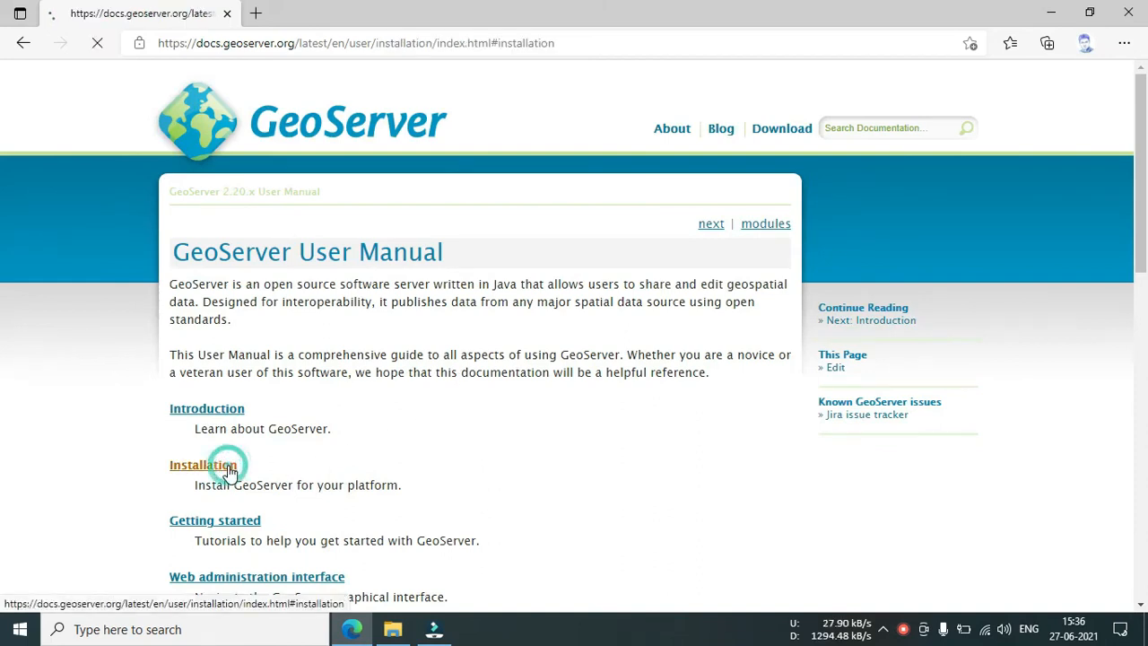
pyautogui.click(206, 465)
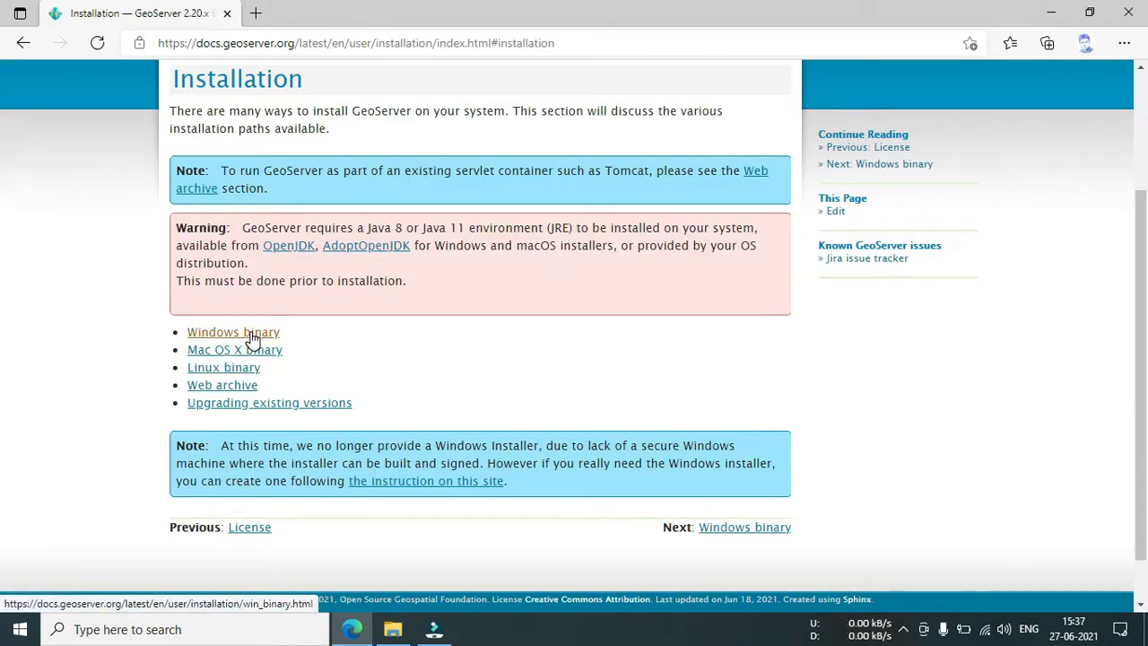
# Open the Windows binary instructions and open the AdoptOpenJDK link in a new tab.
pyautogui.click(234, 332)
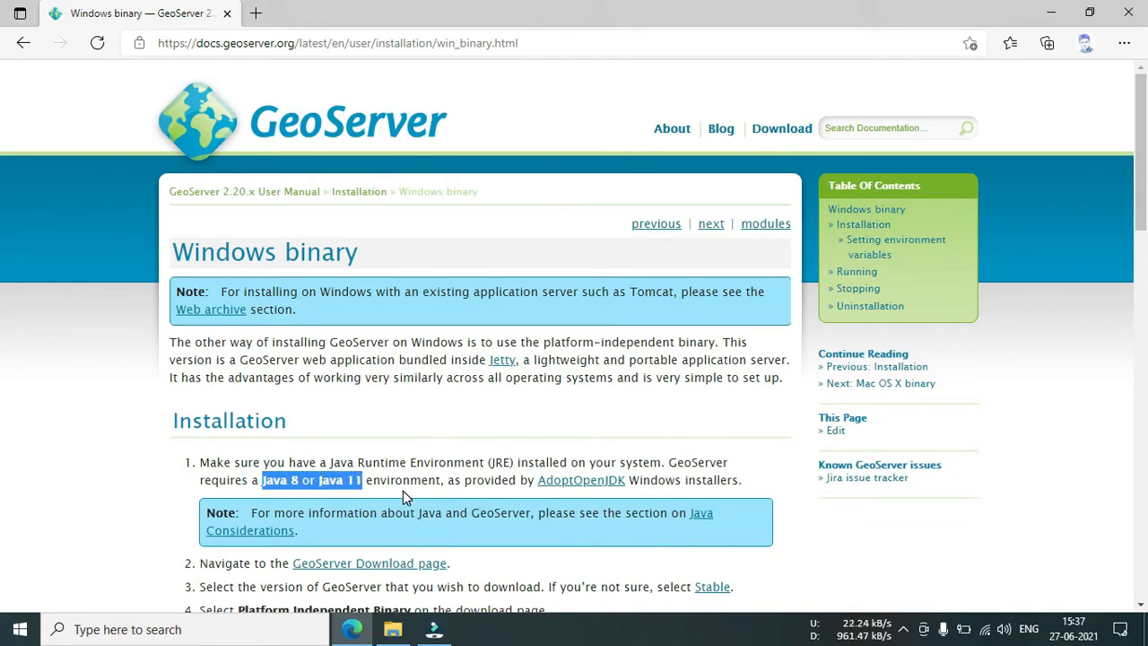
pyautogui.moveTo(581, 480)
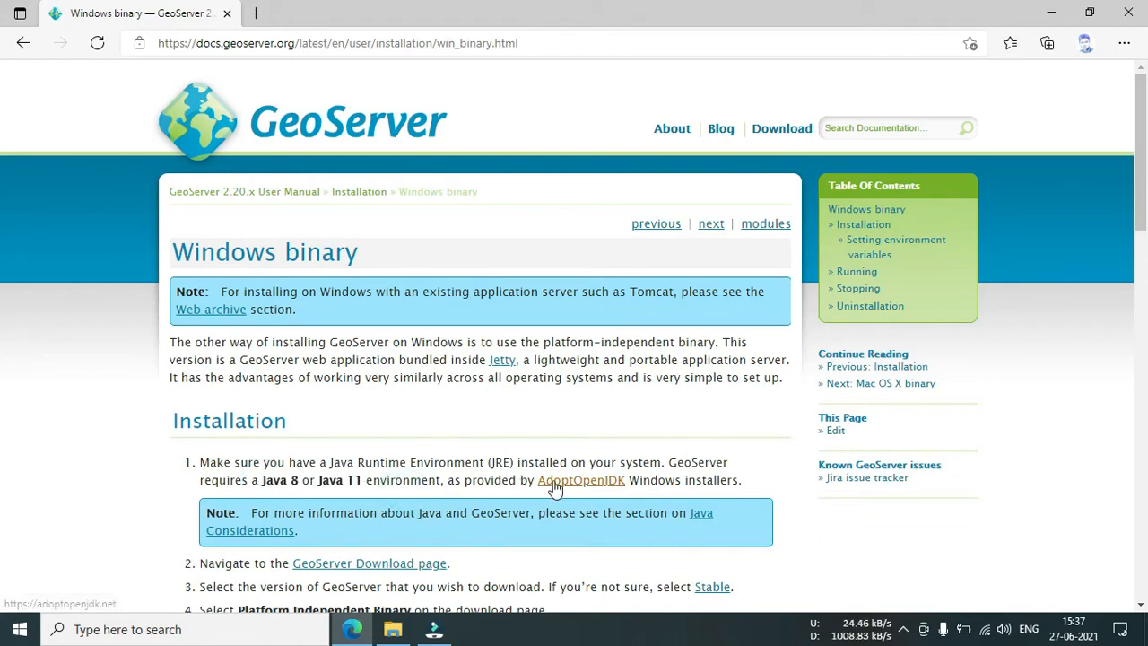
pyautogui.rightClick(581, 480)
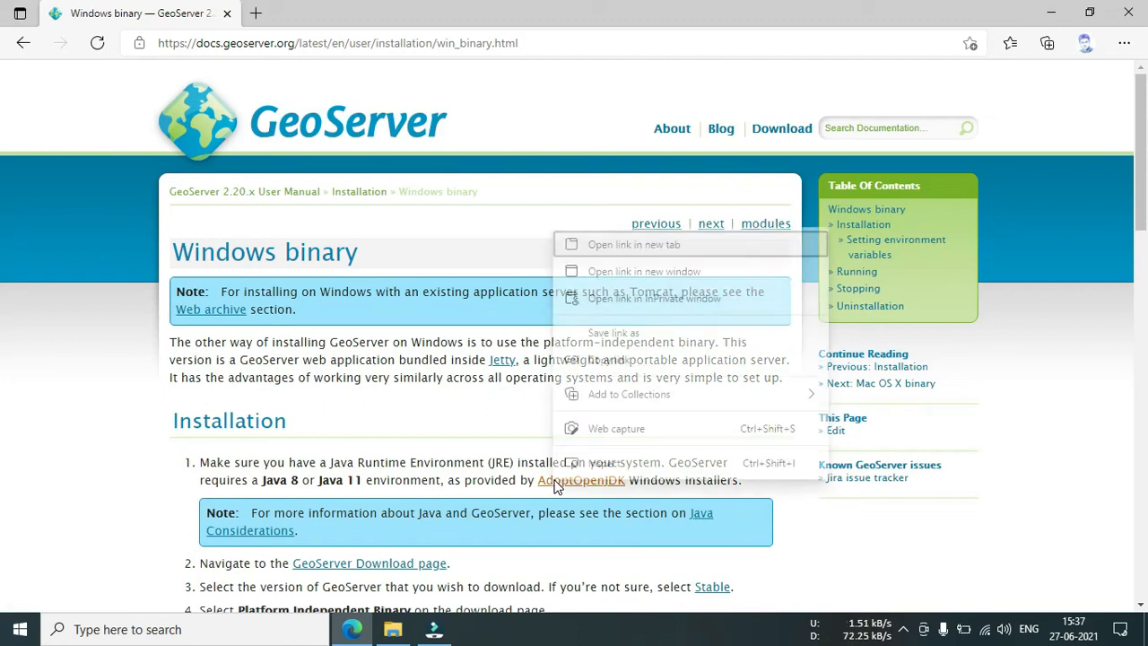
pyautogui.click(651, 244)
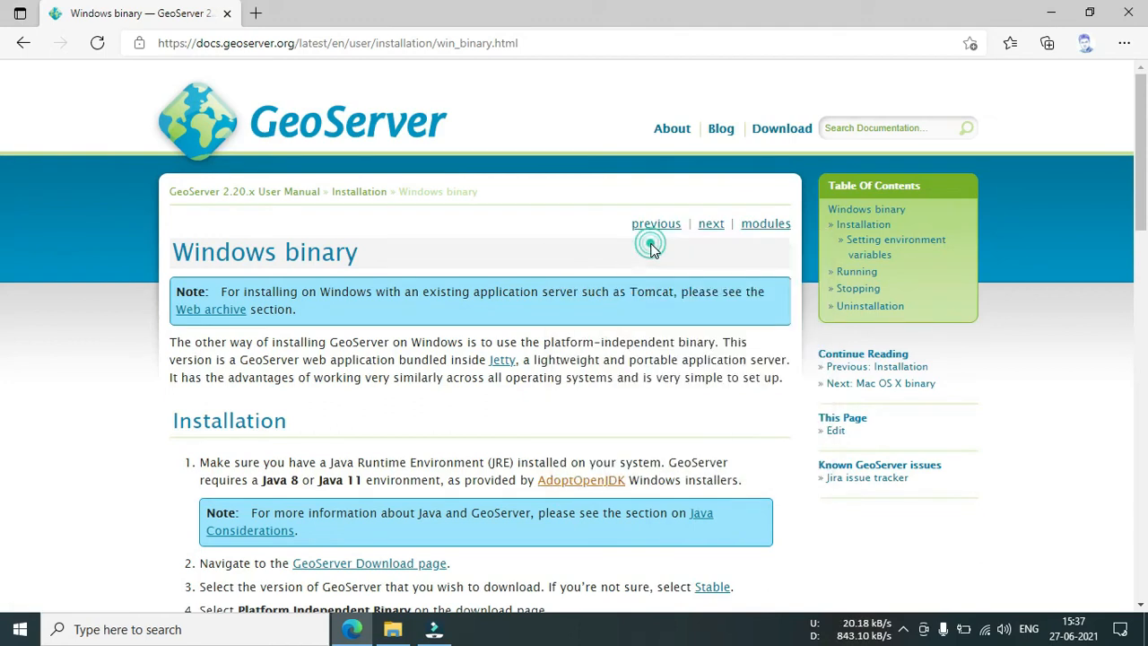
pyautogui.click(581, 480)
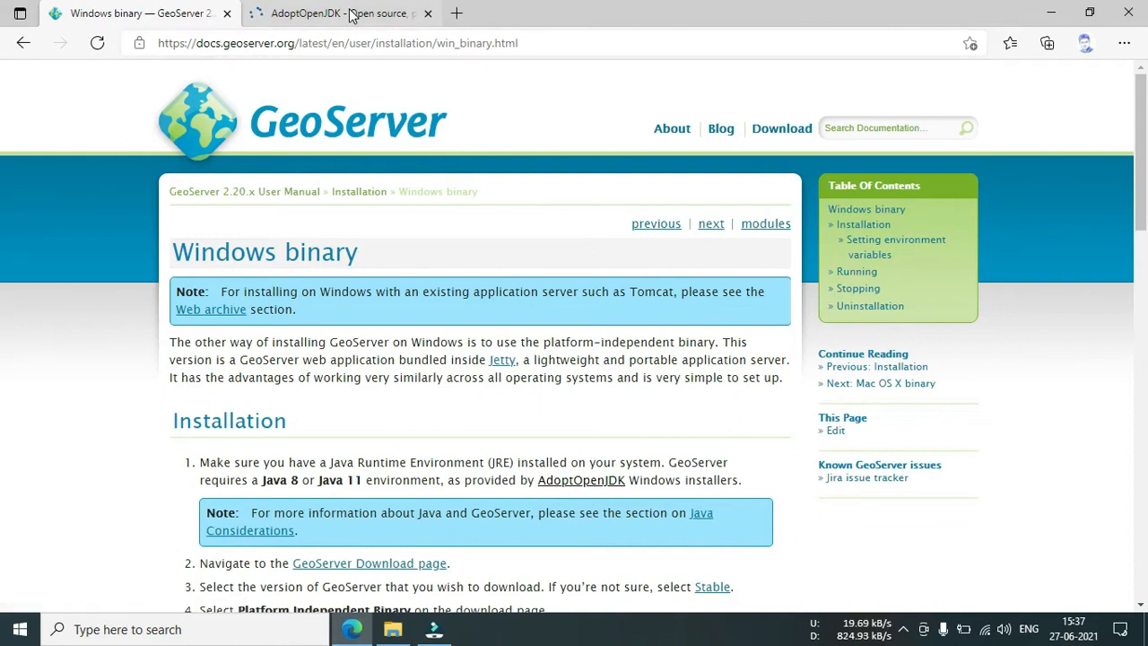
# Download the latest OpenJDK 11 release (jdk-11.0.11+9) from AdoptOpenJDK.
pyautogui.click(341, 12)
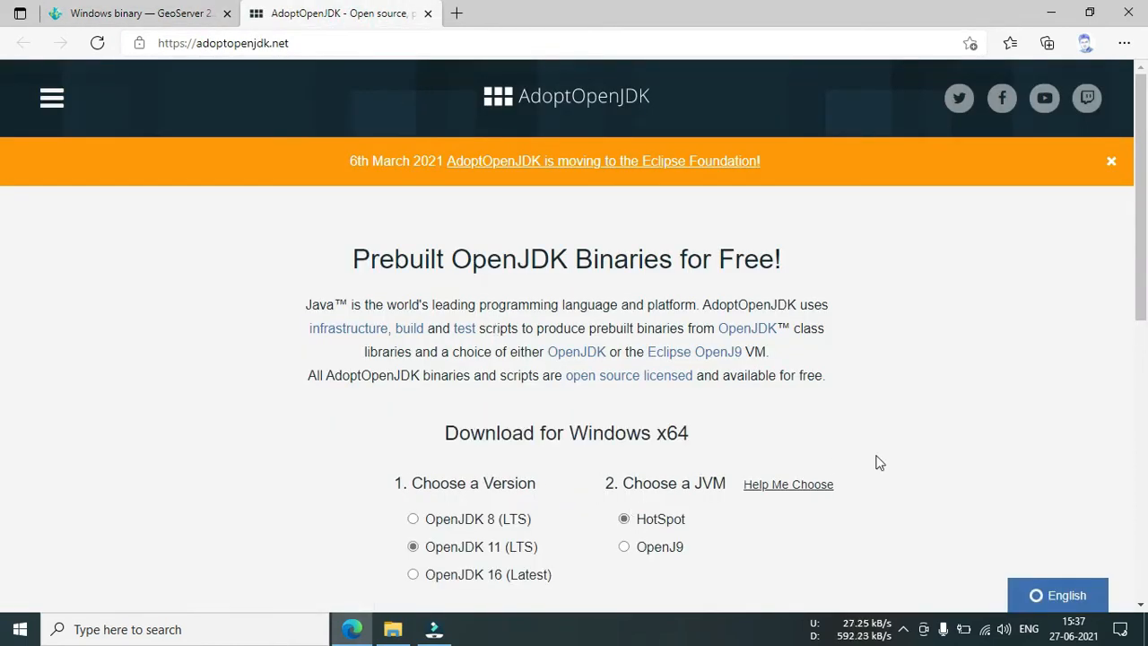
pyautogui.scroll(-3)
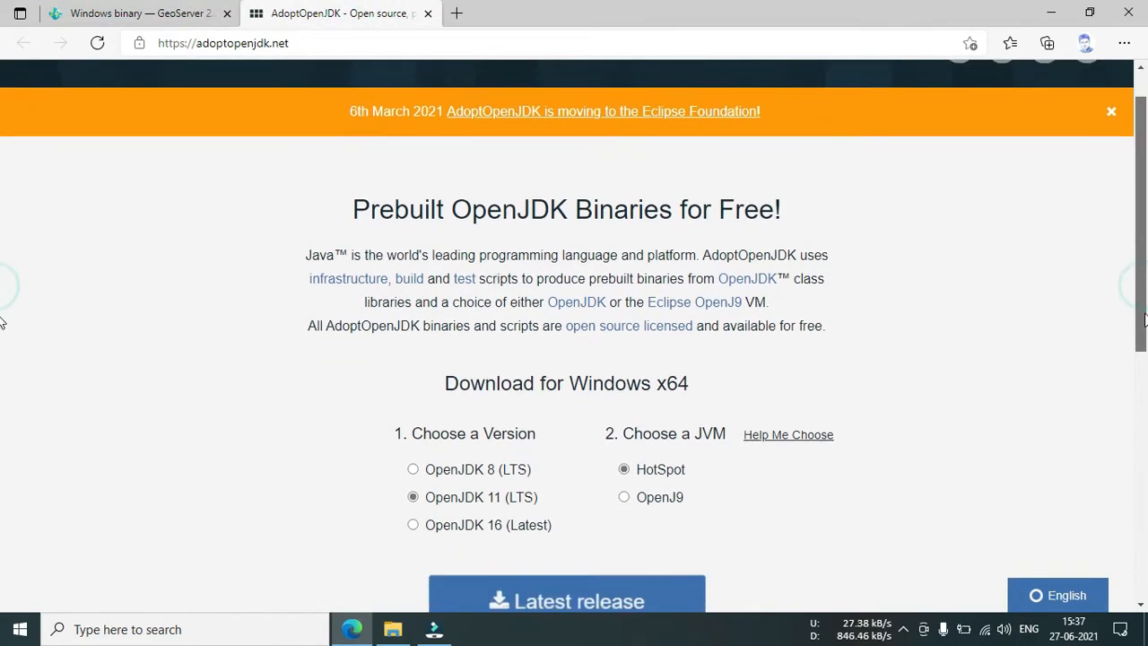
pyautogui.scroll(-3)
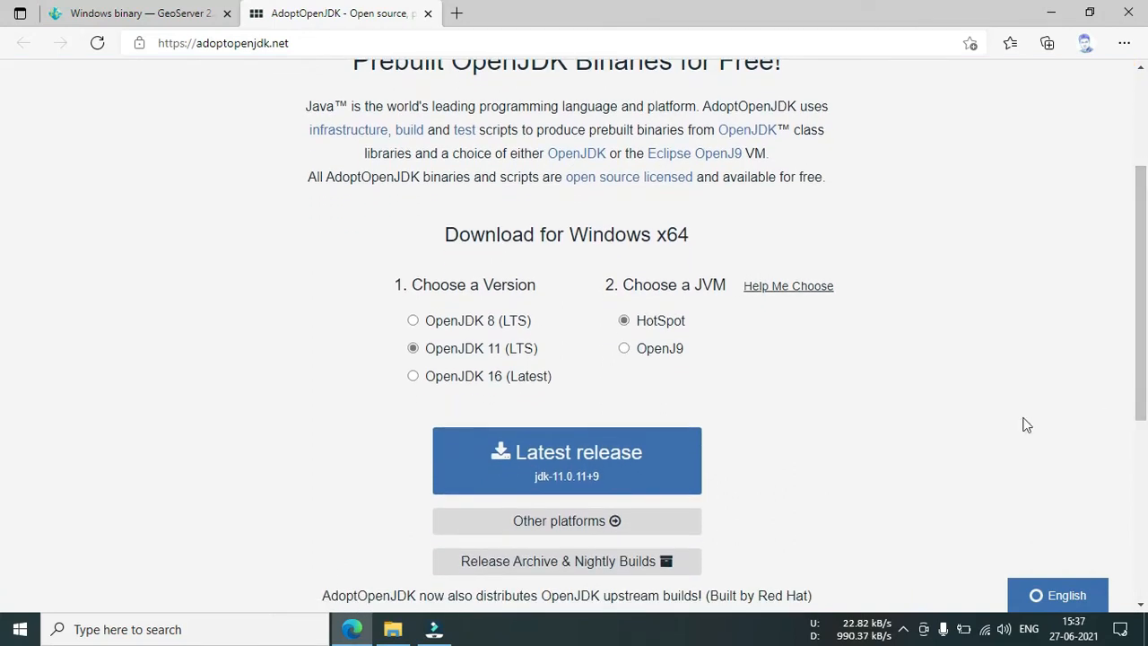
pyautogui.moveTo(566, 460)
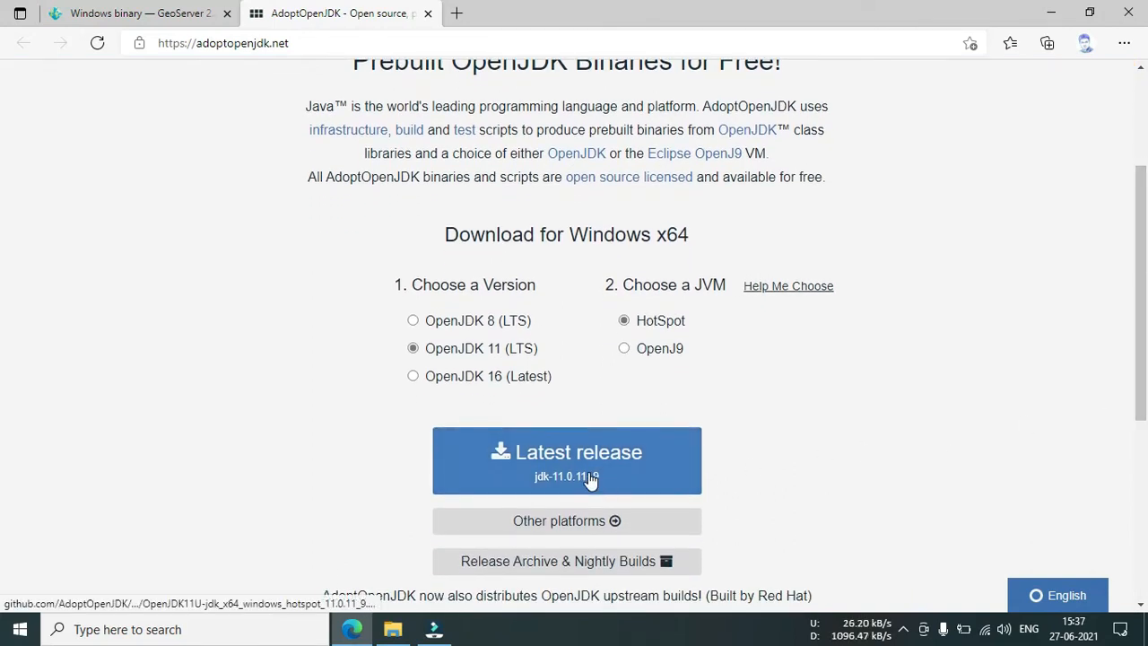
pyautogui.click(1010, 42)
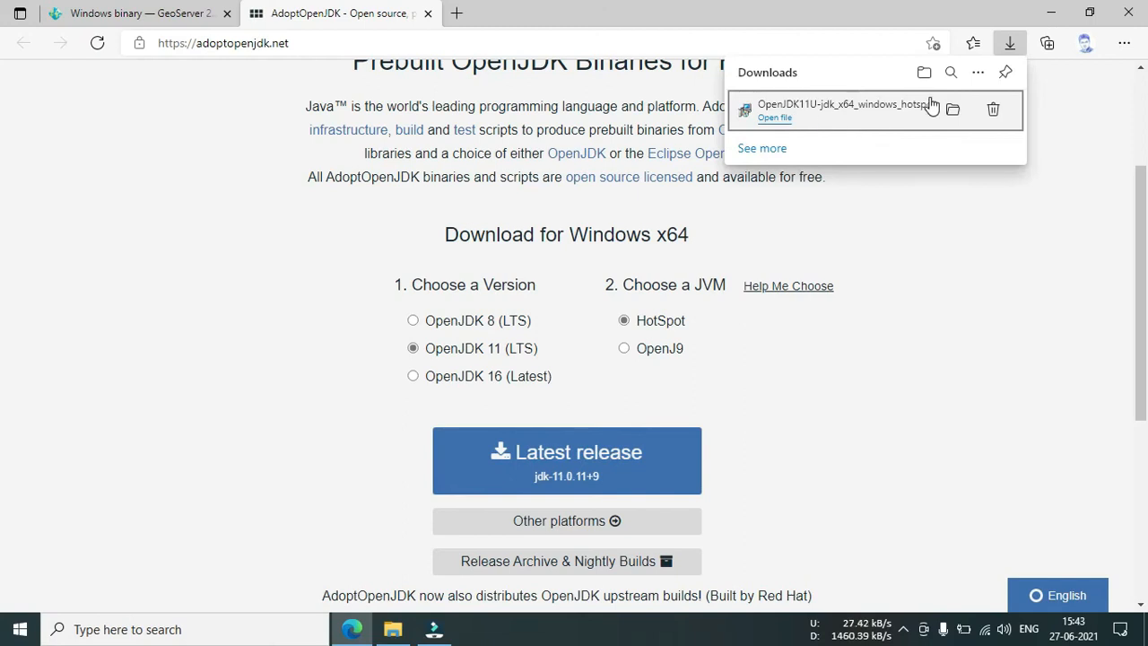
pyautogui.moveTo(636, 243)
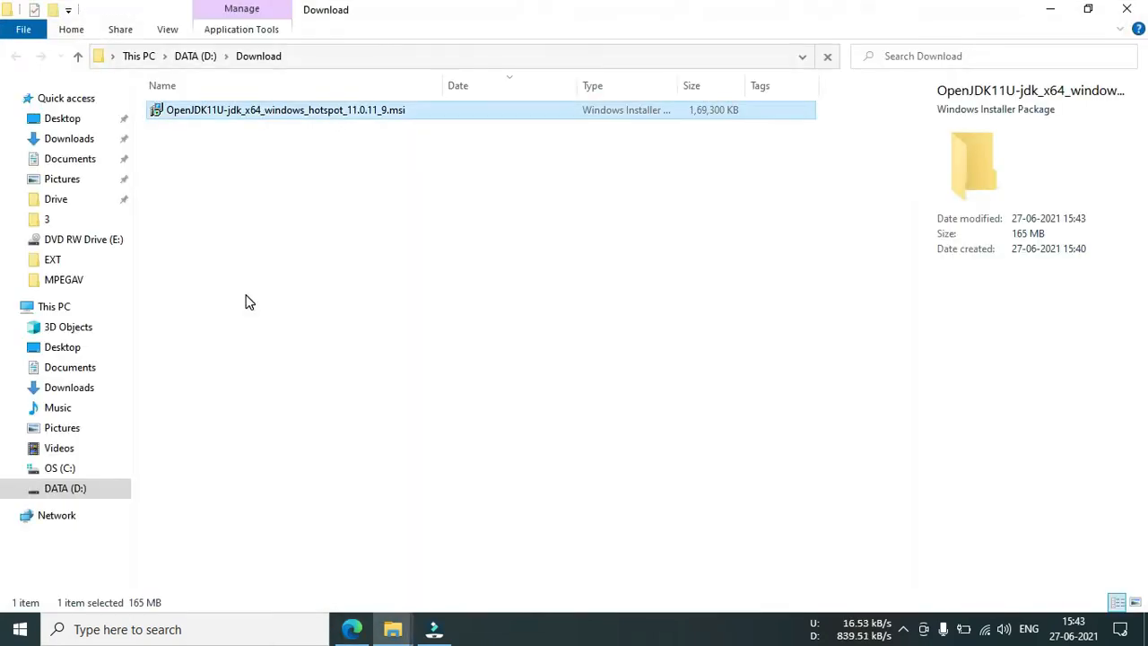
# Launch the downloaded OpenJDK installer and accept the license agreement.
pyautogui.doubleClick(286, 109)
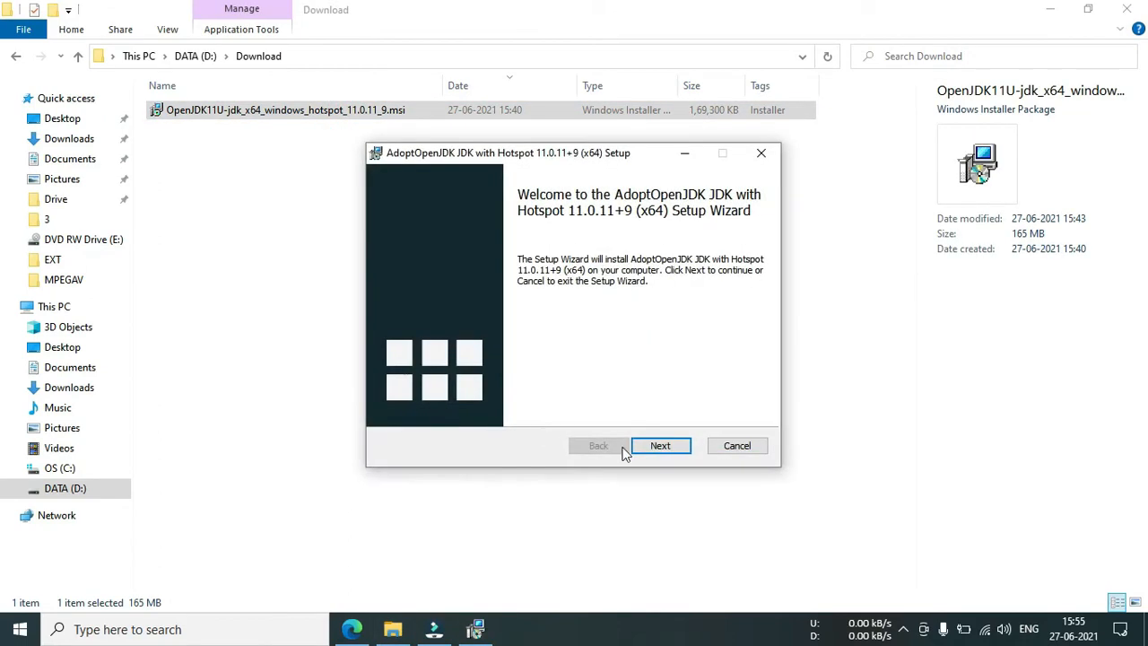
pyautogui.moveTo(662, 446)
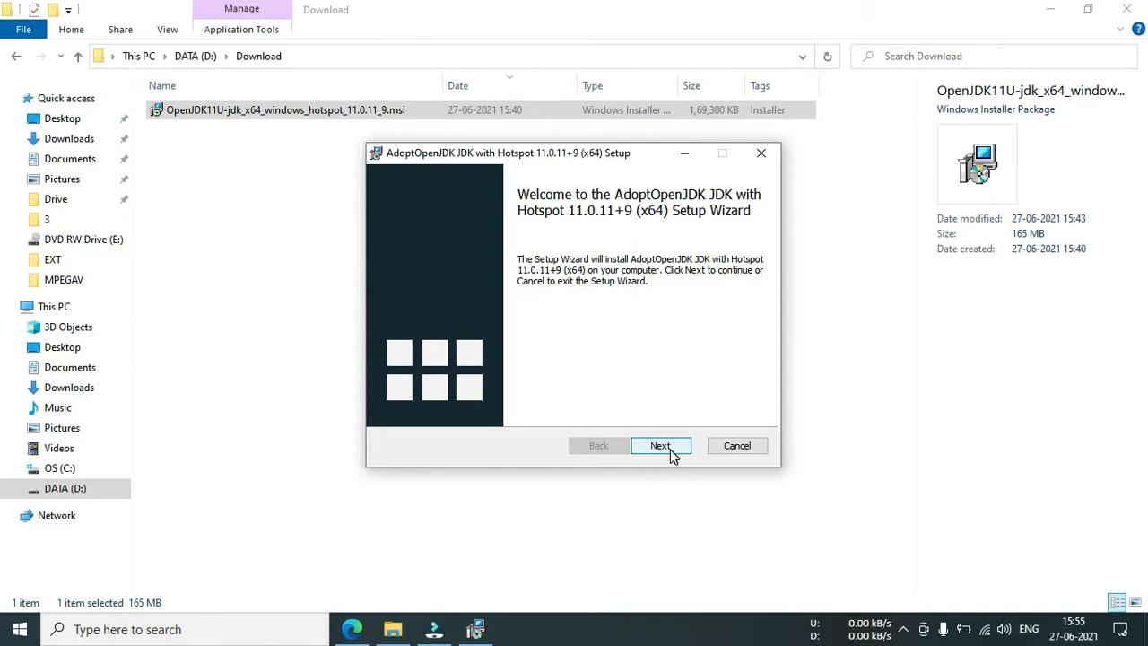
pyautogui.click(660, 446)
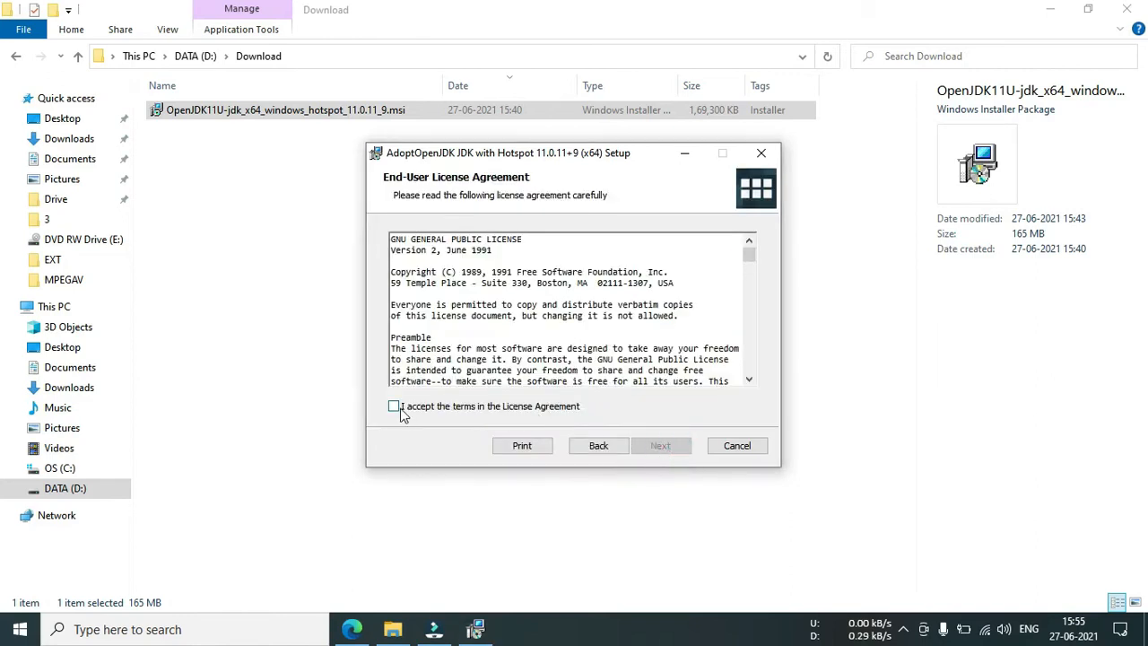
pyautogui.click(393, 406)
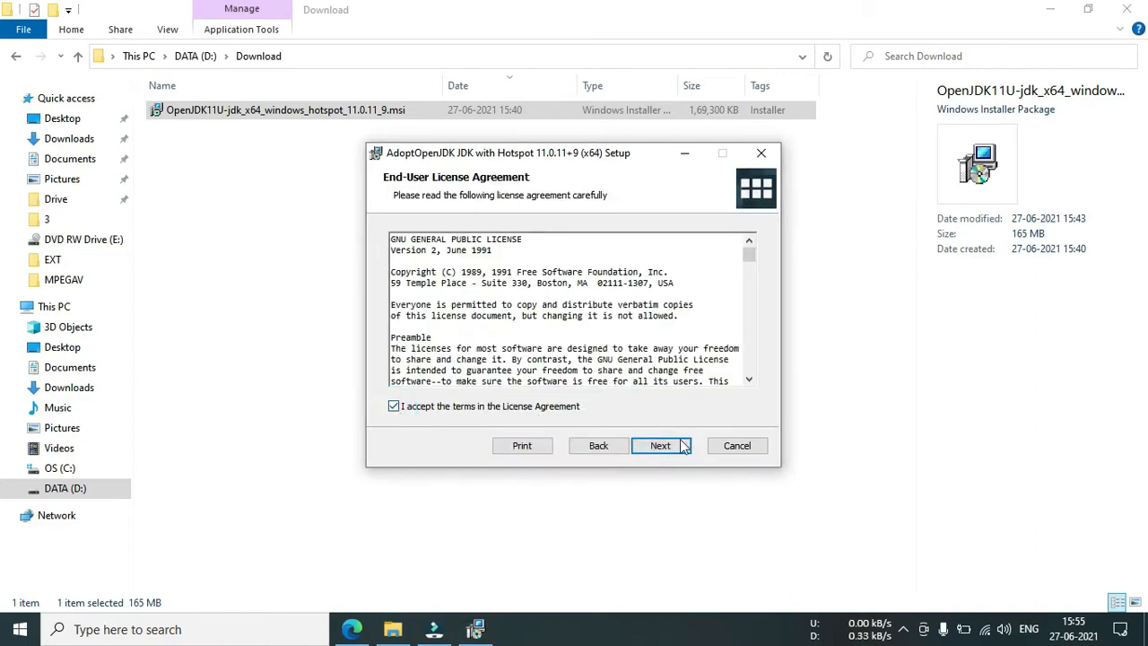
pyautogui.click(660, 446)
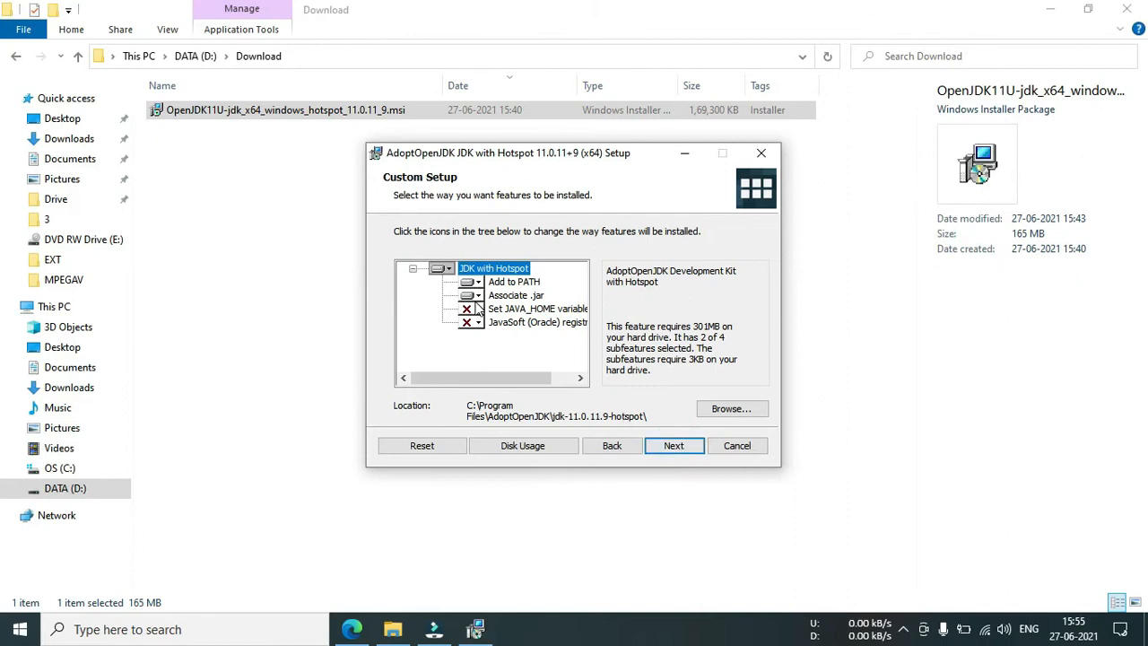
# Enable 'Set JAVA_HOME variable', install JDK 11, and finish the wizard.
pyautogui.click(538, 308)
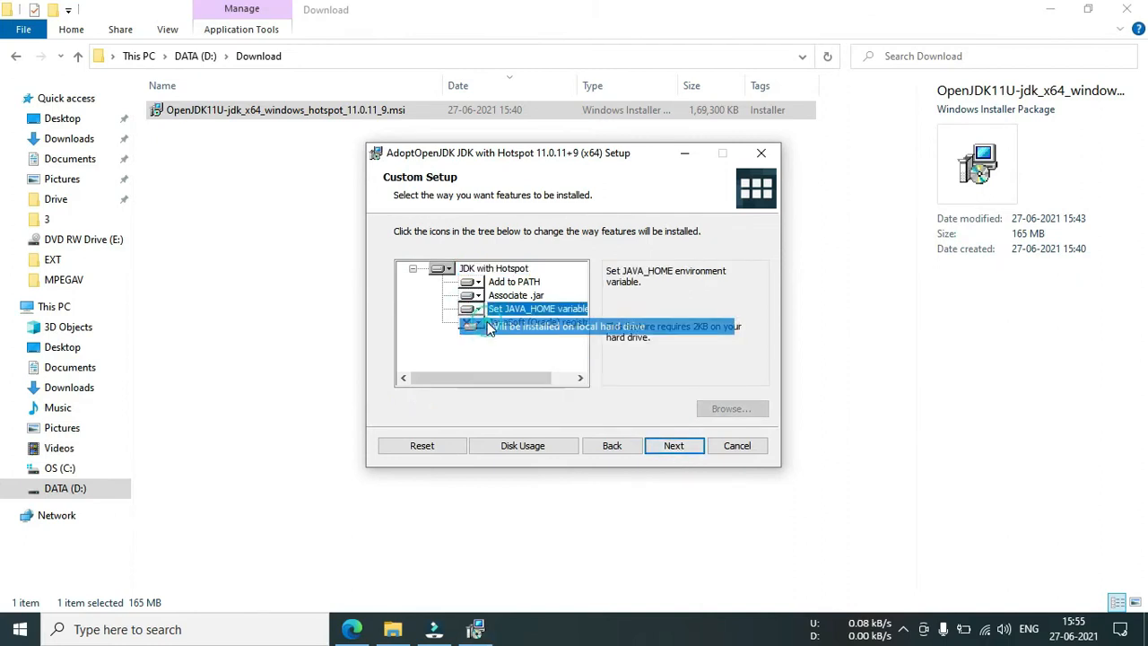
pyautogui.click(673, 445)
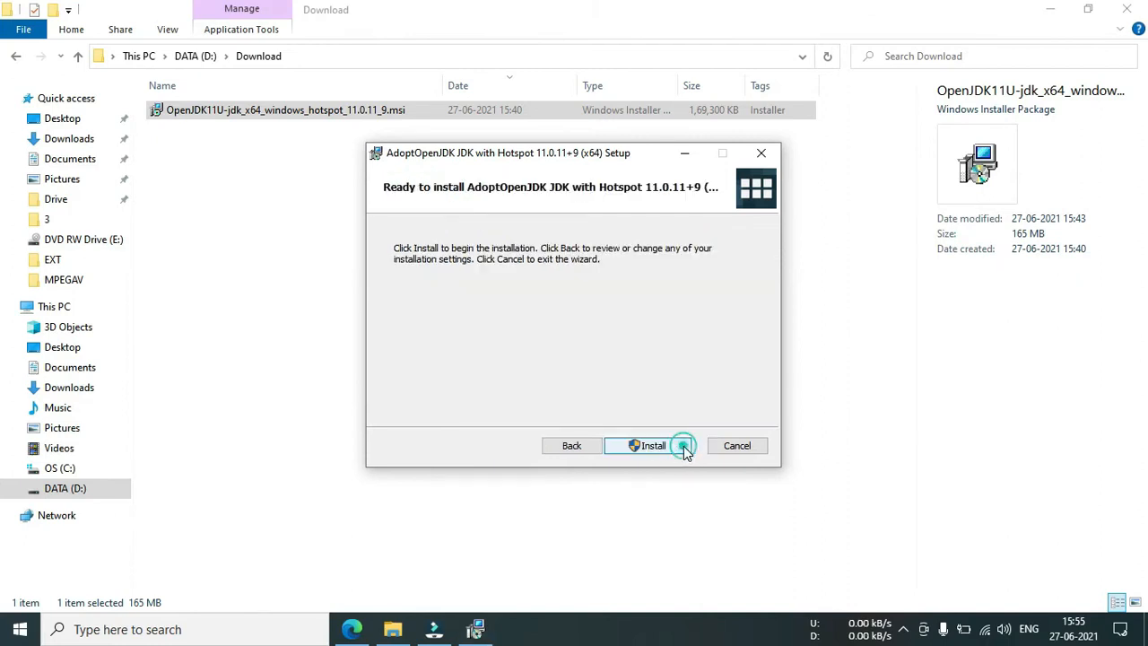
pyautogui.click(648, 445)
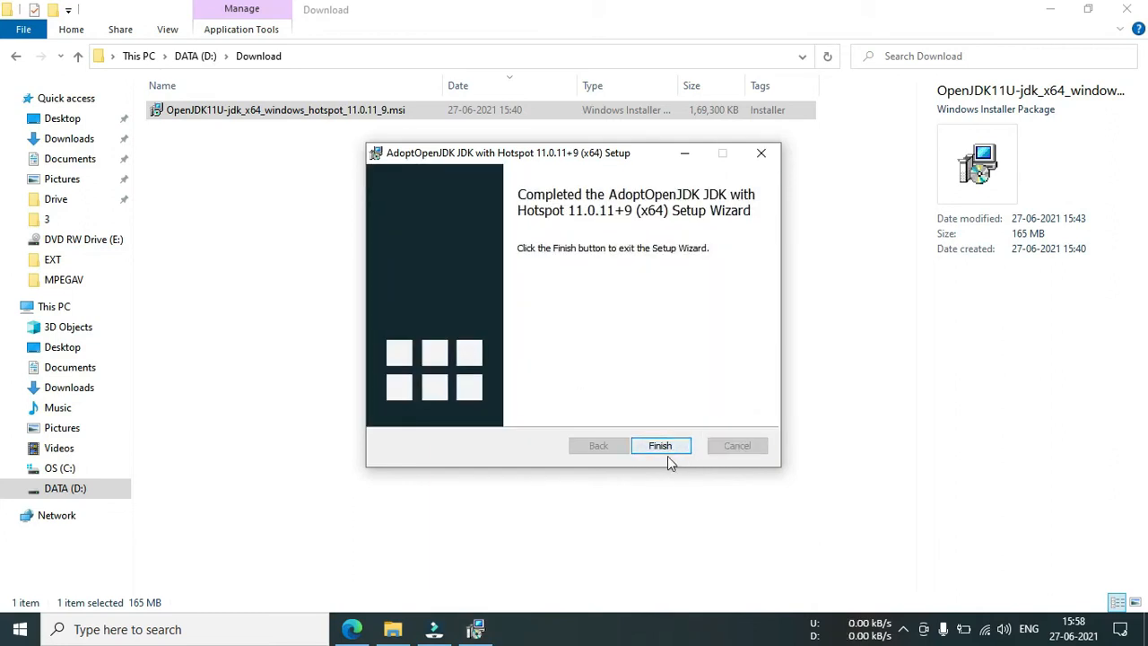
pyautogui.click(659, 446)
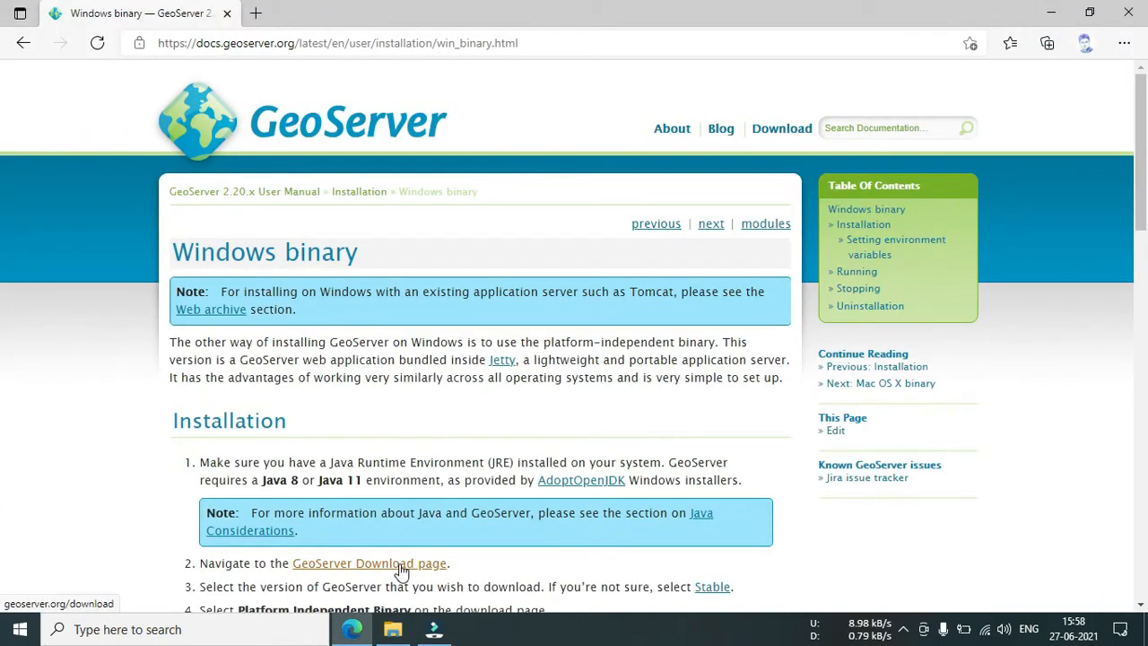
# Download the GeoServer 2.19.1 Platform Independent Binary zip from the stable release page.
pyautogui.click(368, 564)
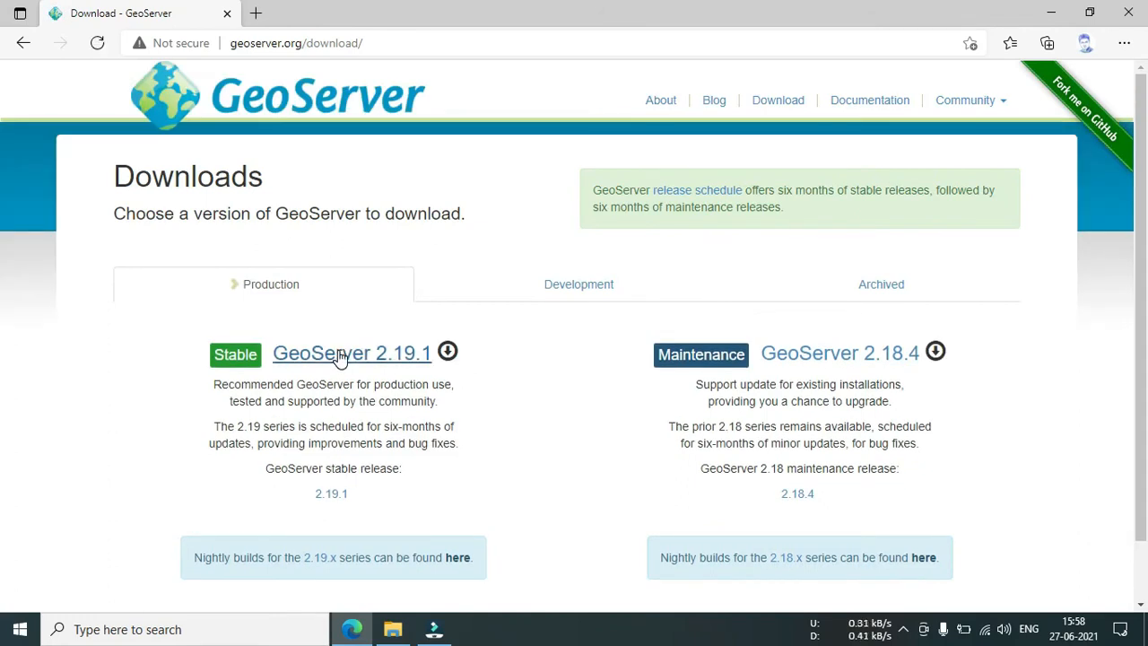
pyautogui.click(351, 353)
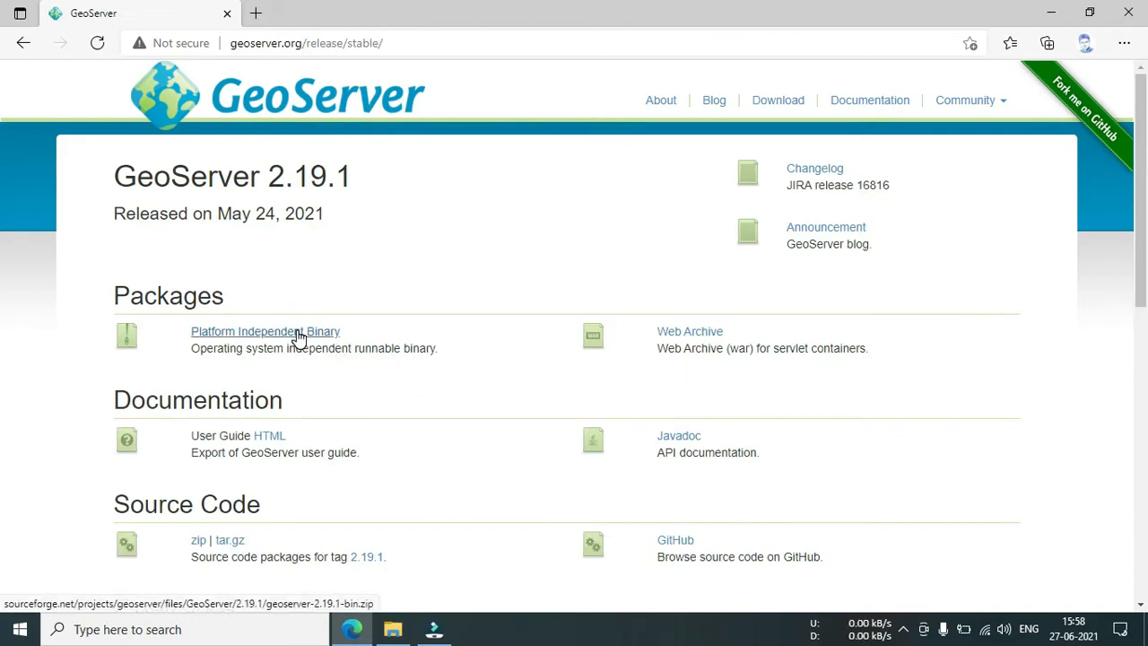
pyautogui.click(265, 331)
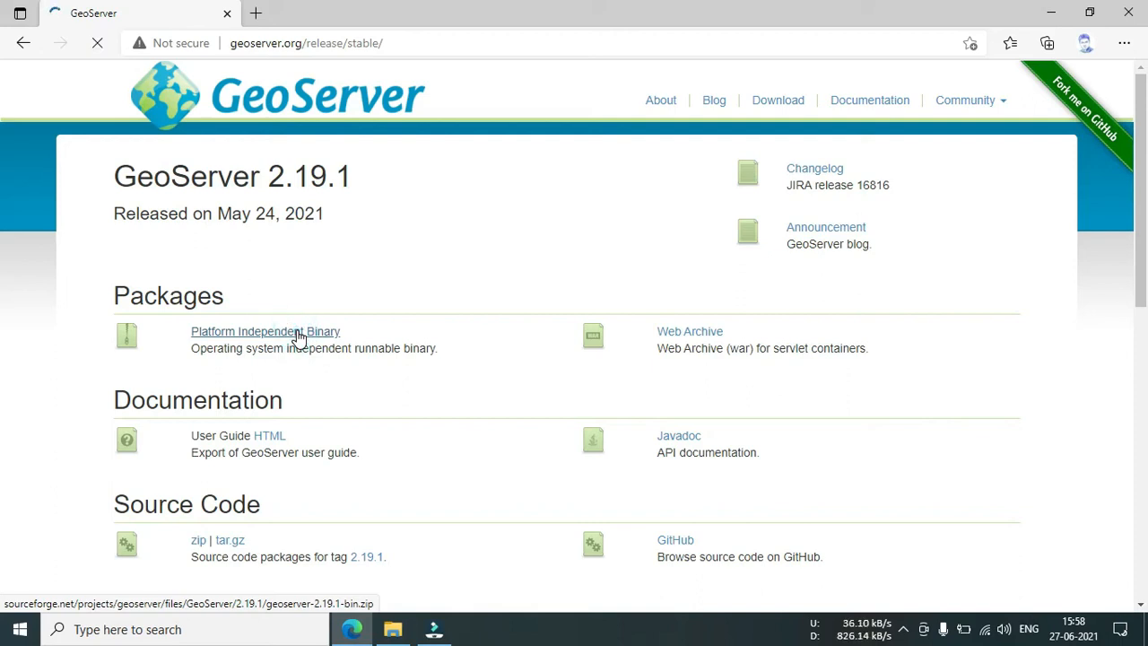
pyautogui.click(265, 331)
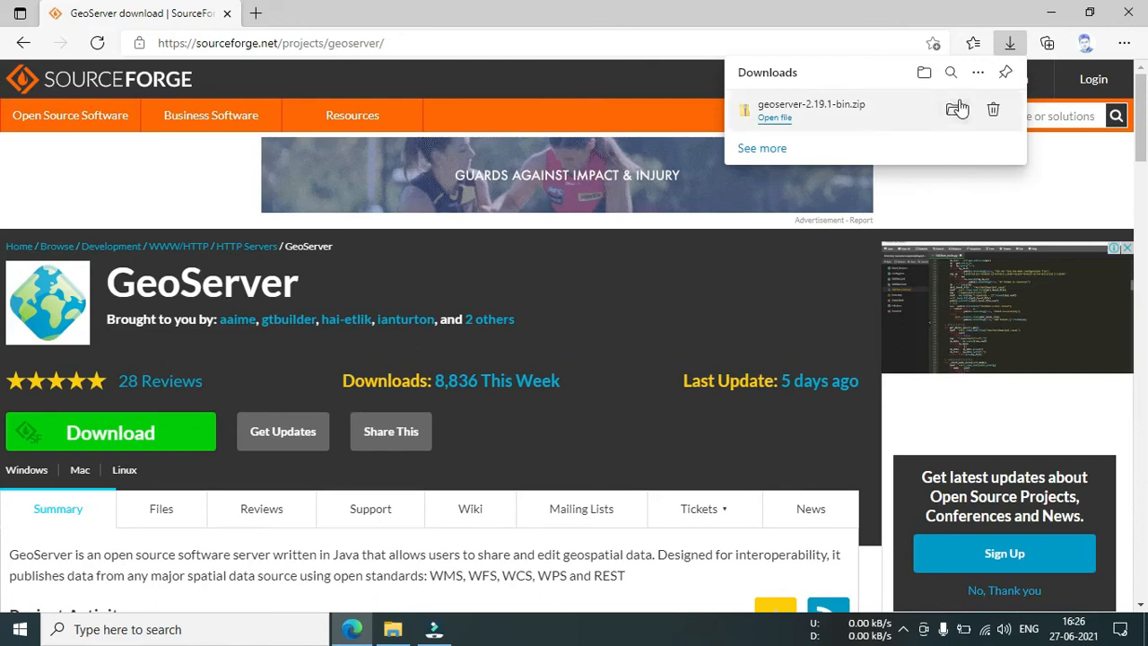
pyautogui.moveTo(953, 109)
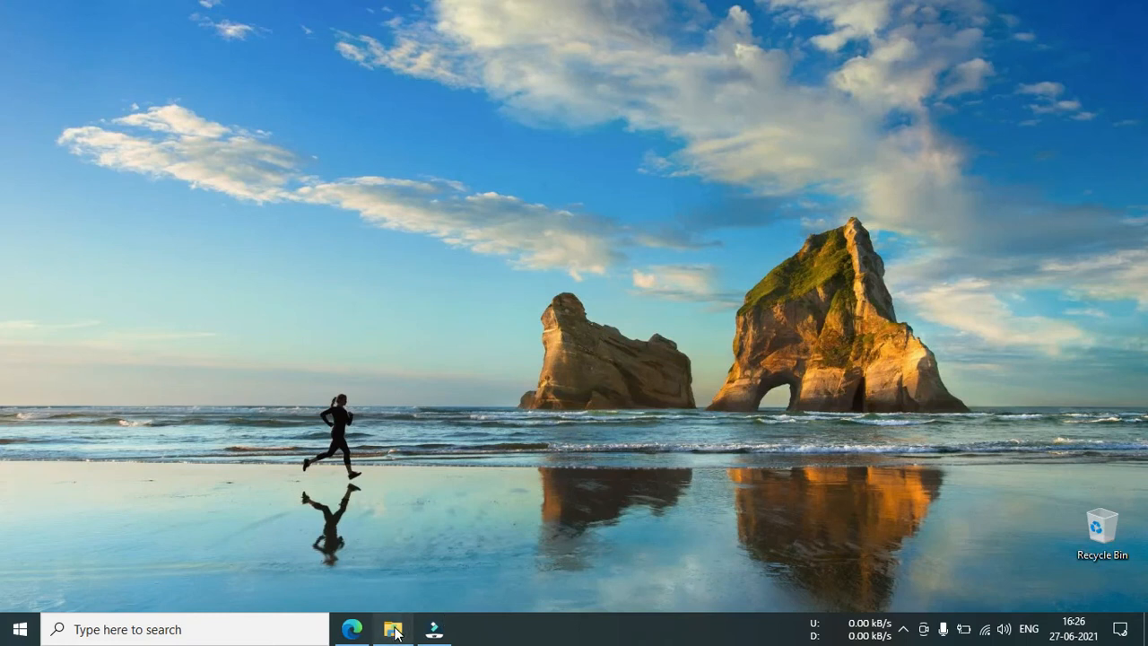
pyautogui.click(393, 629)
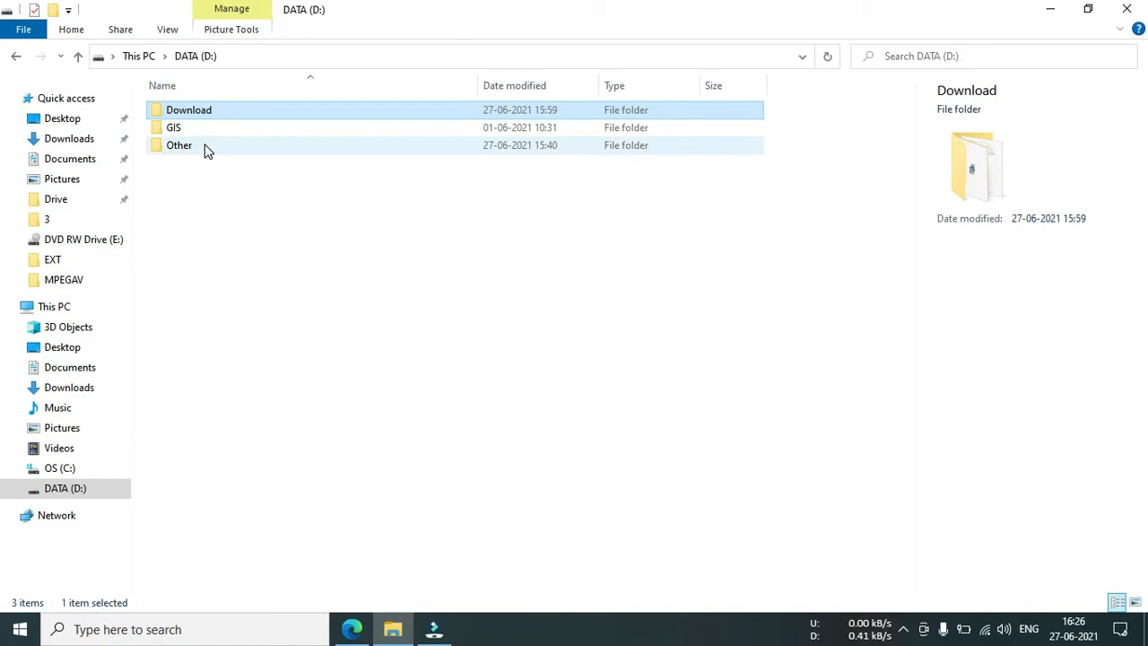
# Extract geoserver-2.19.1-bin.zip in D:\Download using 7-Zip Extract Here.
pyautogui.doubleClick(189, 109)
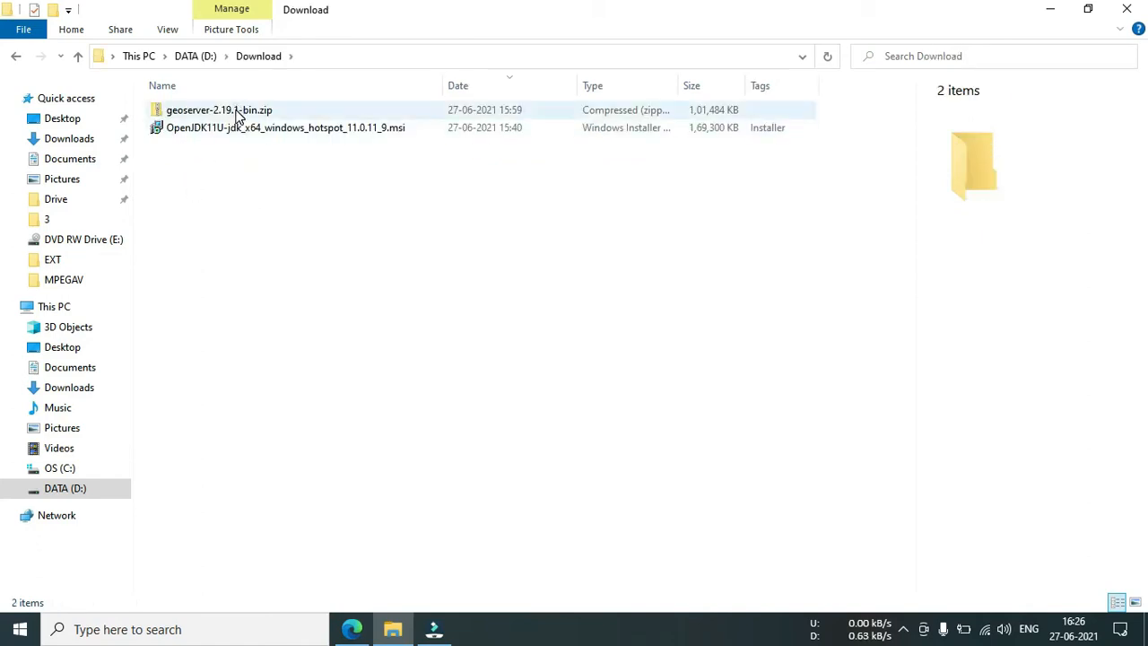
pyautogui.click(219, 110)
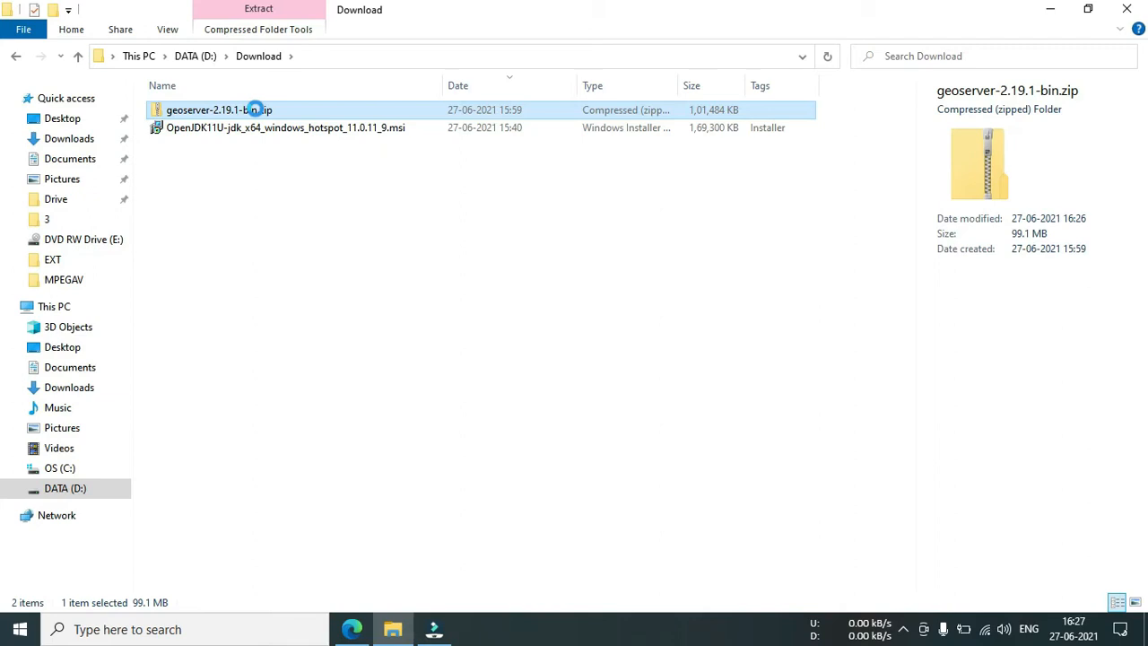
pyautogui.rightClick(220, 110)
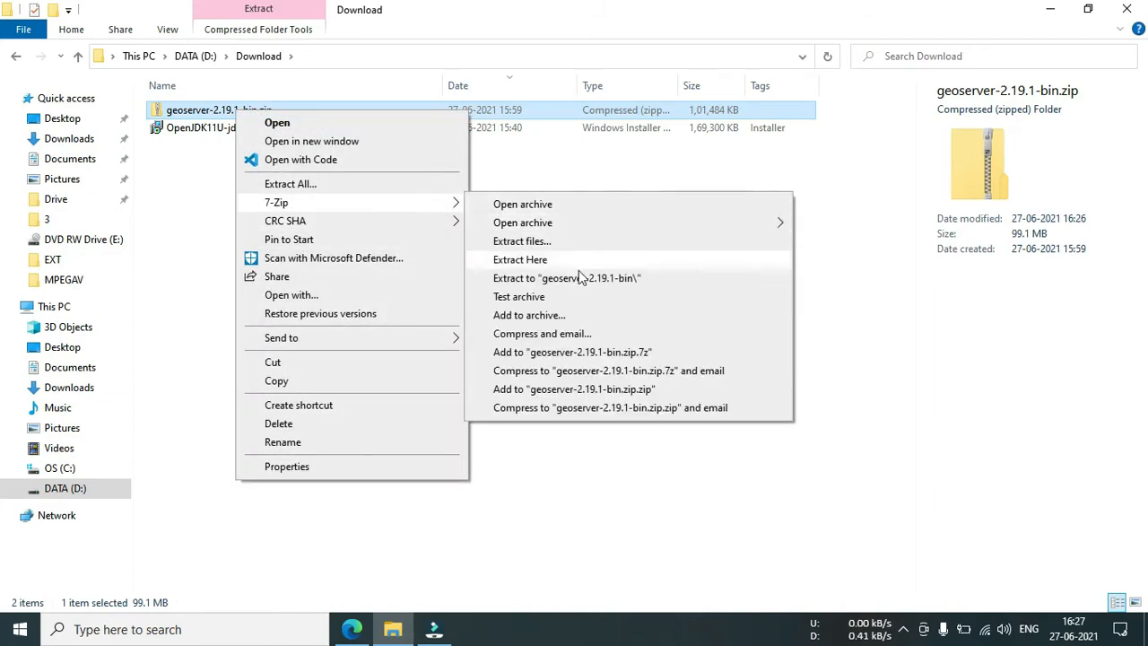
pyautogui.click(520, 259)
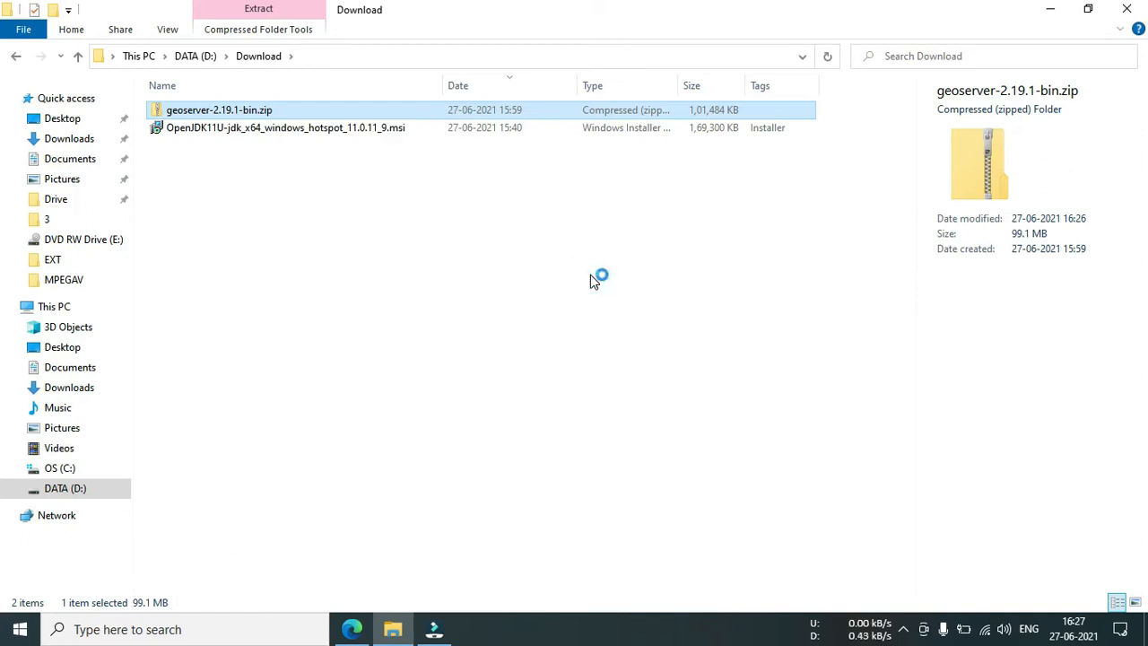
pyautogui.doubleClick(219, 110)
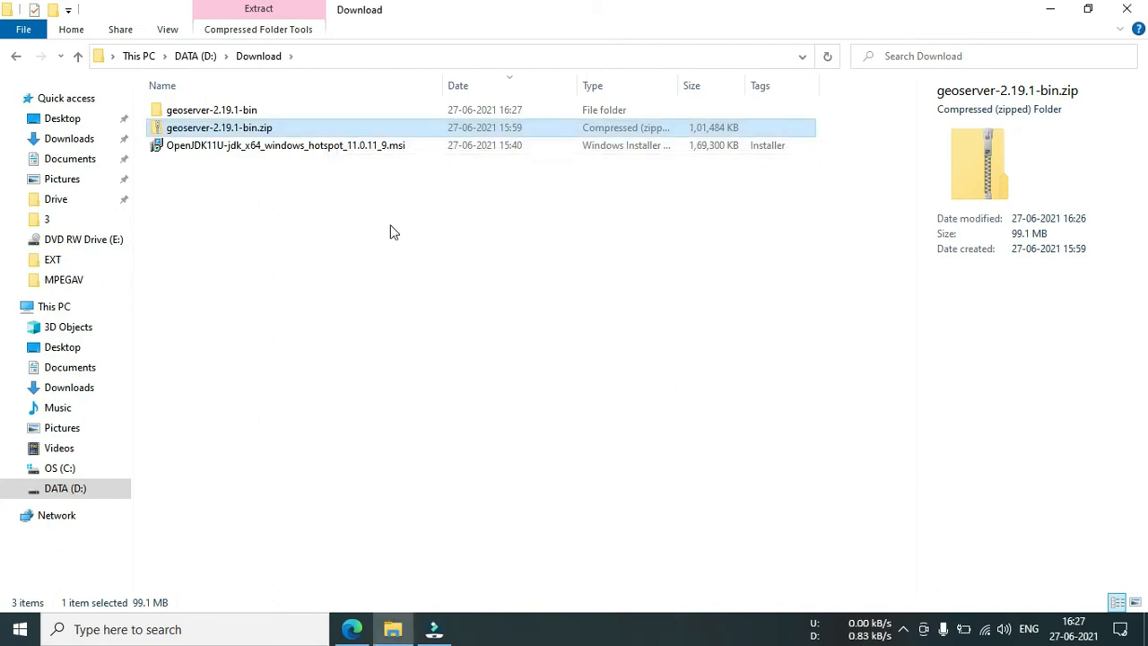
pyautogui.click(211, 110)
pyautogui.write('geoserver')
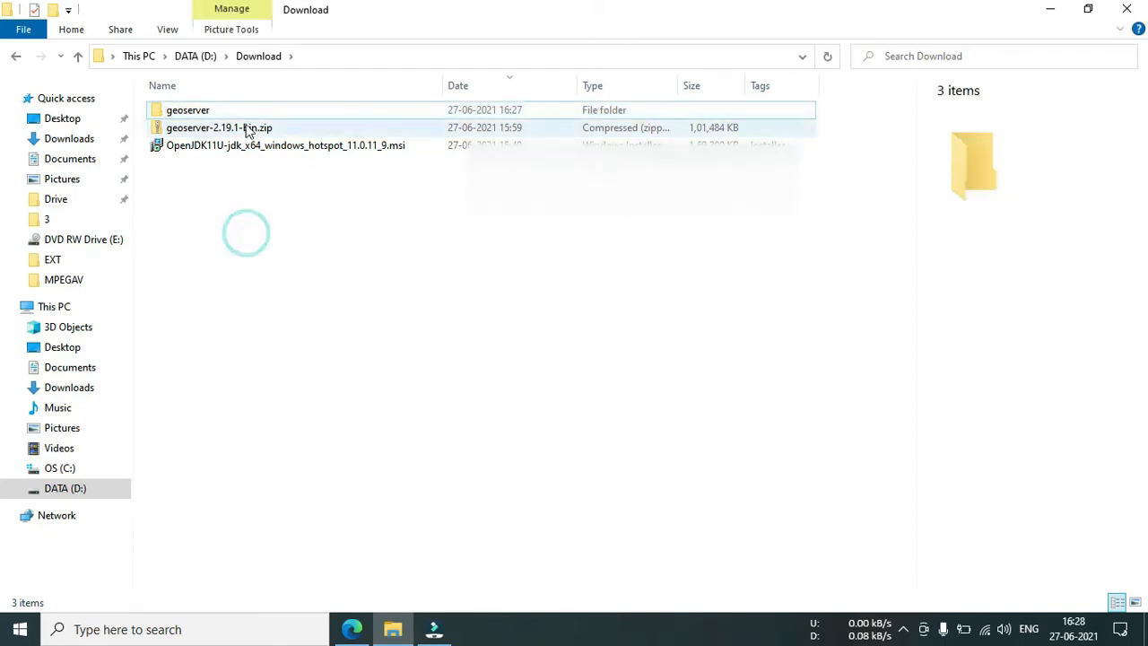
pyautogui.moveTo(187, 110)
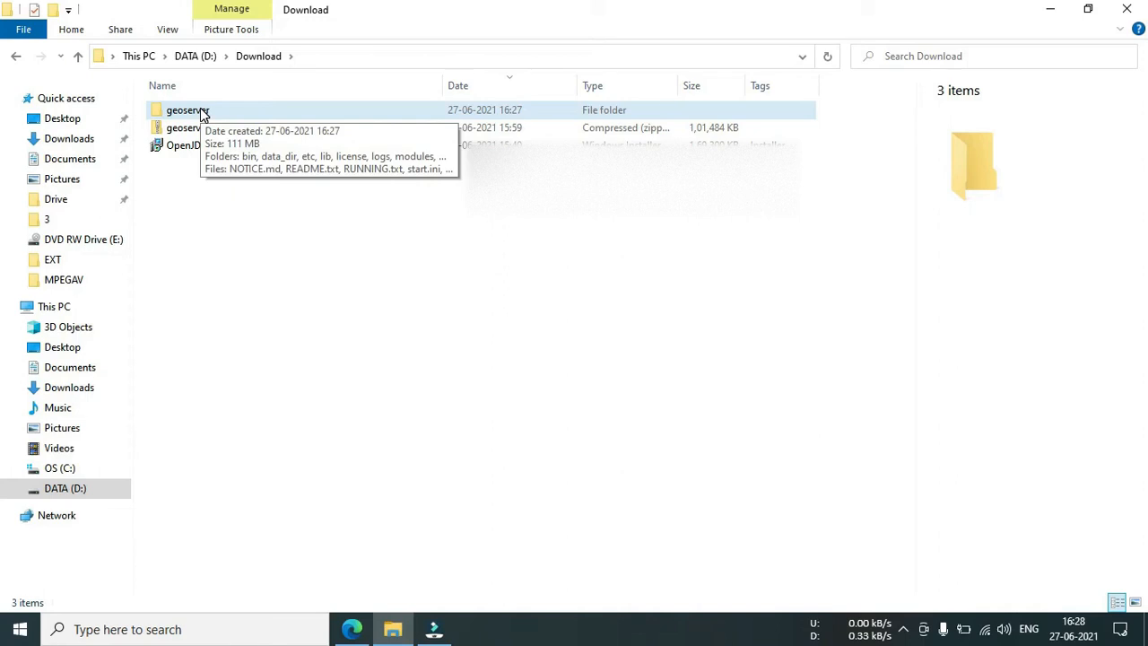
# Copy the geoserver folder and bring up the paste menu on the OS (C:) drive.
pyautogui.click(188, 109)
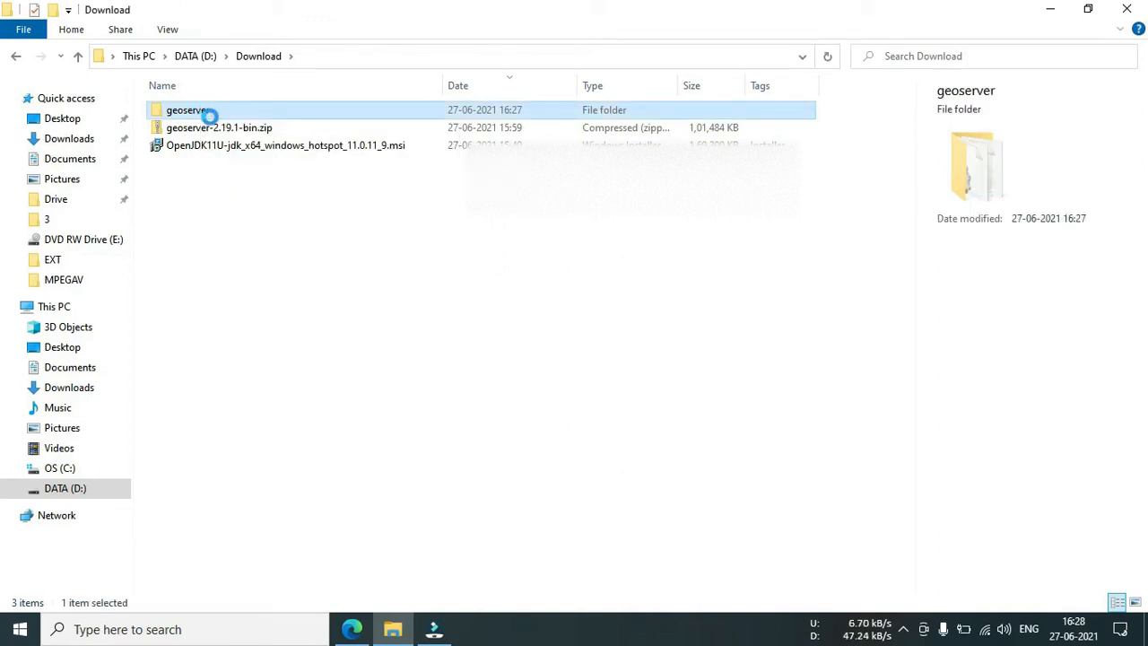
pyautogui.rightClick(186, 110)
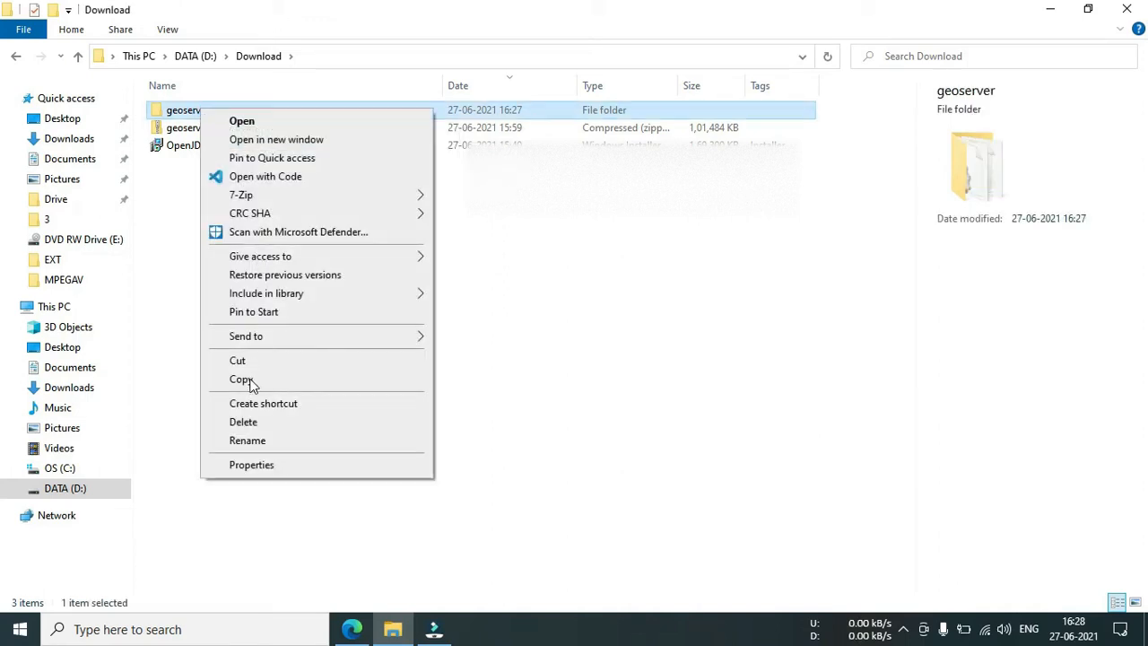
pyautogui.click(242, 379)
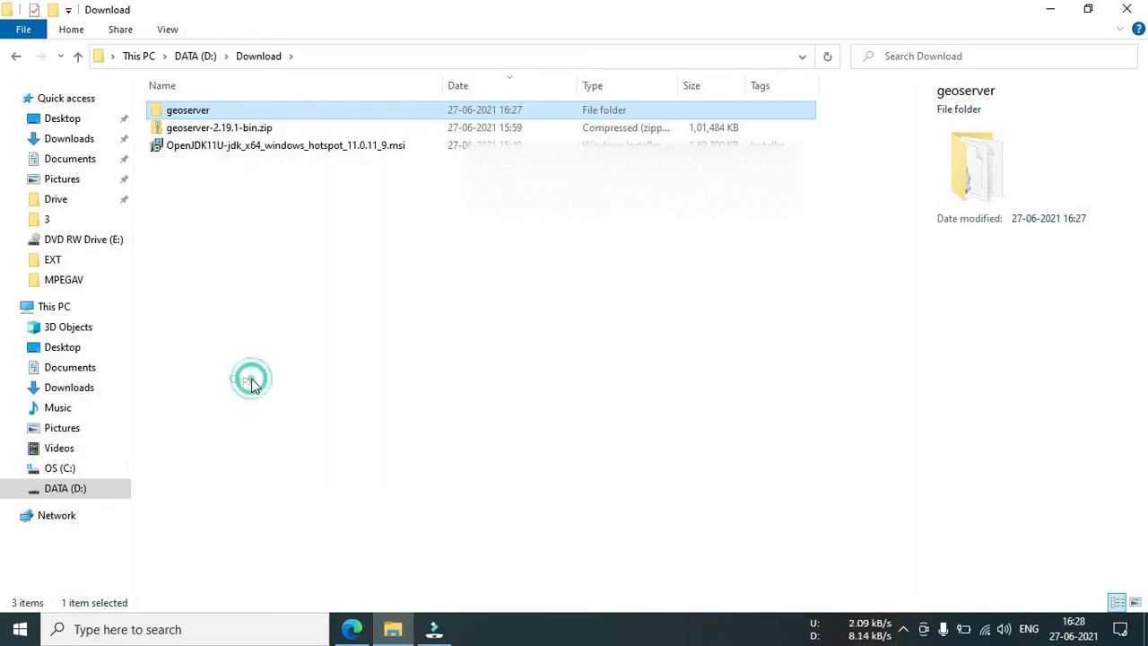
pyautogui.rightClick(251, 376)
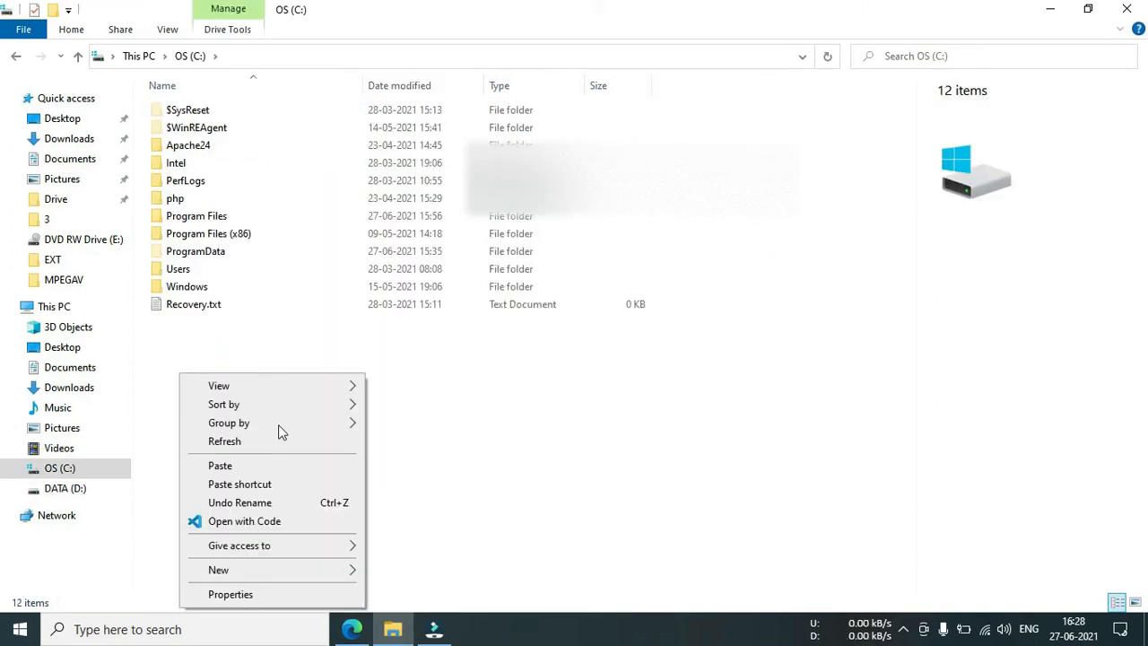
pyautogui.moveTo(329, 545)
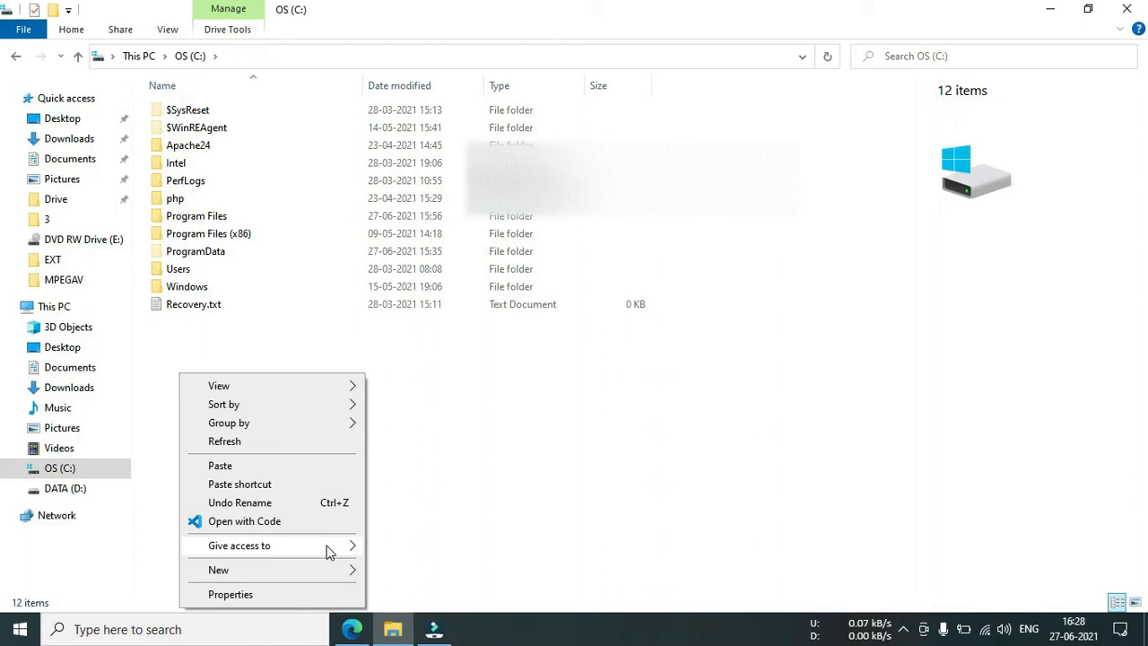
pyautogui.moveTo(308, 469)
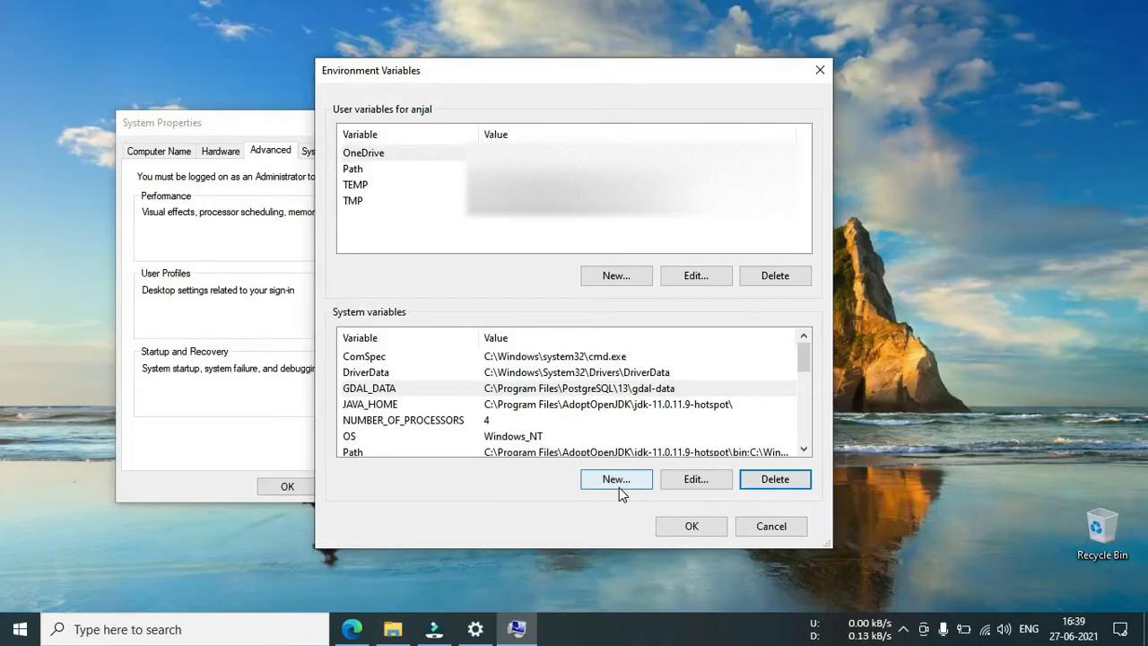
# Start a new system variable named GEOSERVER_HOME and locate C:\geoserver in File Explorer.
pyautogui.click(616, 478)
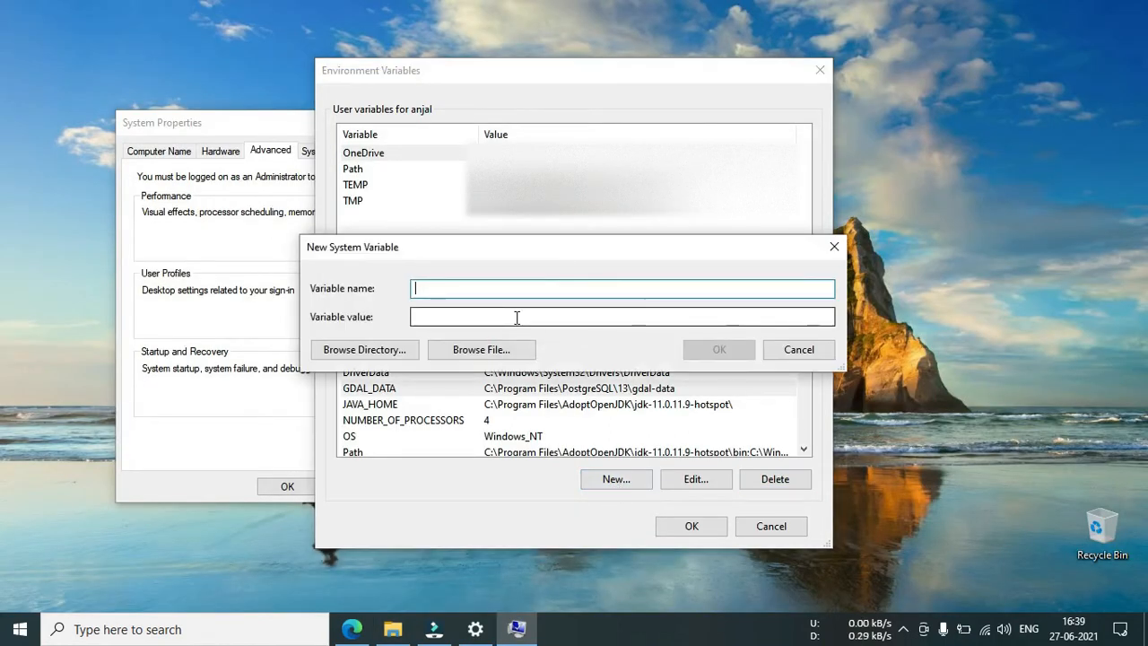
pyautogui.write('GEOSERVER_HOME')
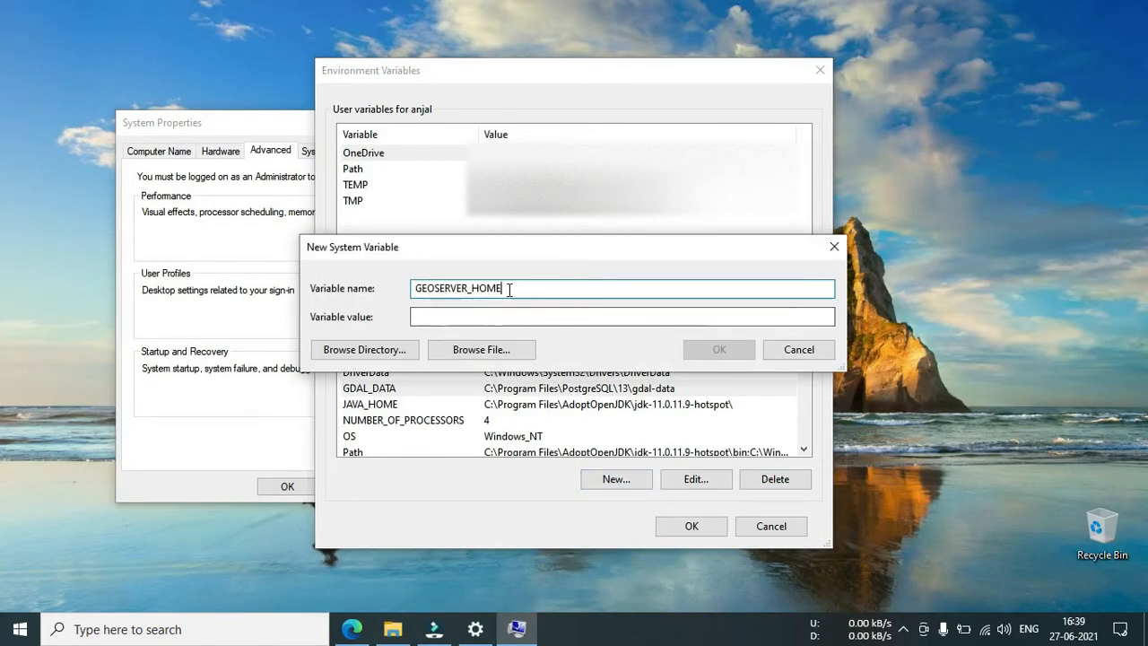
pyautogui.click(622, 316)
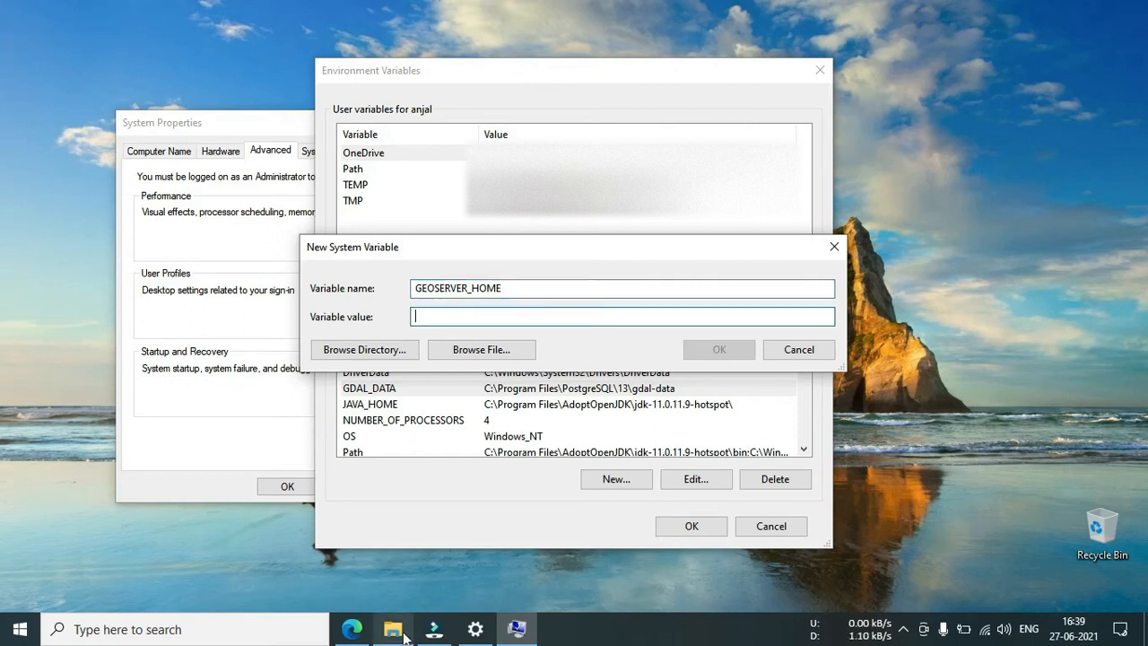
pyautogui.click(393, 629)
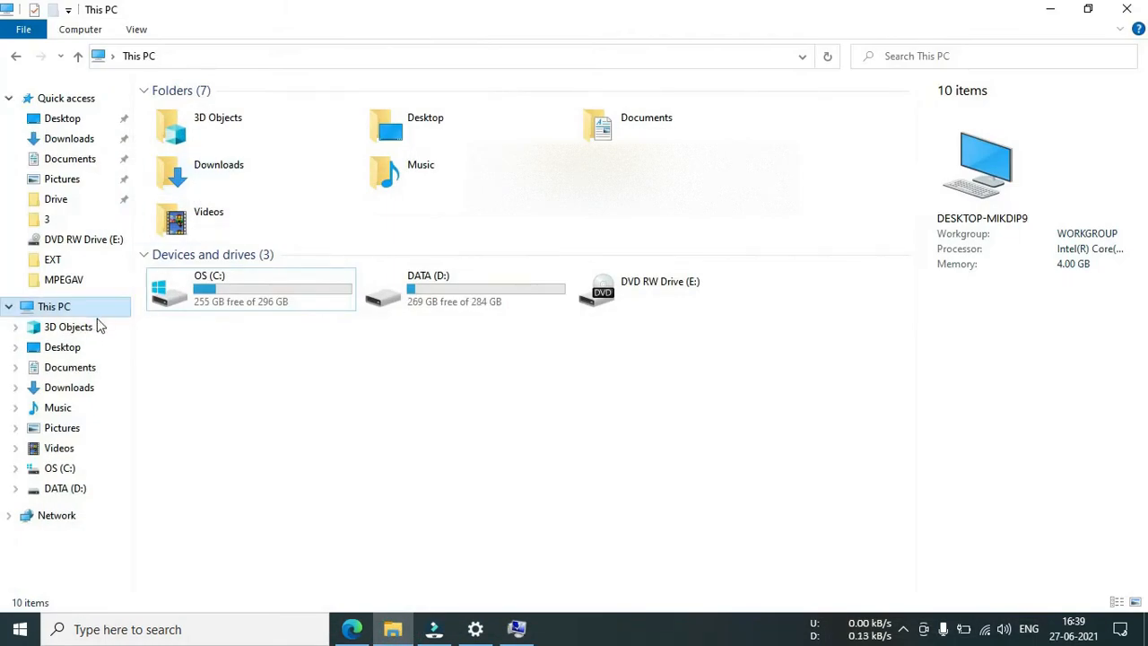
pyautogui.click(250, 288)
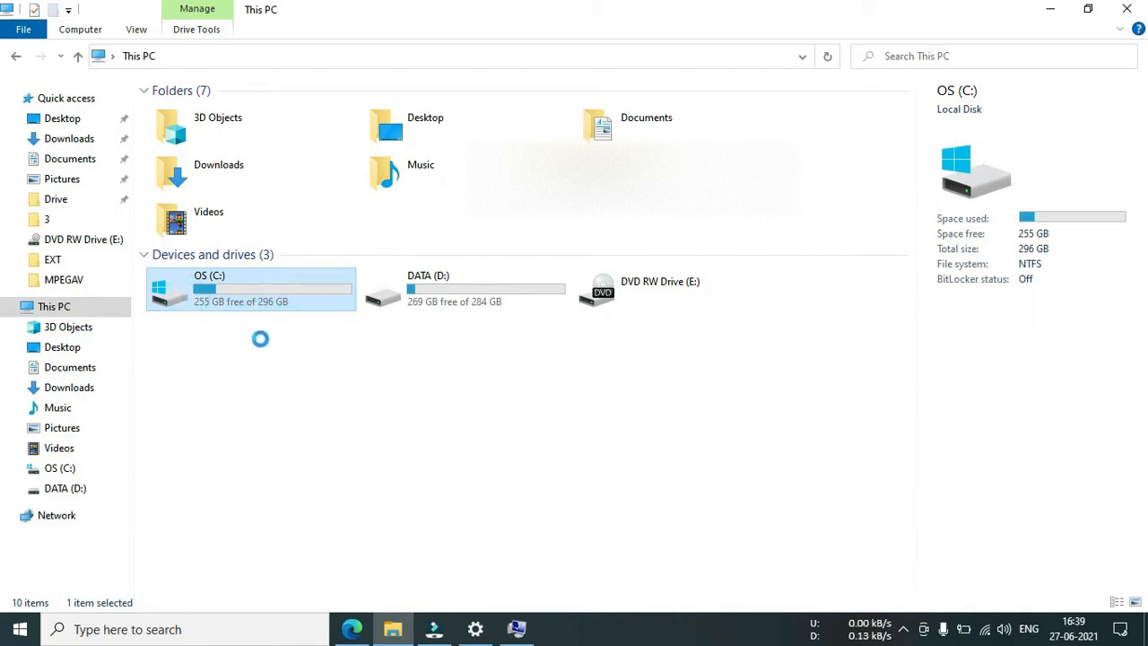
pyautogui.doubleClick(251, 289)
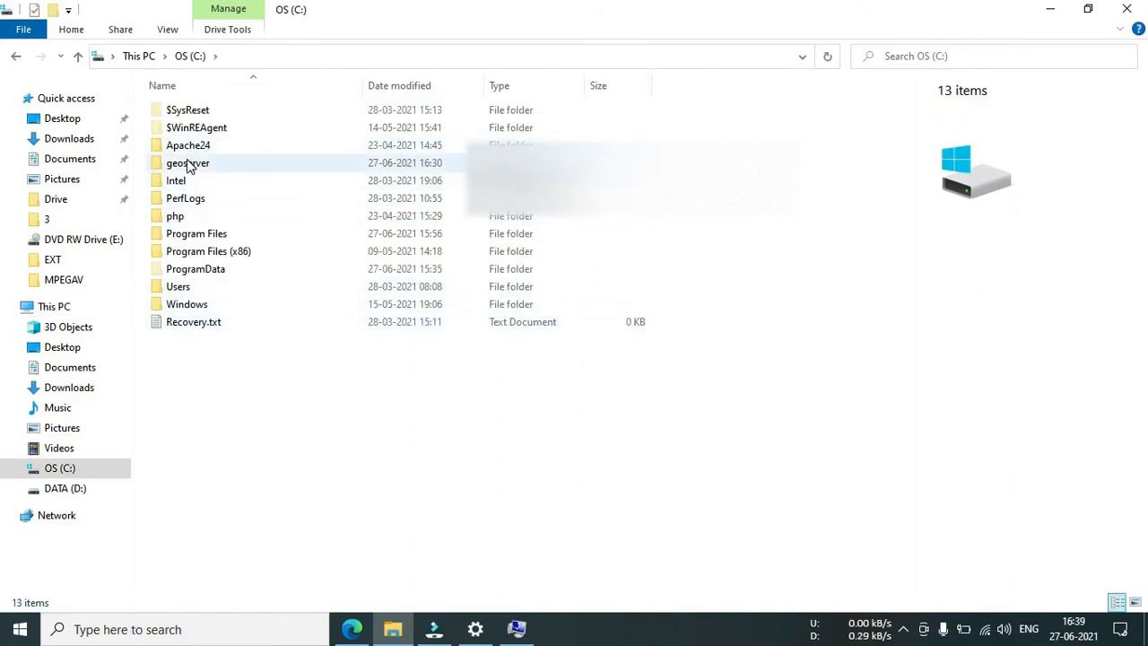
pyautogui.doubleClick(187, 162)
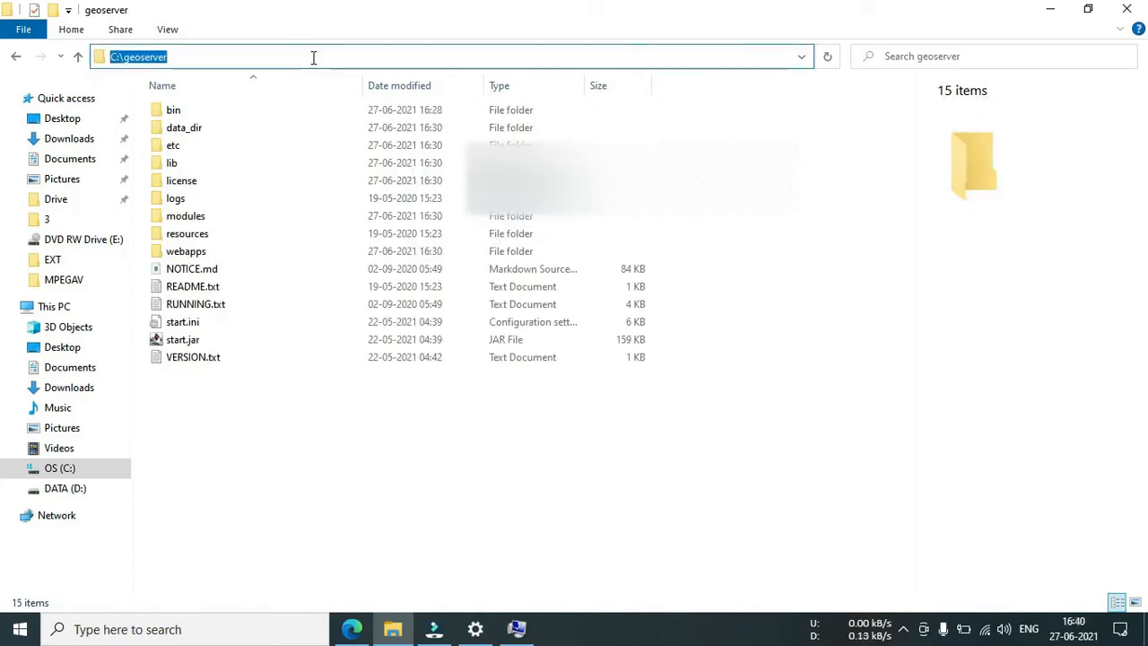
pyautogui.moveTo(427, 566)
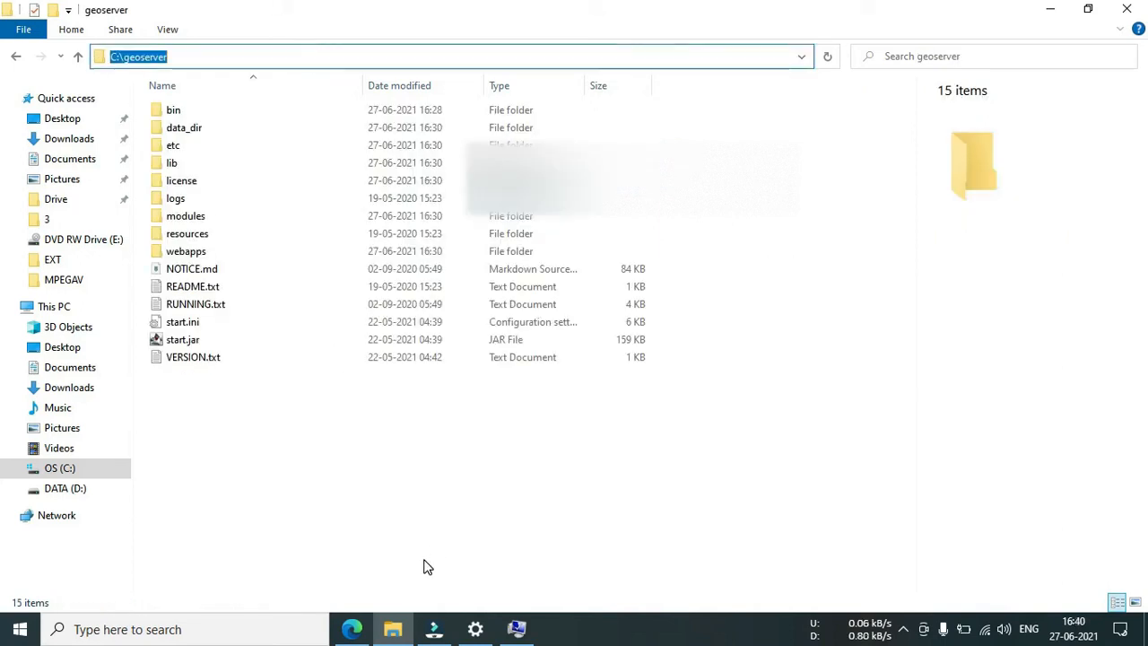
pyautogui.moveTo(516, 629)
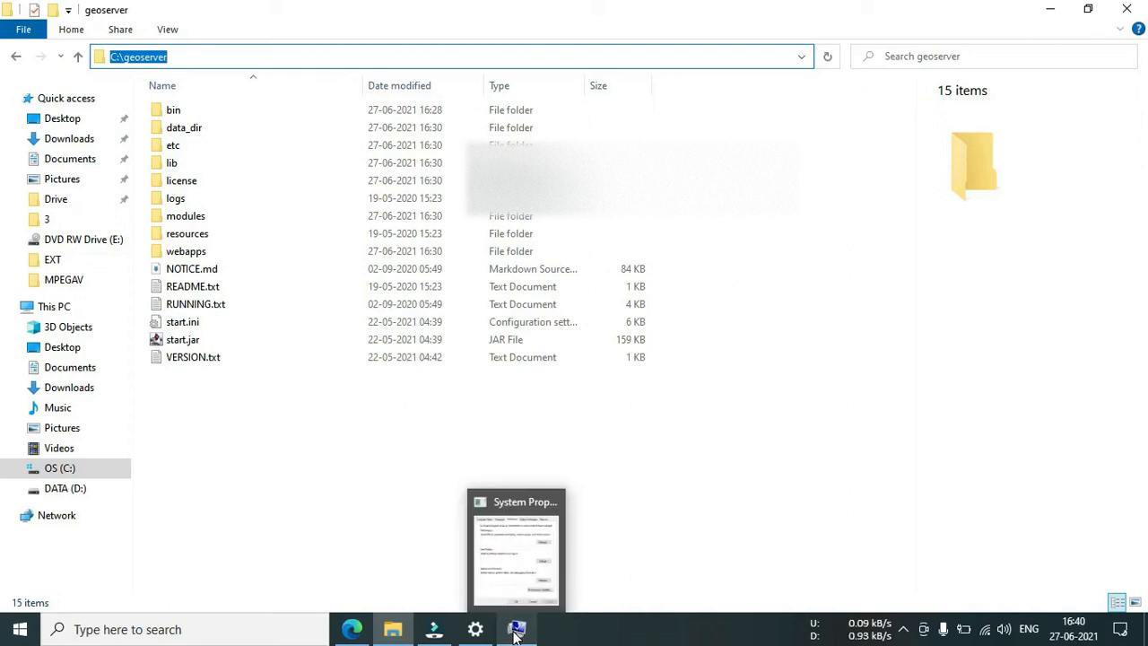
# Set the GEOSERVER_HOME value to C:\geoserver and confirm the variable.
pyautogui.click(515, 628)
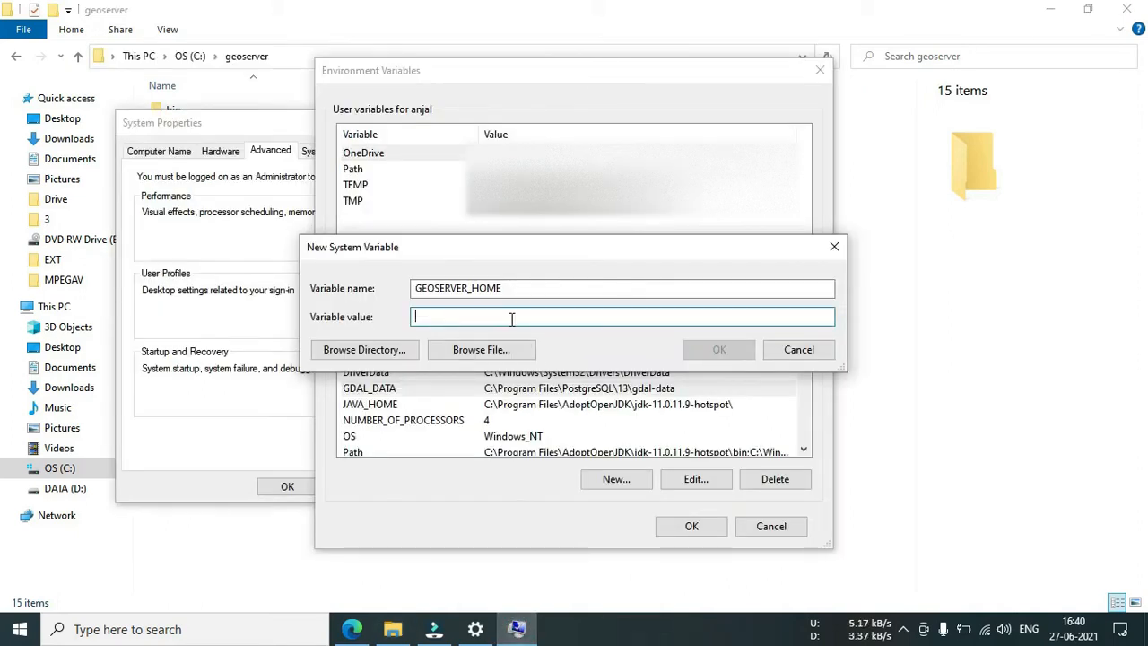
pyautogui.write('C:\\geoserver')
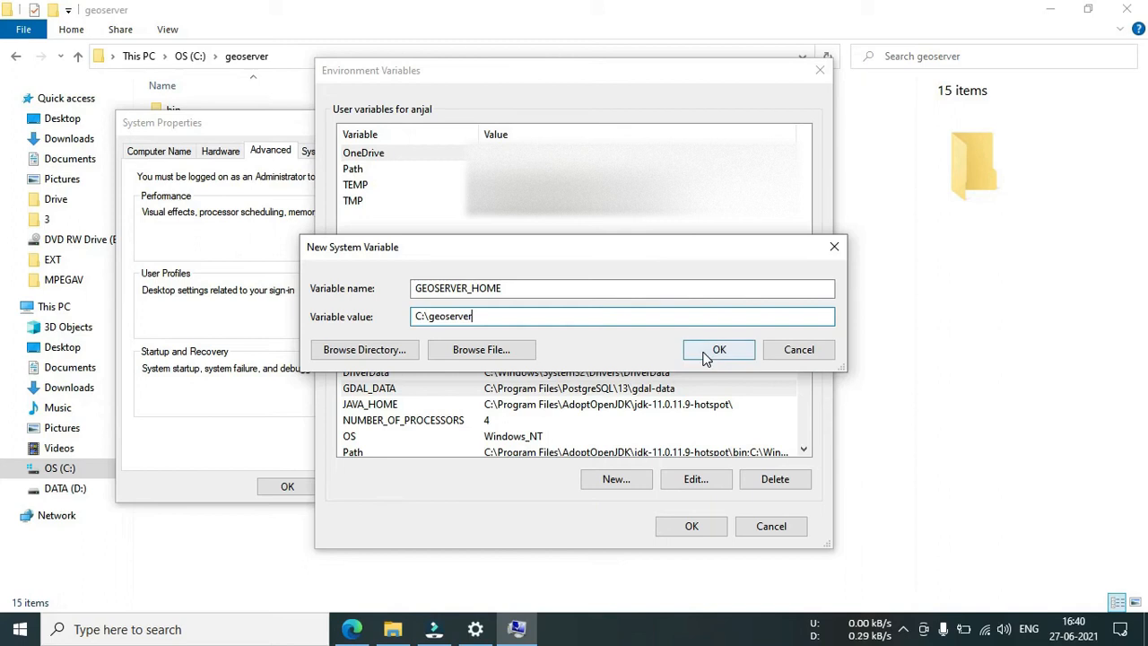
pyautogui.click(719, 349)
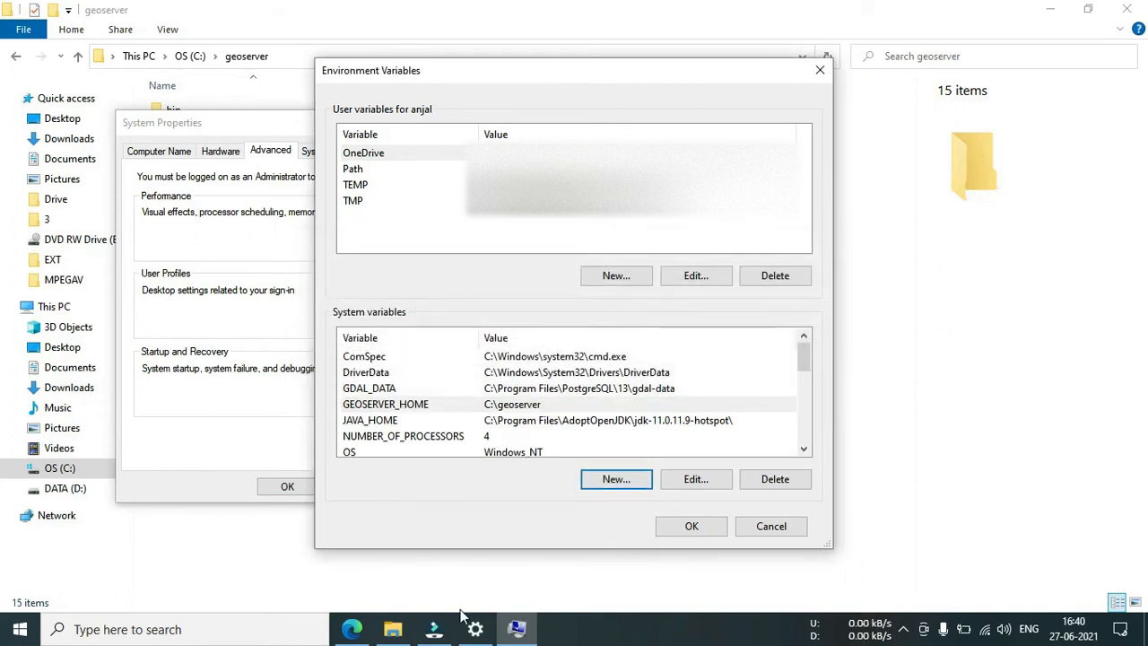
pyautogui.click(351, 629)
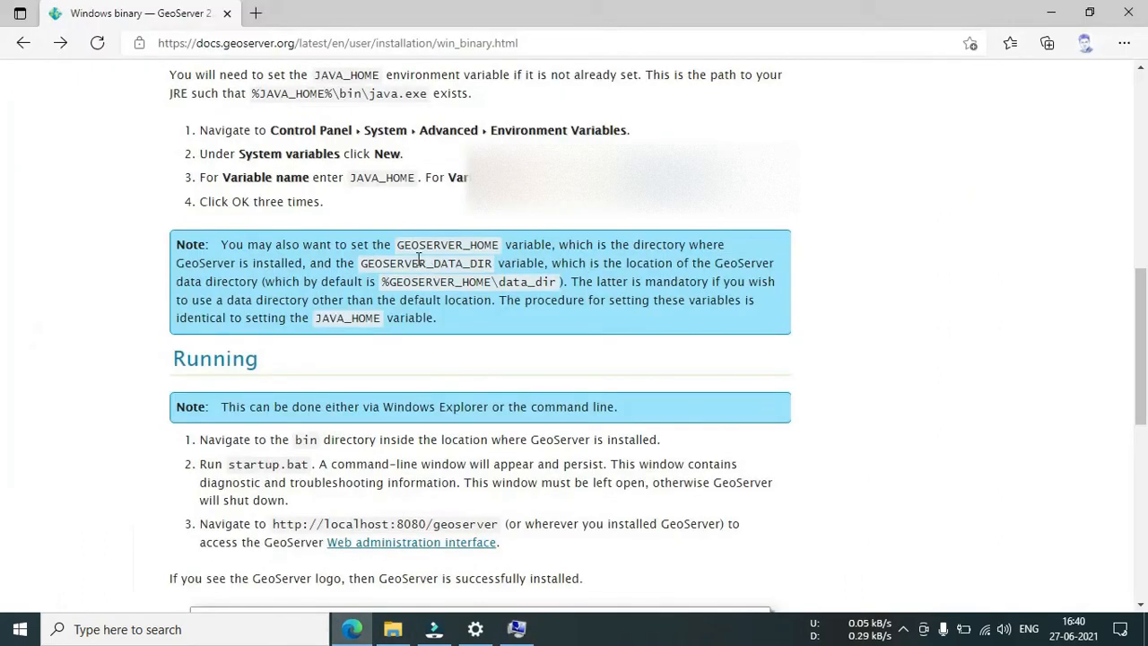
pyautogui.moveTo(363, 263)
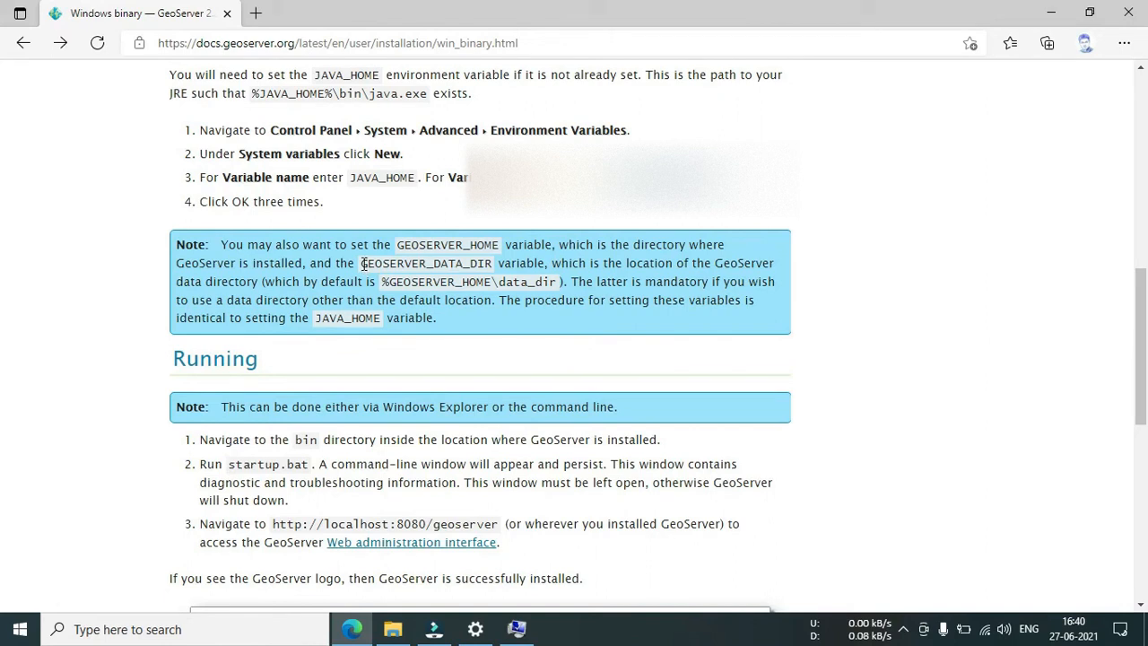
# Double-click GEOSERVER_DATA_DIR in the documentation note to select it.
pyautogui.doubleClick(393, 263)
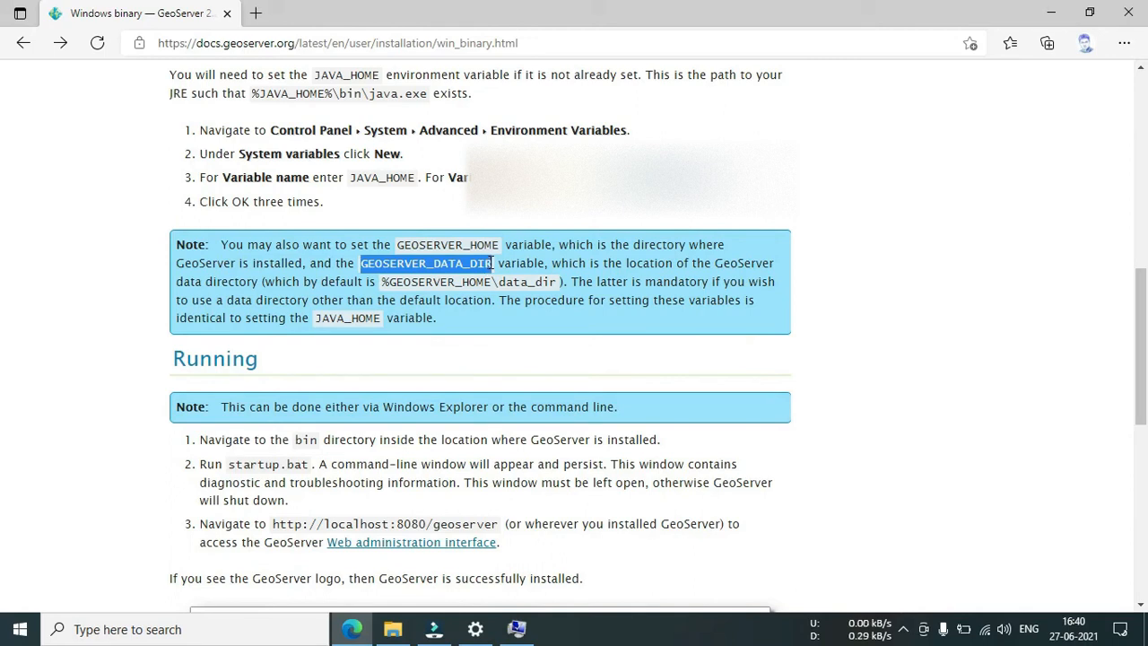
pyautogui.moveTo(529, 491)
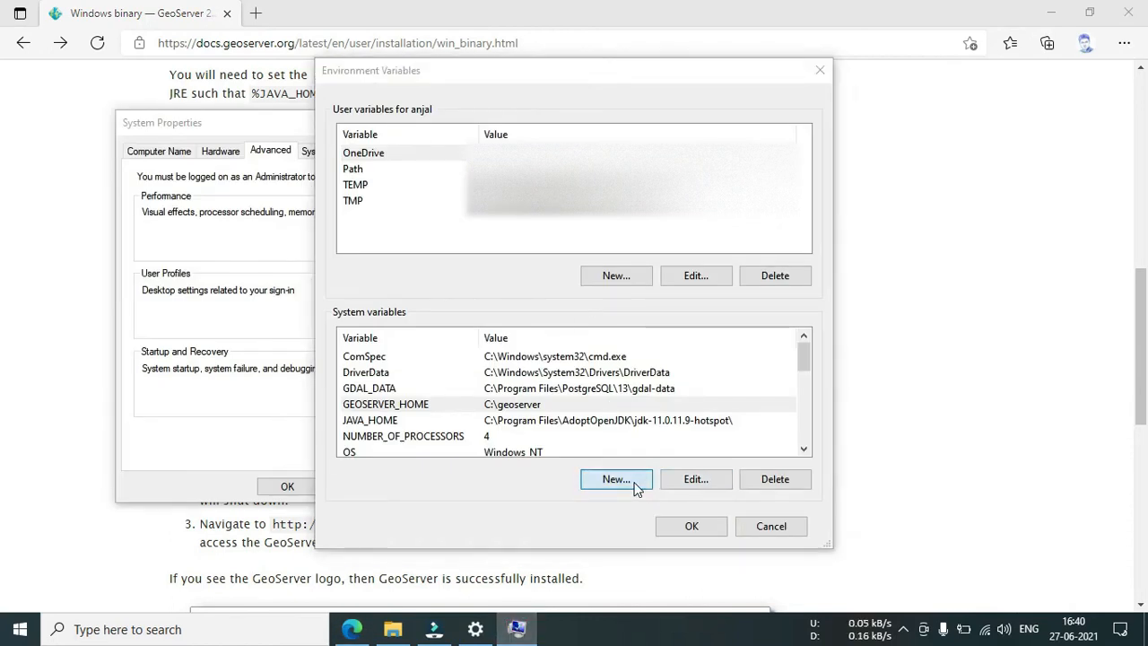
# Add system variable GEOSERVER_DATA_DIR = C:\geoserver\data_dir and close Environment Variables.
pyautogui.click(615, 478)
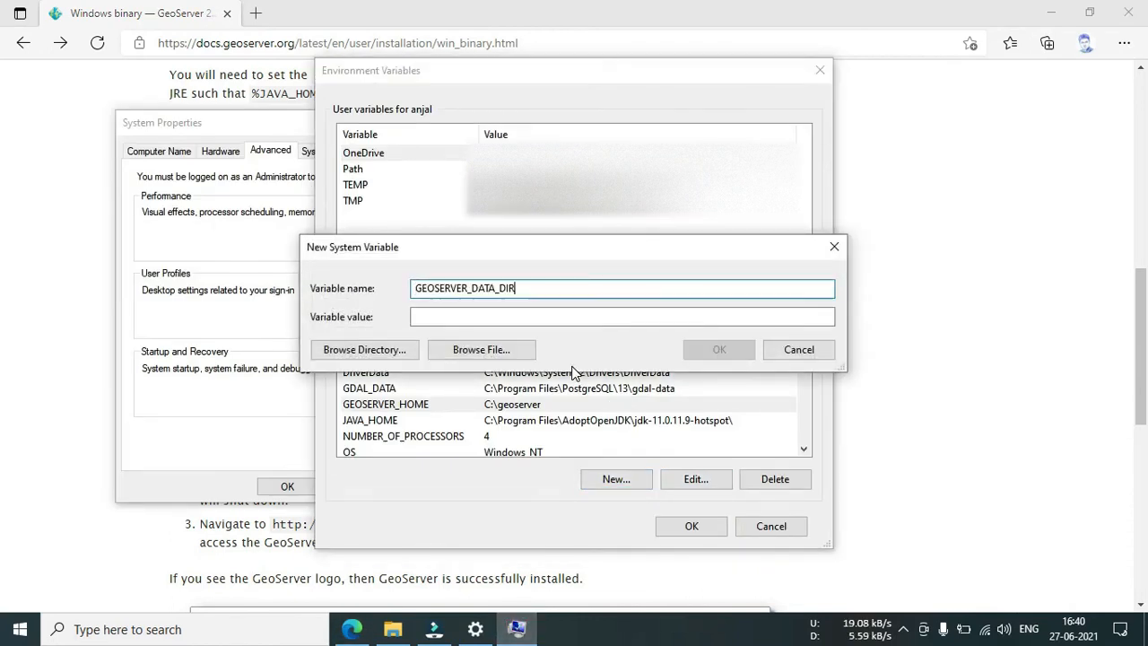
pyautogui.moveTo(392, 629)
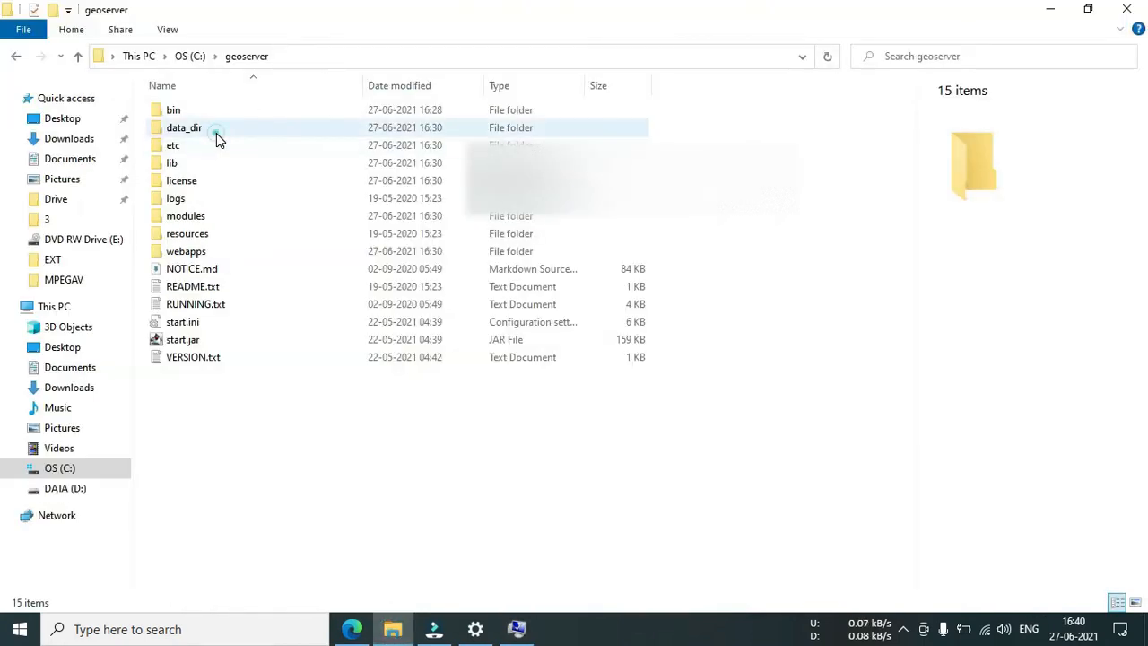
pyautogui.doubleClick(184, 128)
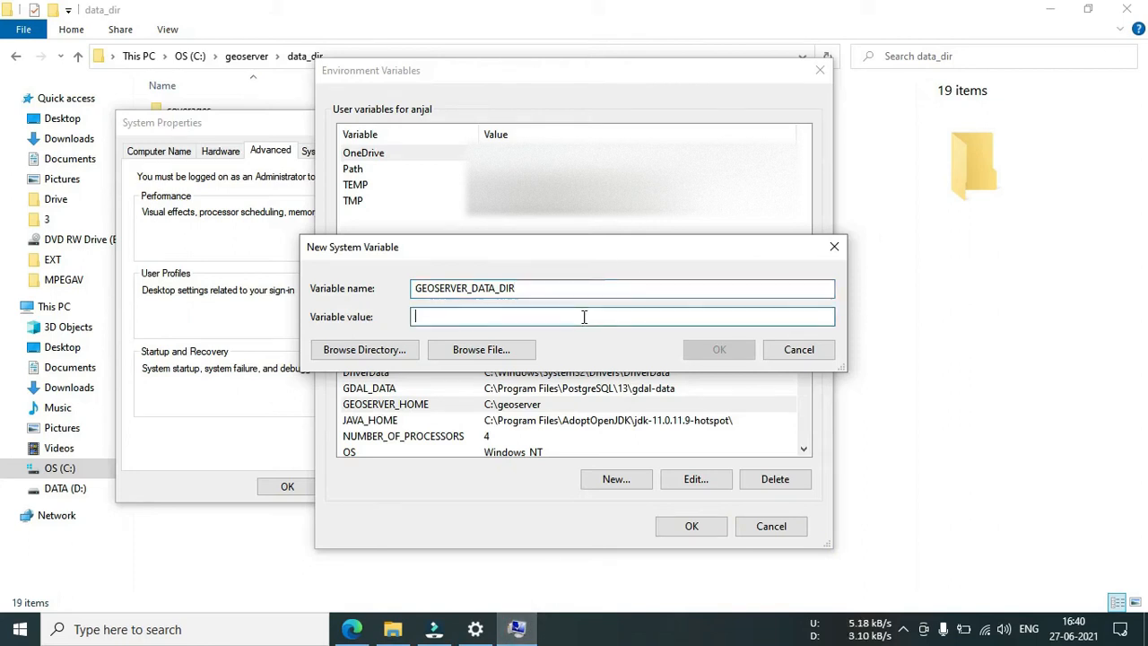
pyautogui.write('C:\\geoserver\\data_dir')
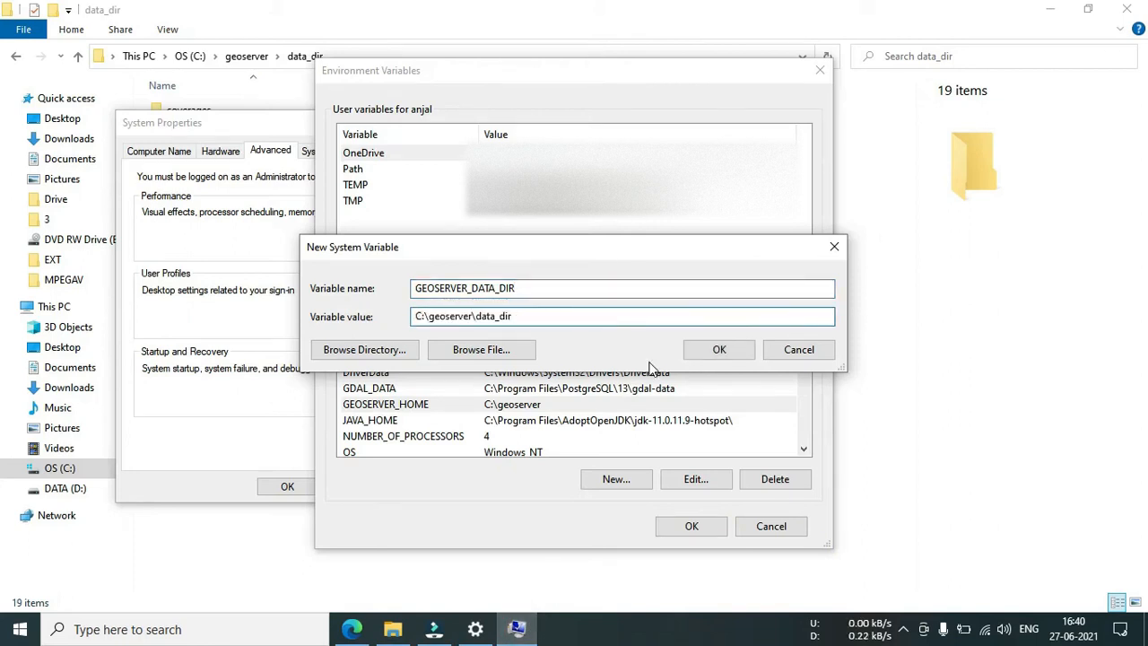
pyautogui.click(719, 349)
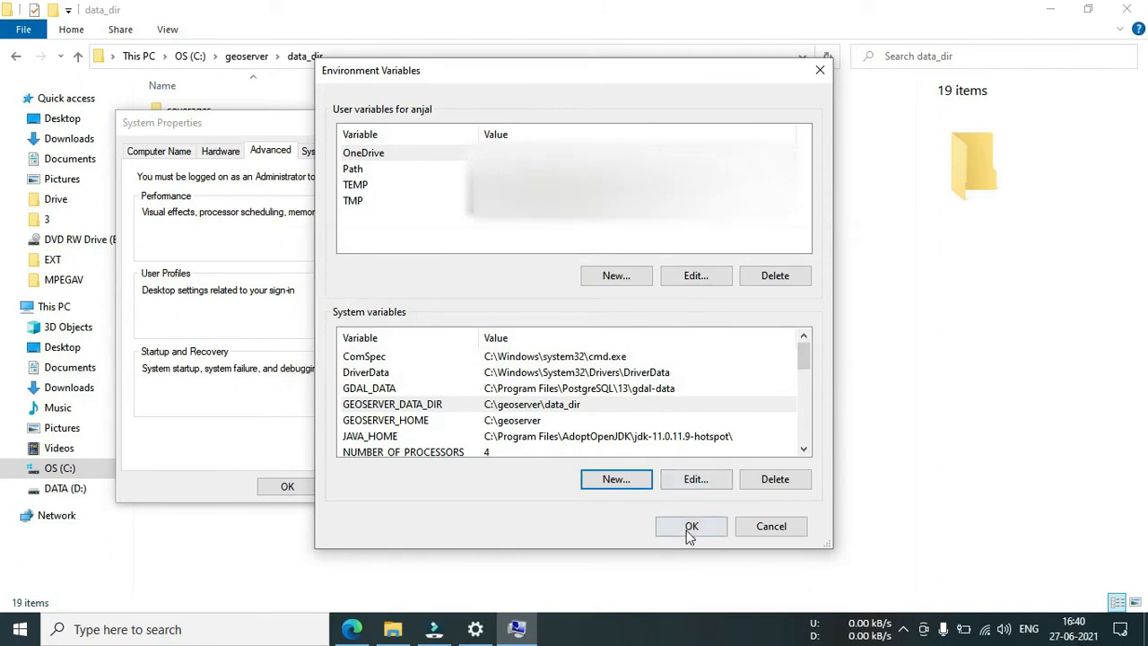
pyautogui.click(691, 527)
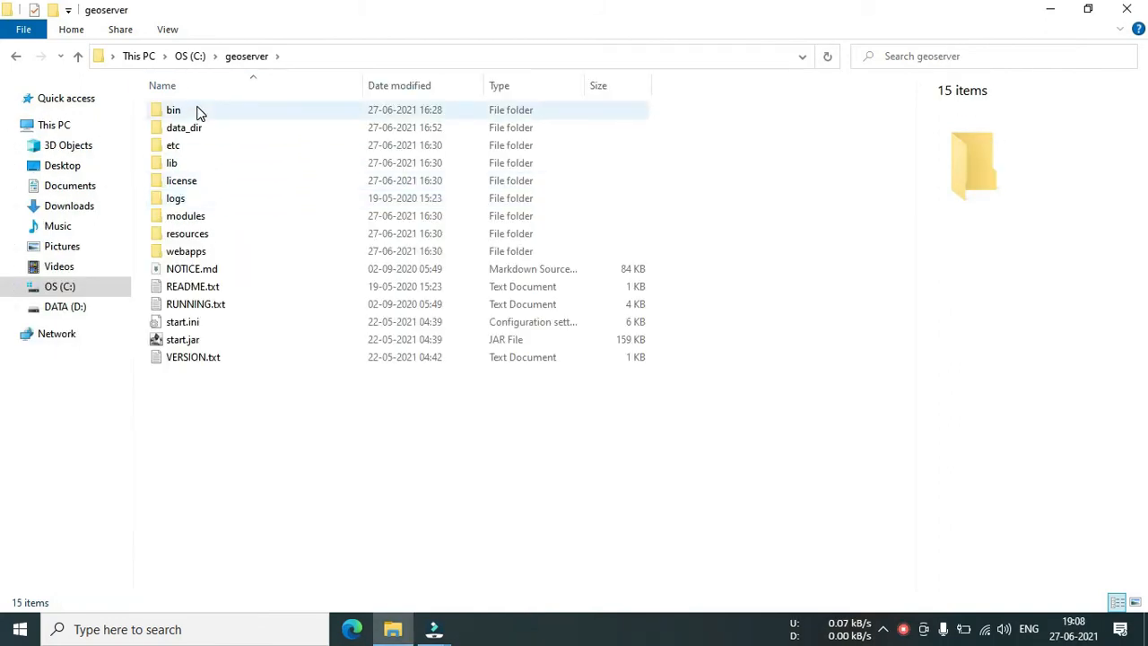
# Run startup.bat from C:\geoserver\bin and minimise File Explorer.
pyautogui.doubleClick(173, 110)
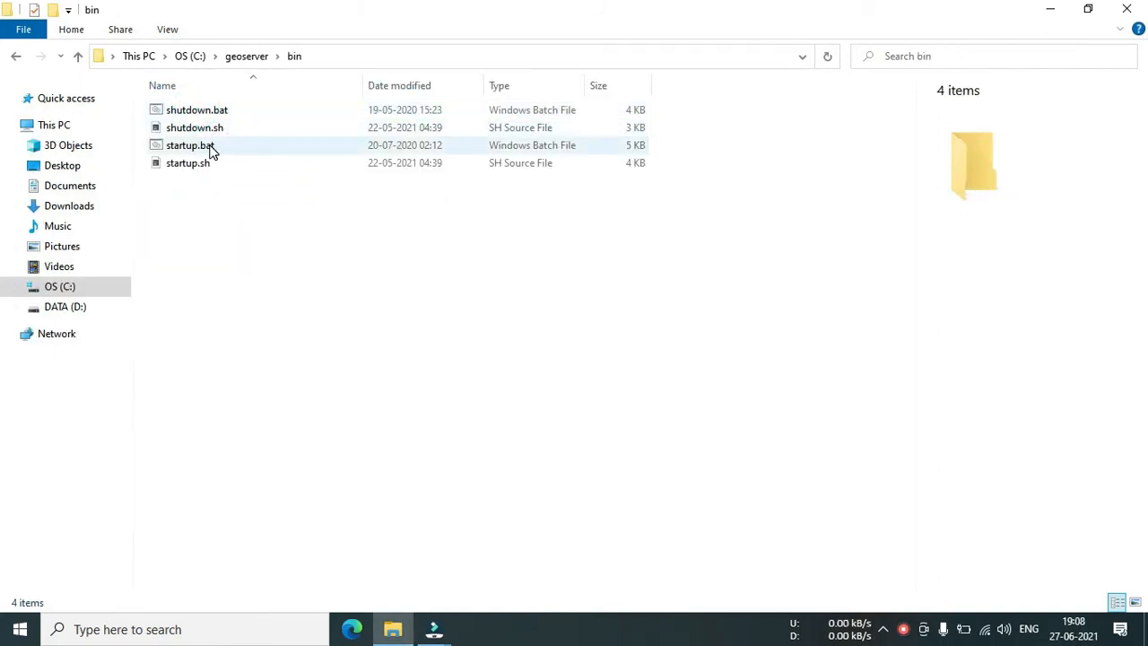
pyautogui.doubleClick(189, 144)
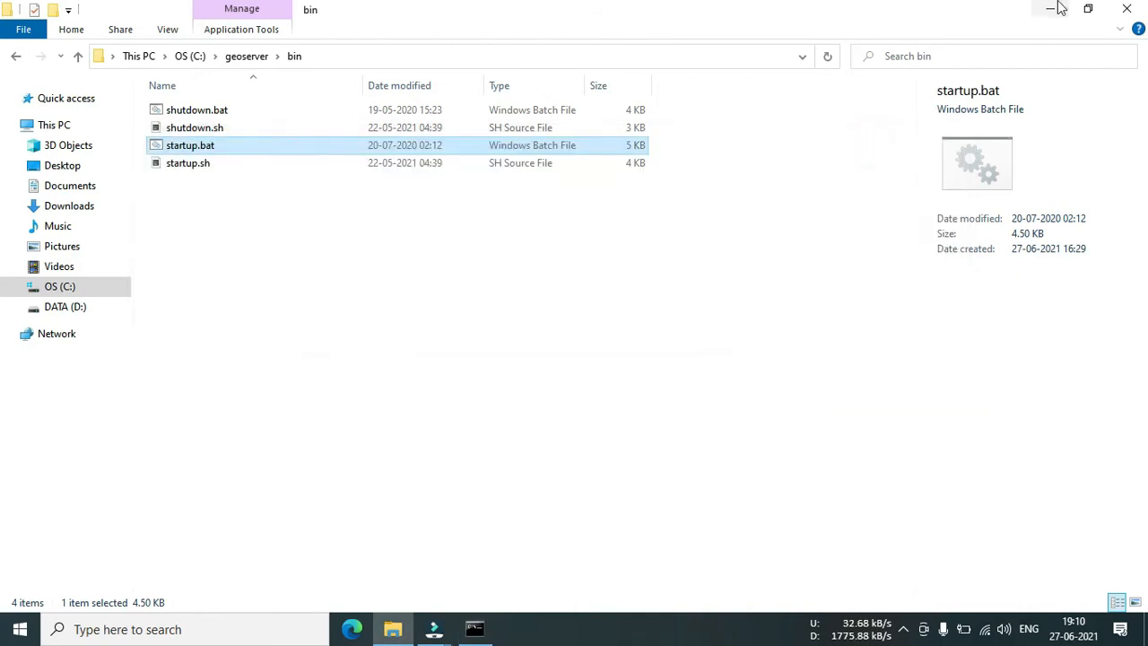
pyautogui.click(1051, 8)
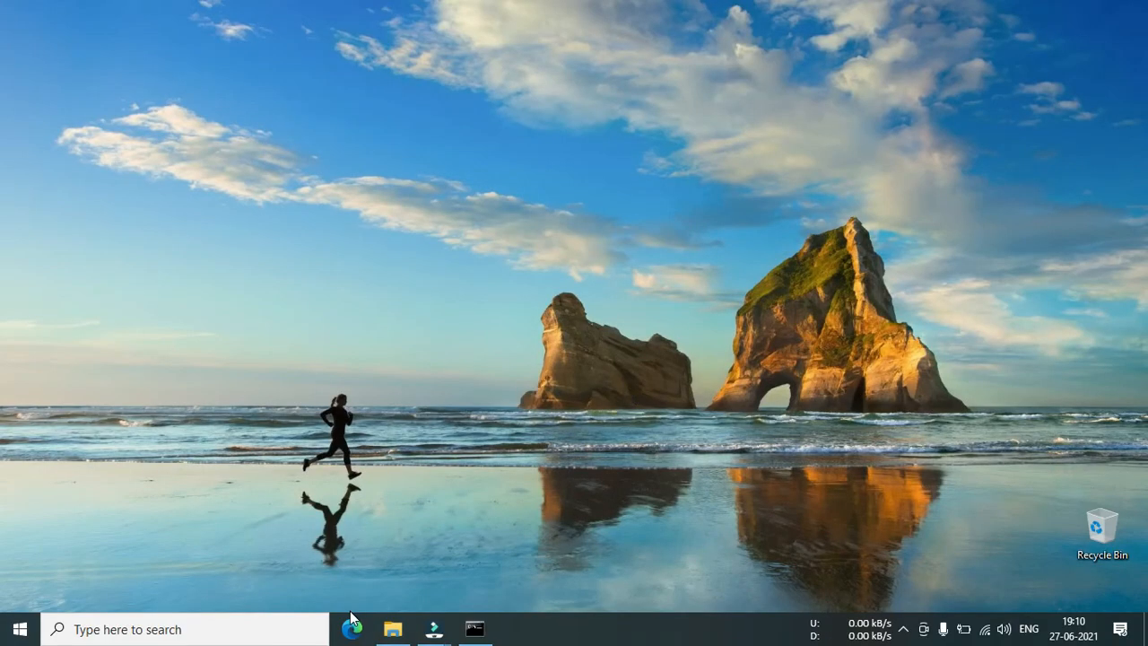
# Bring up Edge and log in to the GeoServer web UI as admin.
pyautogui.click(351, 629)
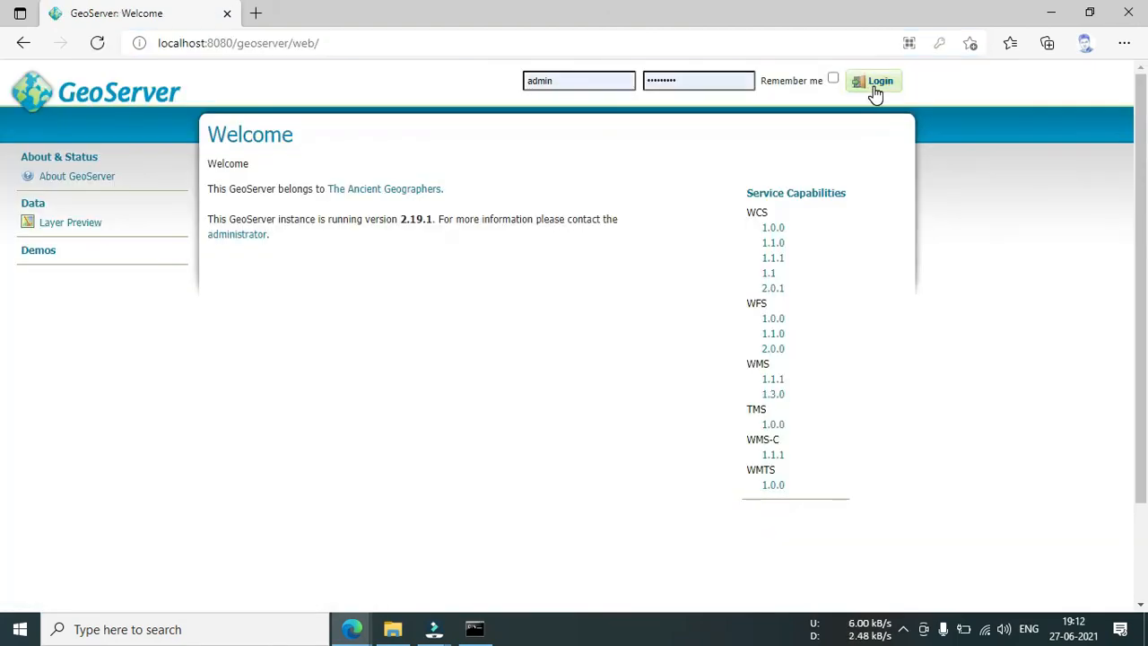
pyautogui.click(873, 81)
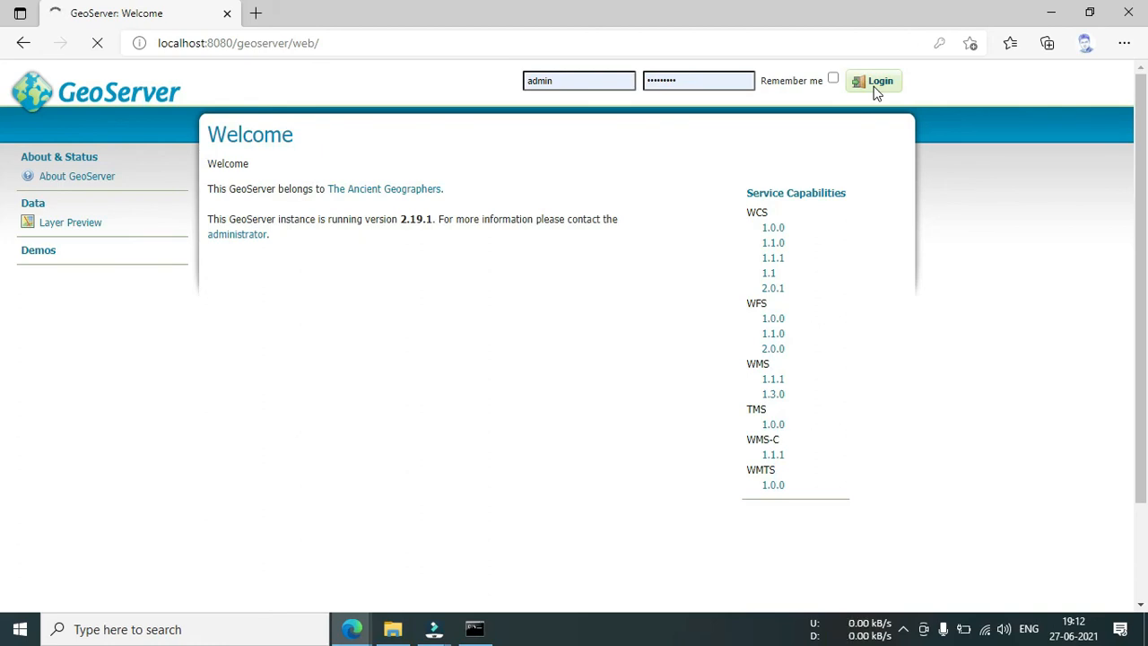
pyautogui.click(872, 81)
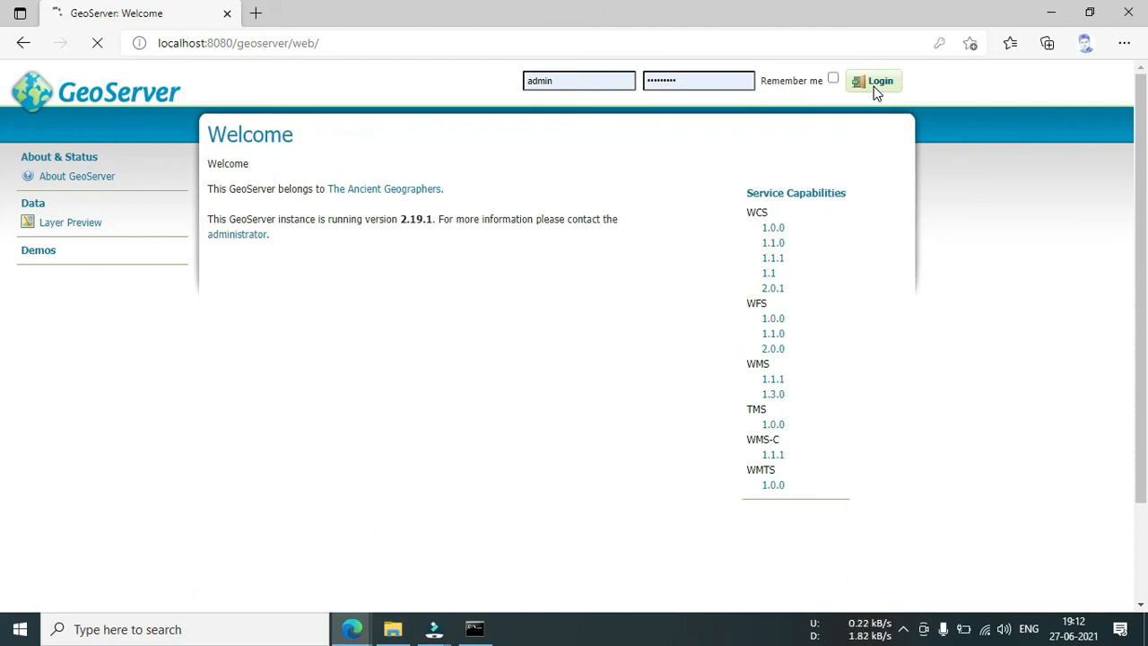
pyautogui.click(874, 81)
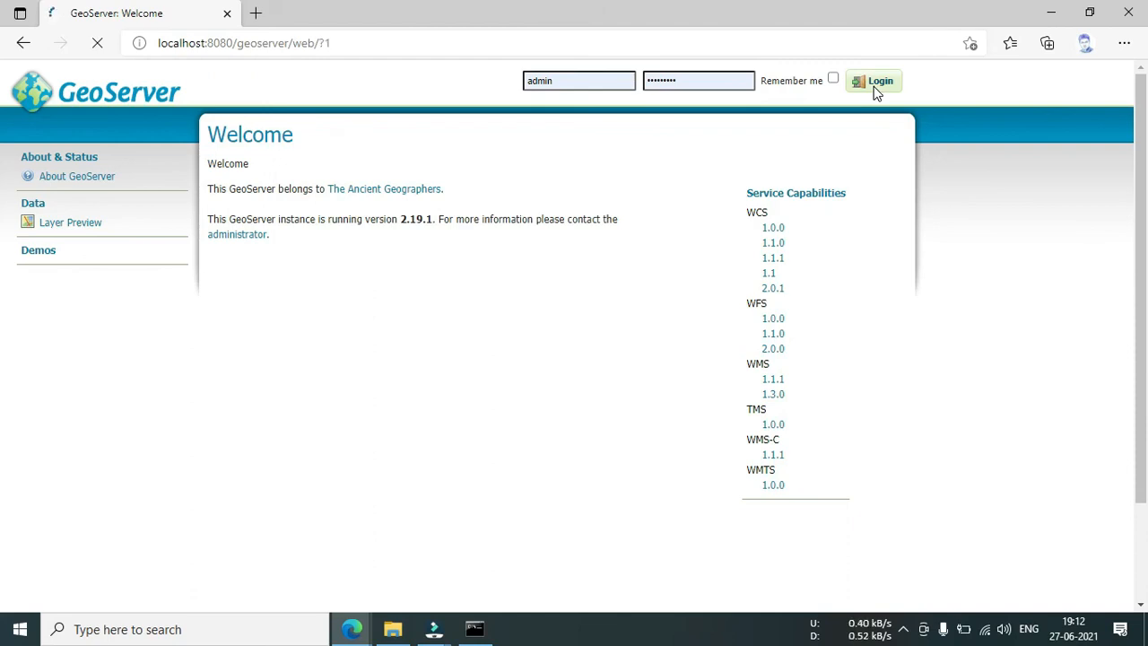
pyautogui.click(872, 81)
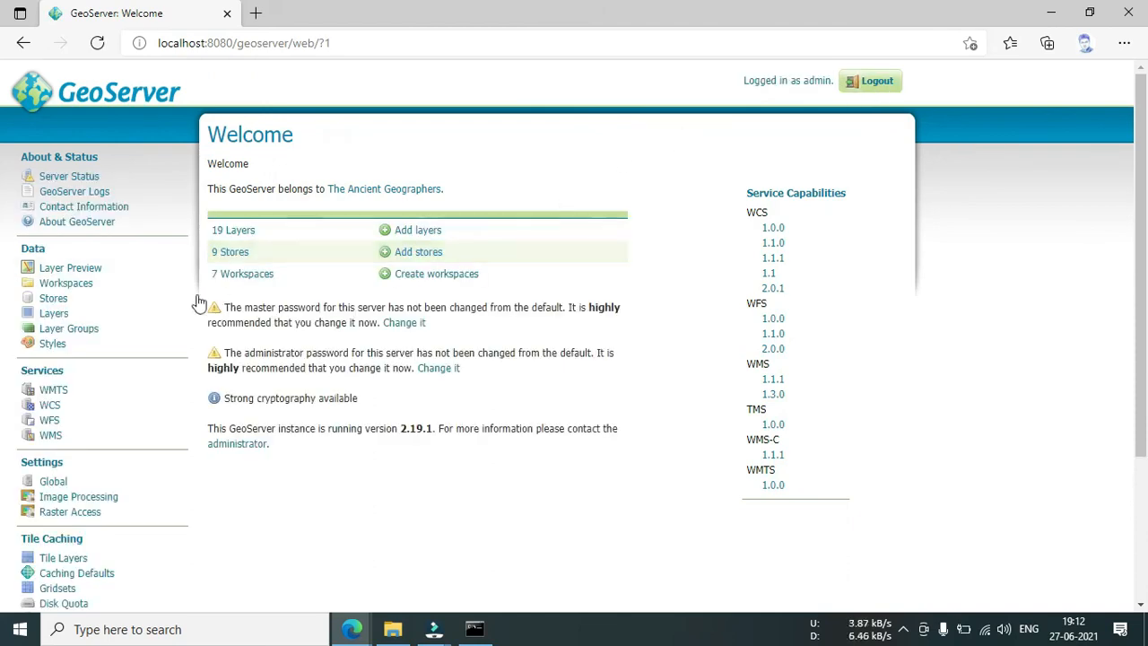
pyautogui.moveTo(68, 328)
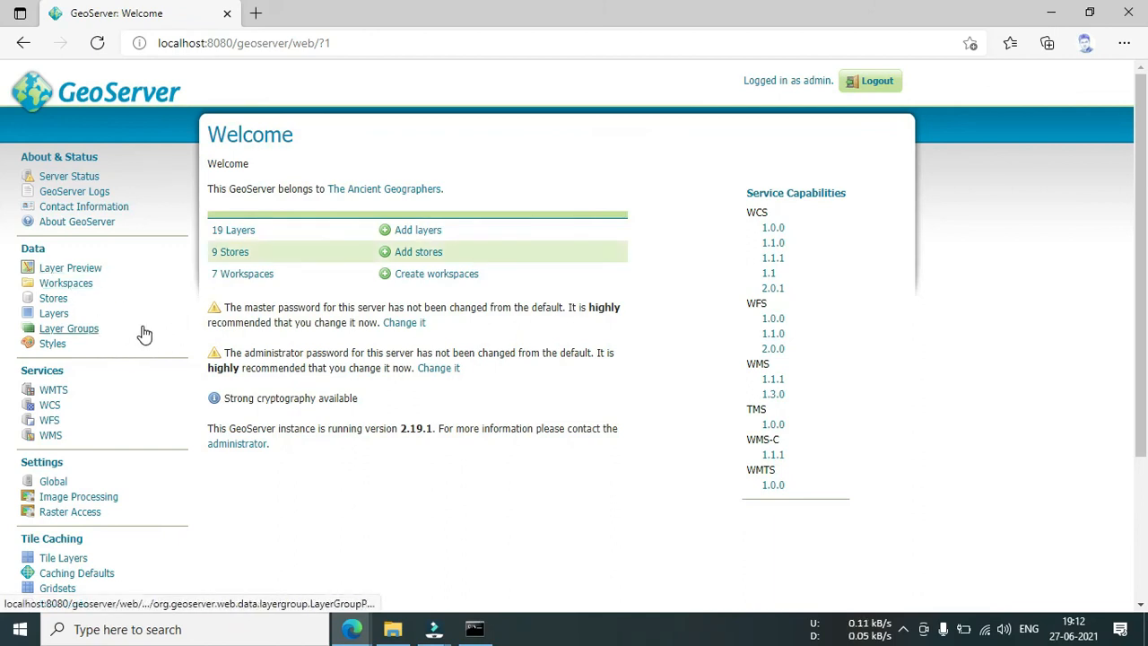
# Show the Layers page and scroll through the 19 published layers.
pyautogui.click(54, 313)
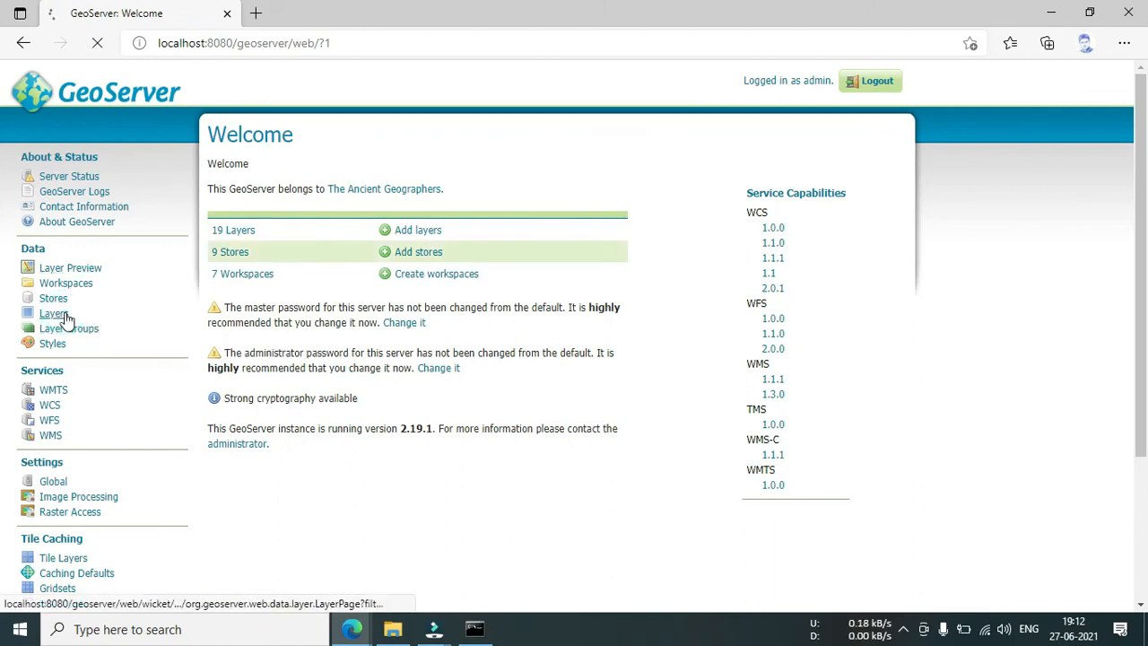
pyautogui.click(54, 313)
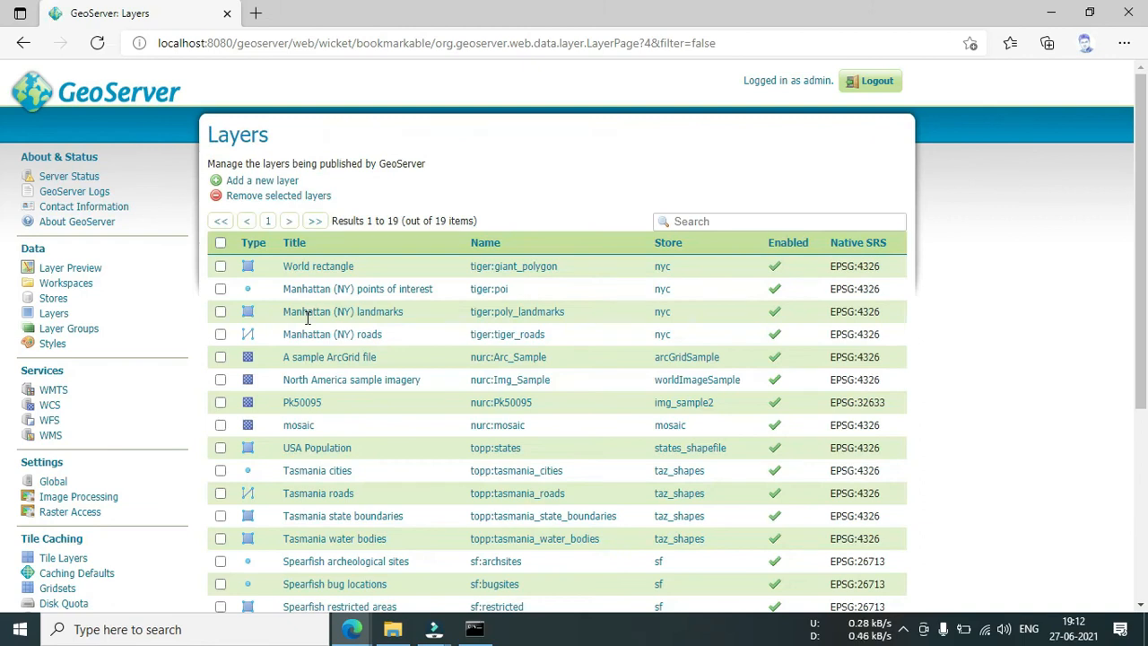
pyautogui.moveTo(317, 448)
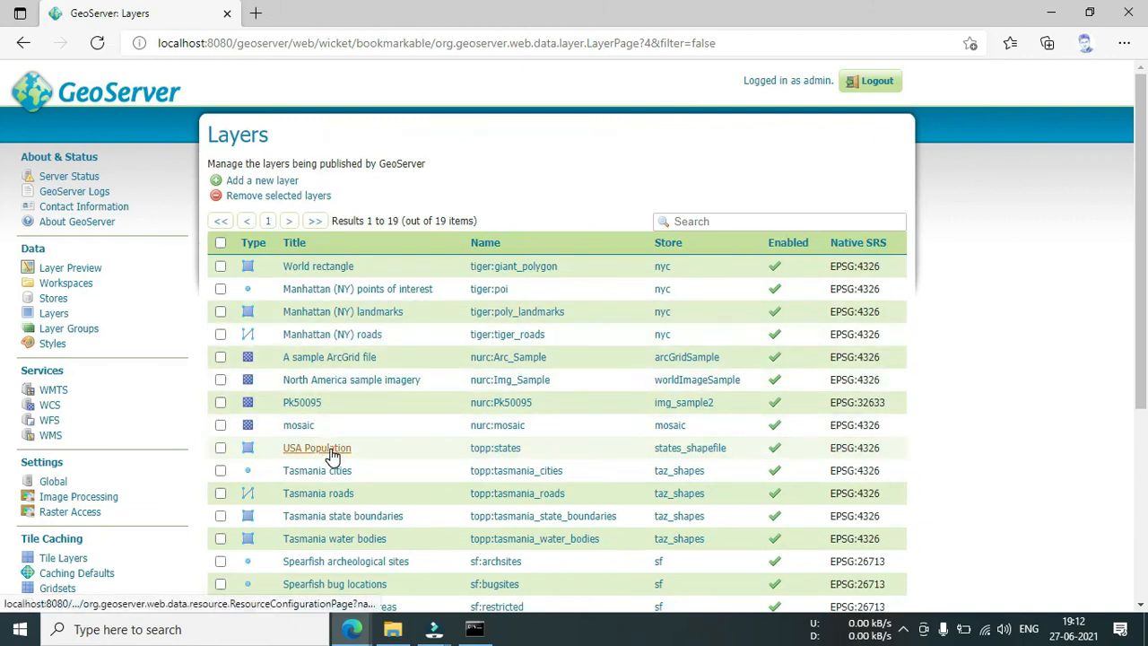
pyautogui.moveTo(634, 447)
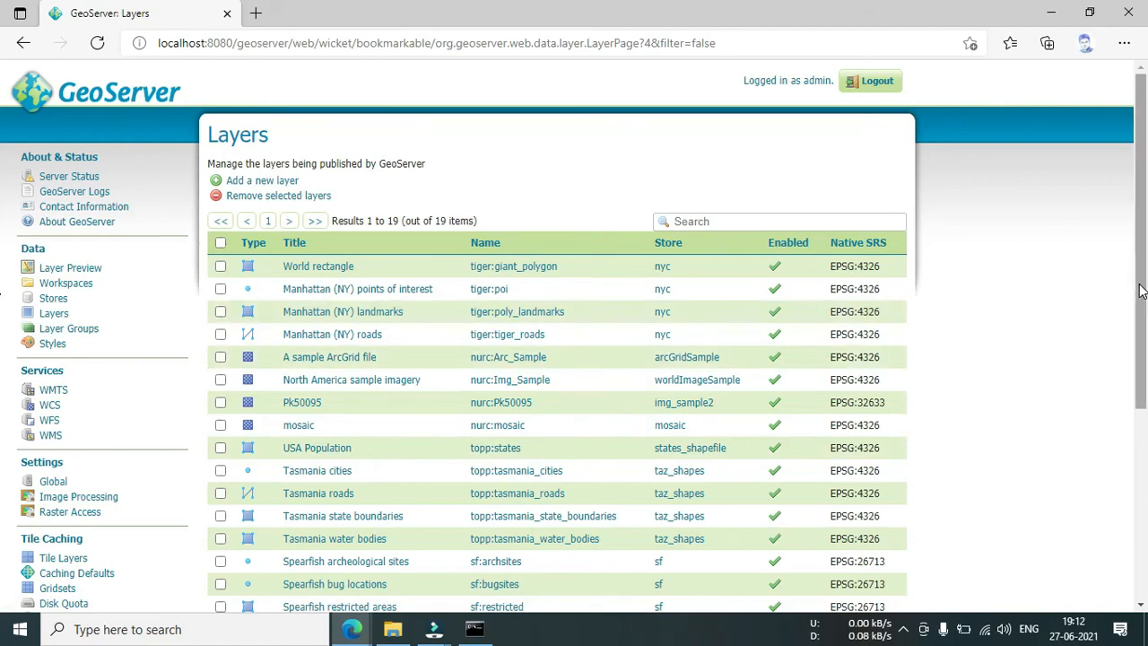
pyautogui.scroll(-3)
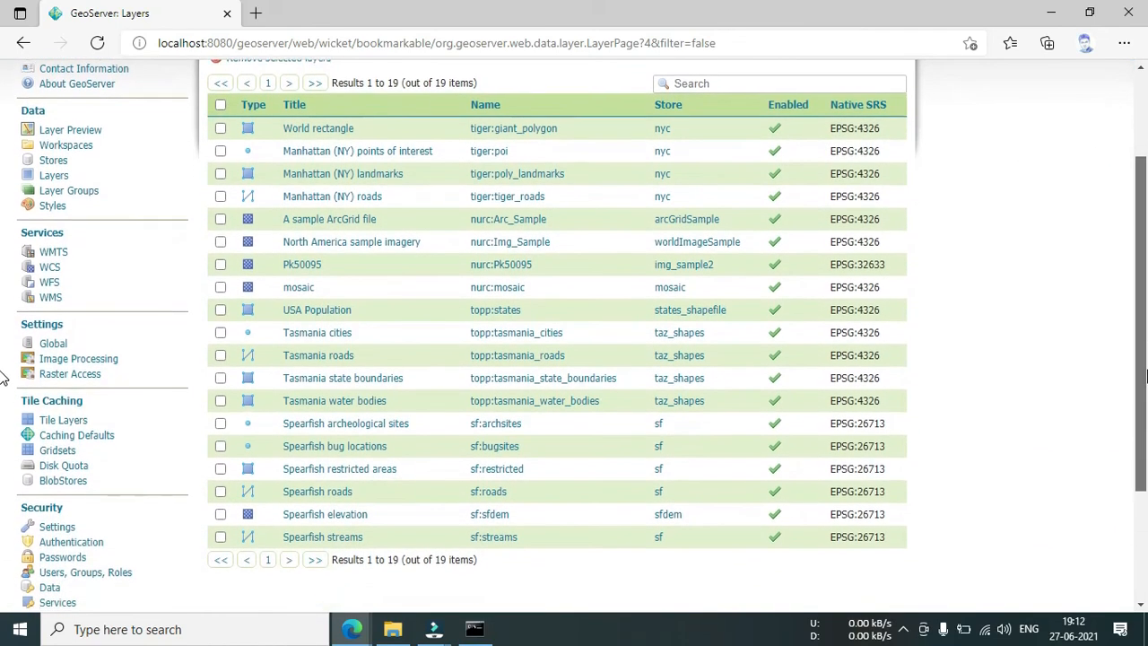
pyautogui.scroll(3)
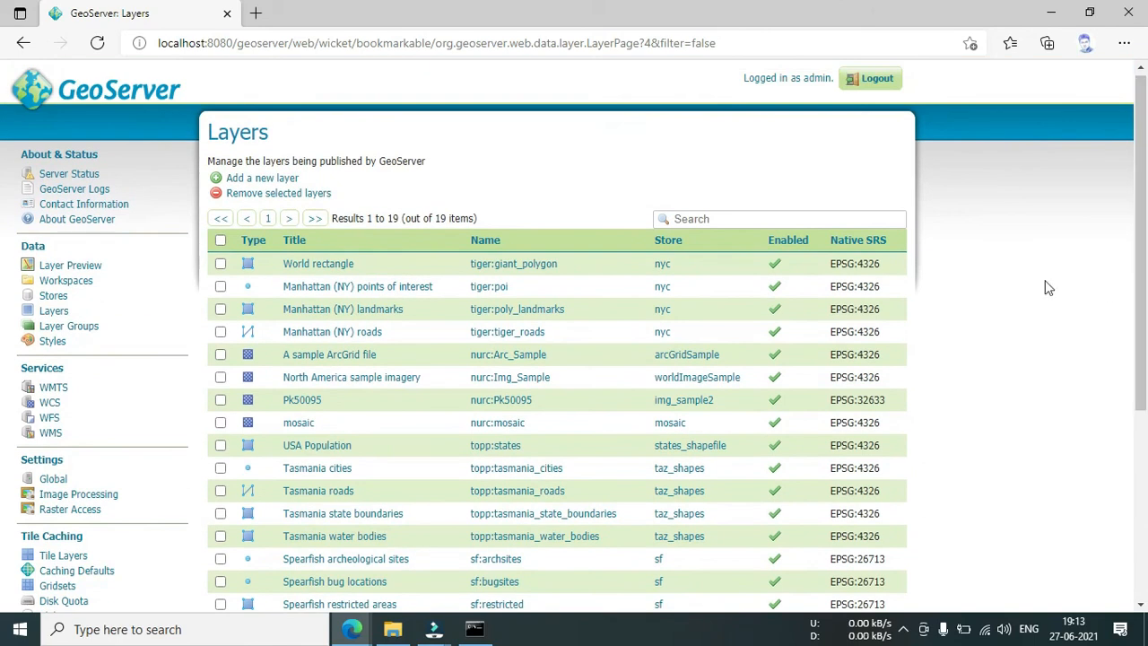
pyautogui.moveTo(70, 265)
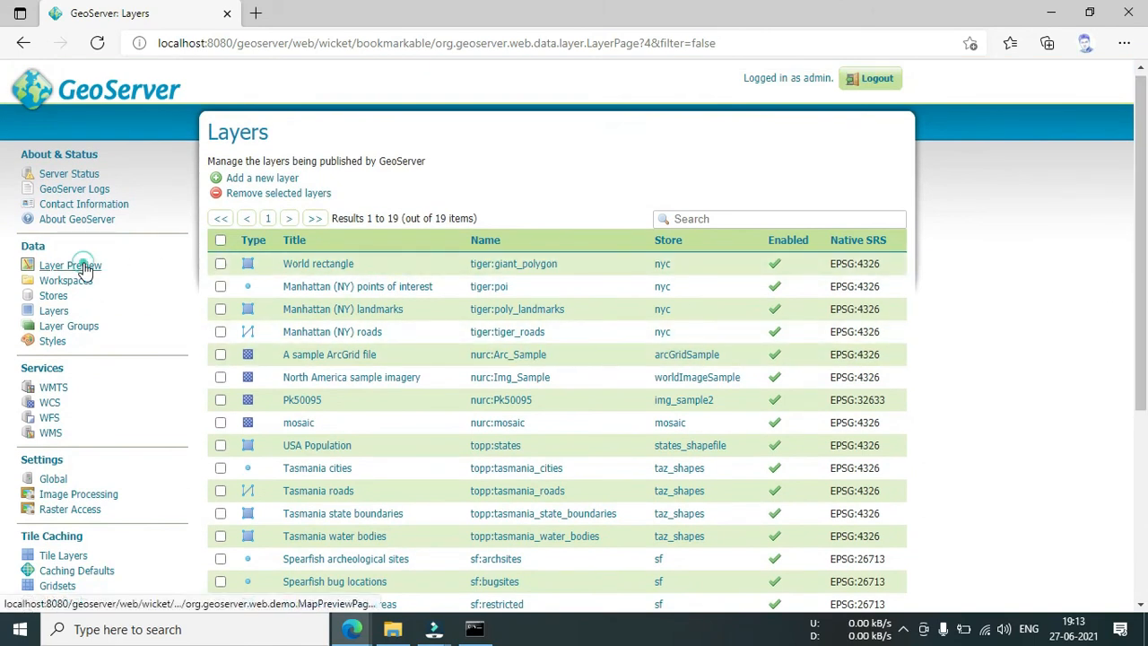
# From Layer Preview, open the USA Population (topp:states) layer as an OpenLayers map.
pyautogui.click(70, 265)
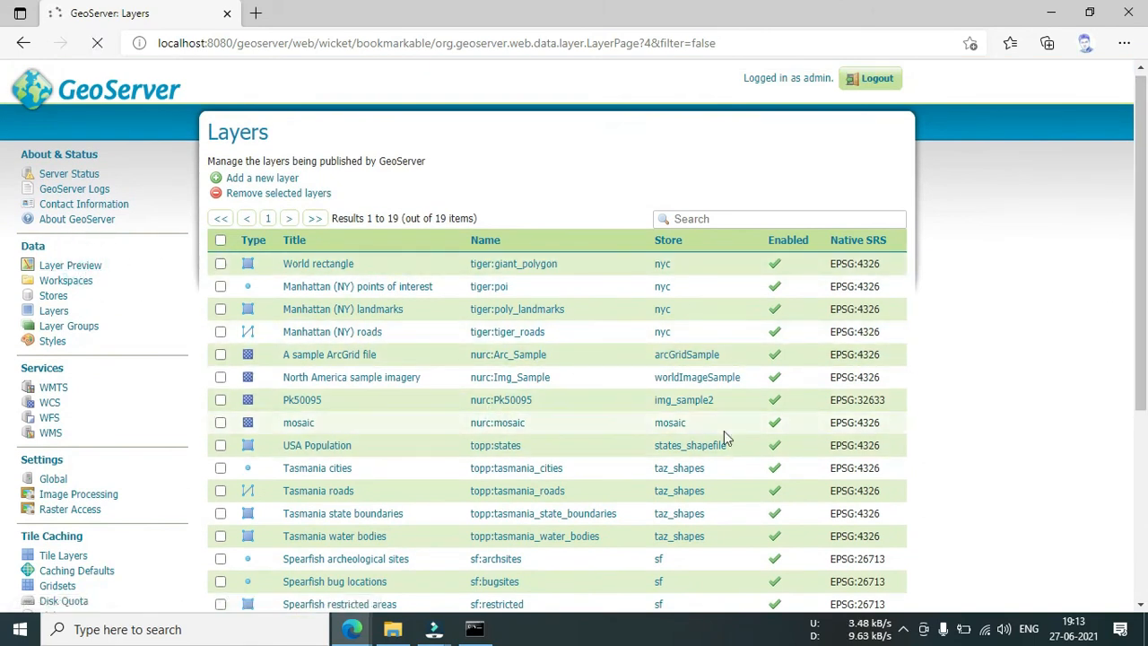
pyautogui.click(70, 264)
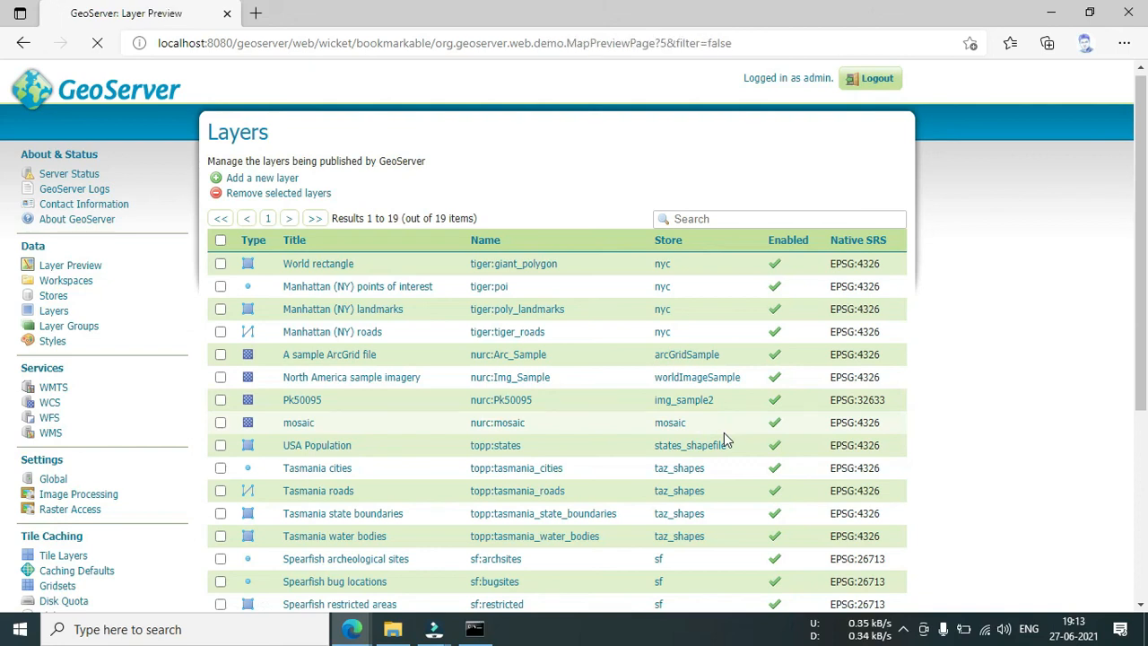
pyautogui.click(70, 264)
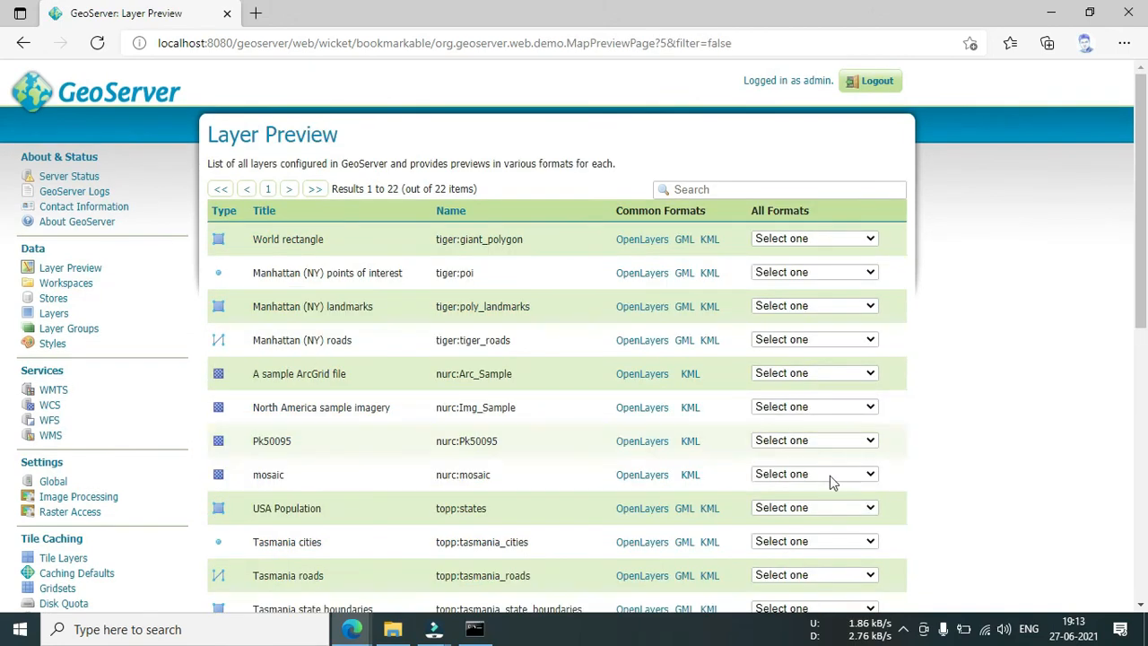
pyautogui.moveTo(372, 514)
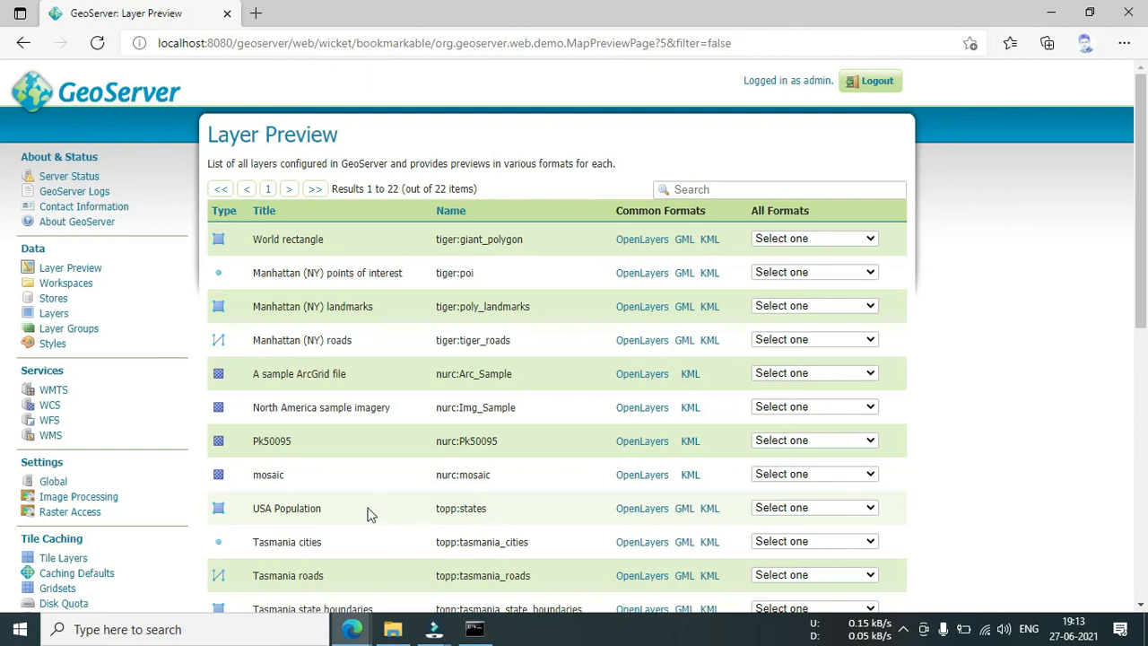
pyautogui.click(643, 508)
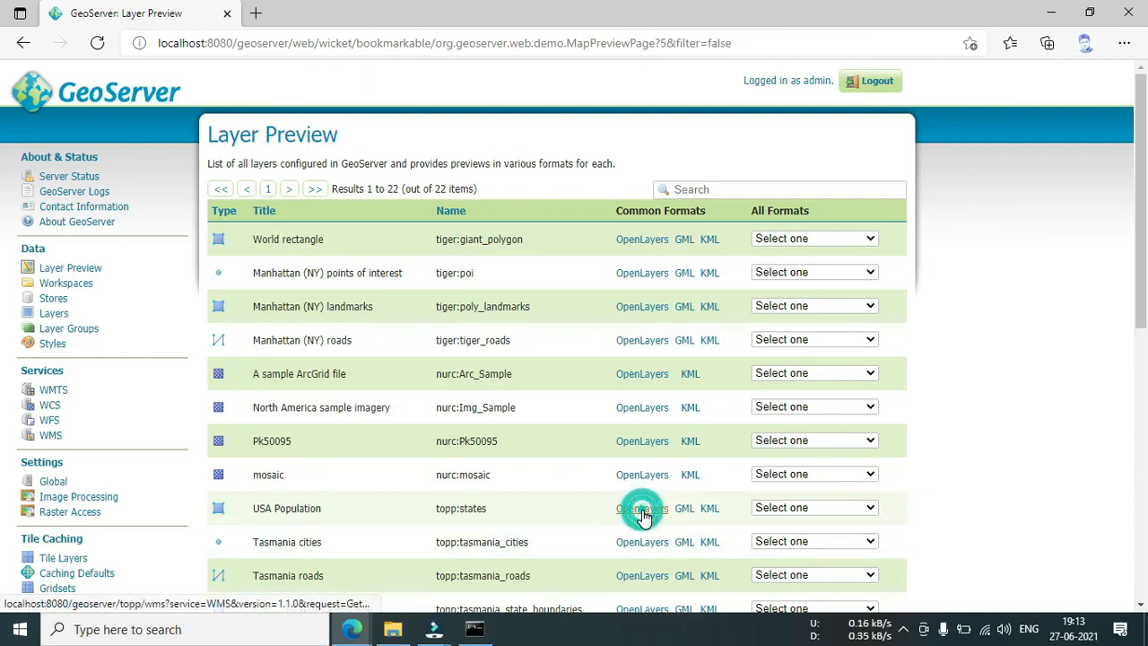
pyautogui.click(642, 508)
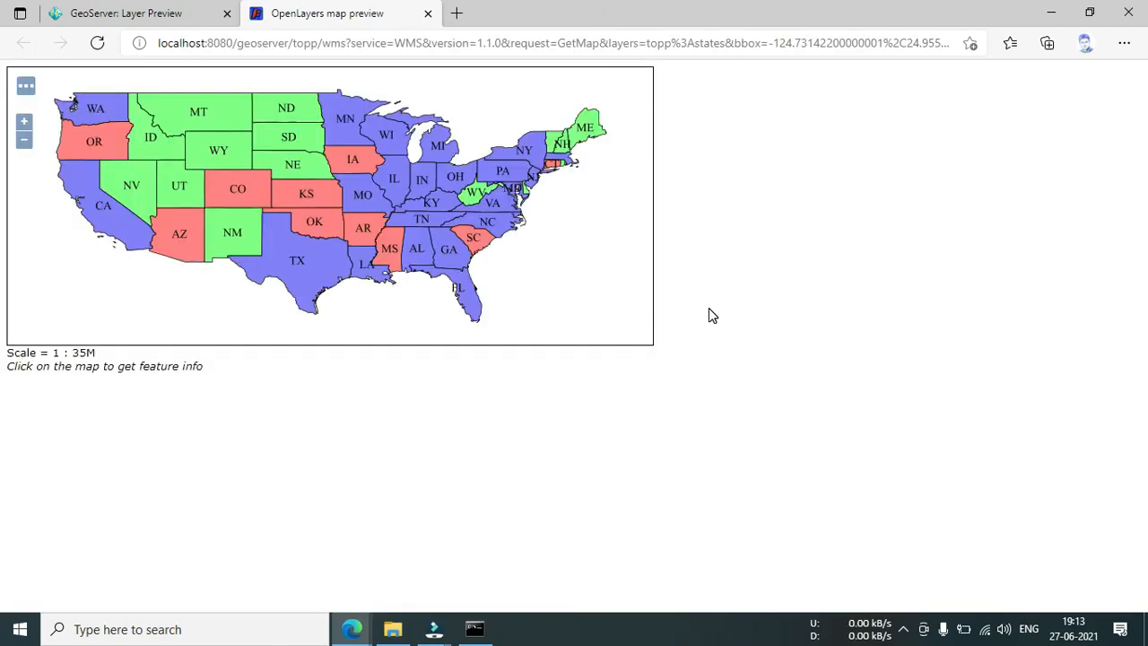
pyautogui.moveTo(265, 180)
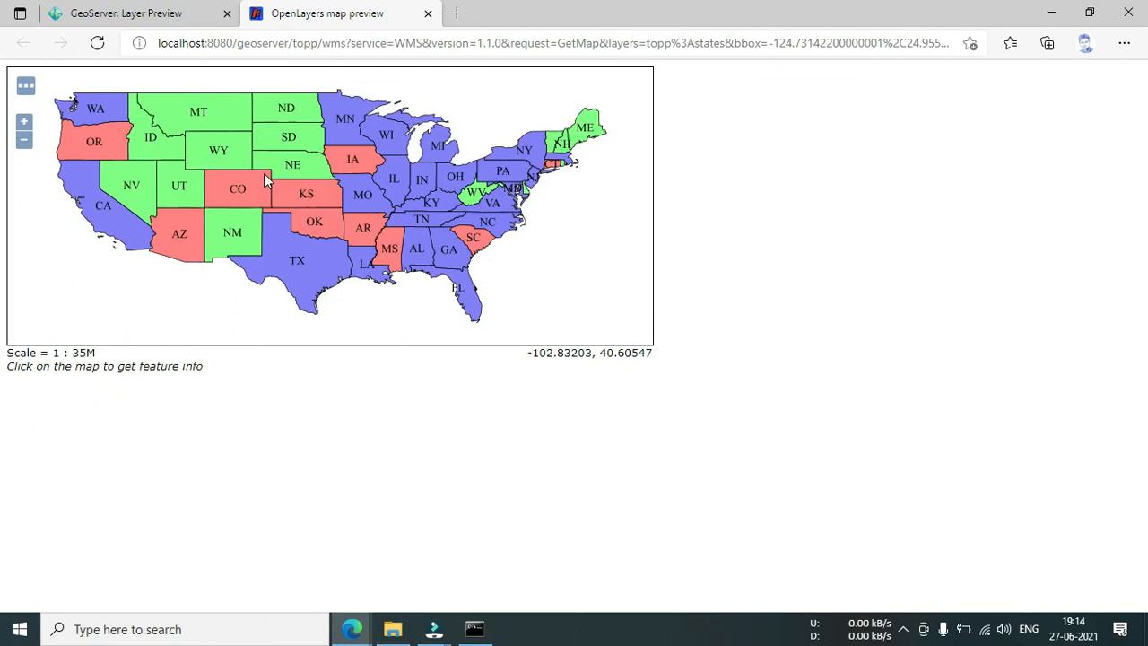
# Zoom the states map in around Kansas and Oklahoma, then back out to the whole country.
pyautogui.click(24, 121)
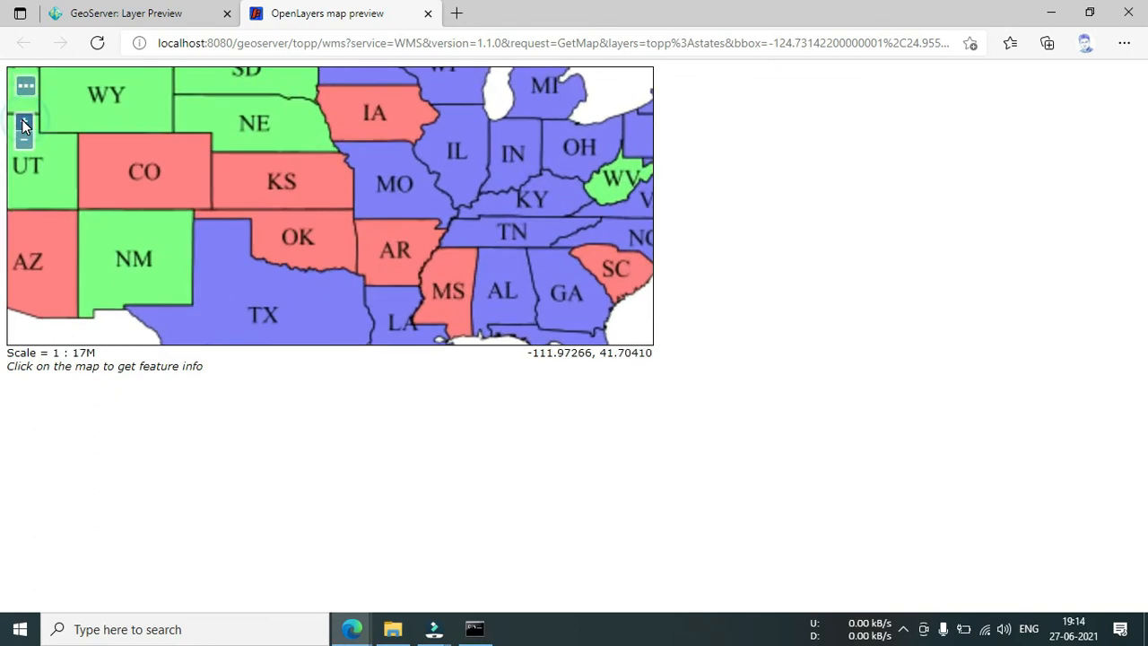
pyautogui.click(24, 124)
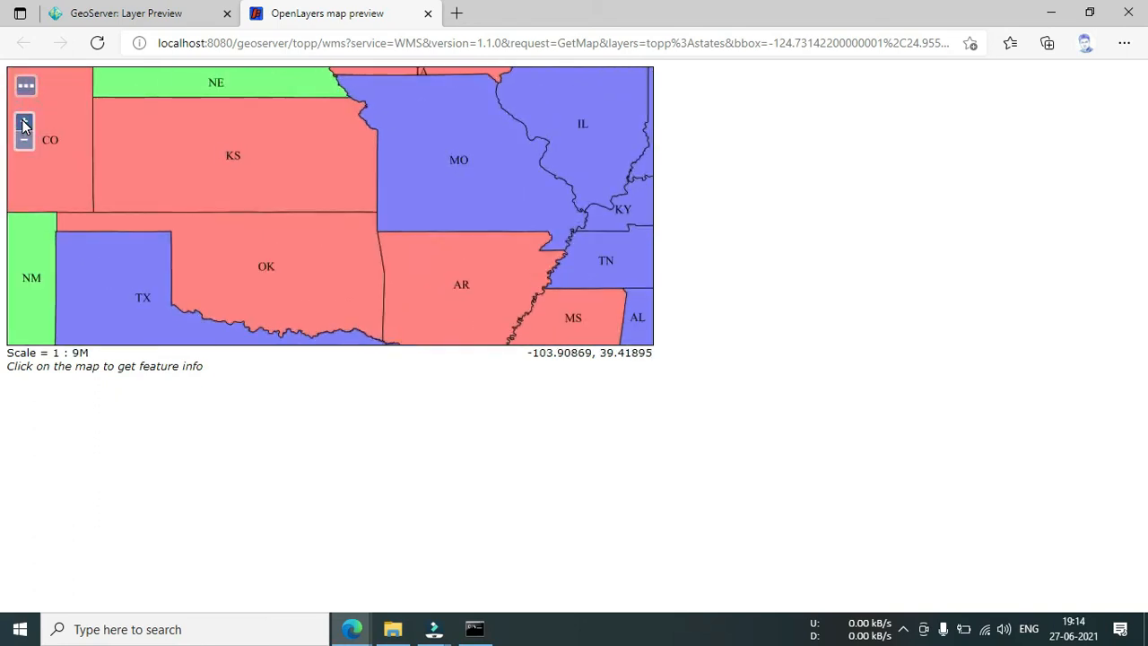
pyautogui.click(24, 126)
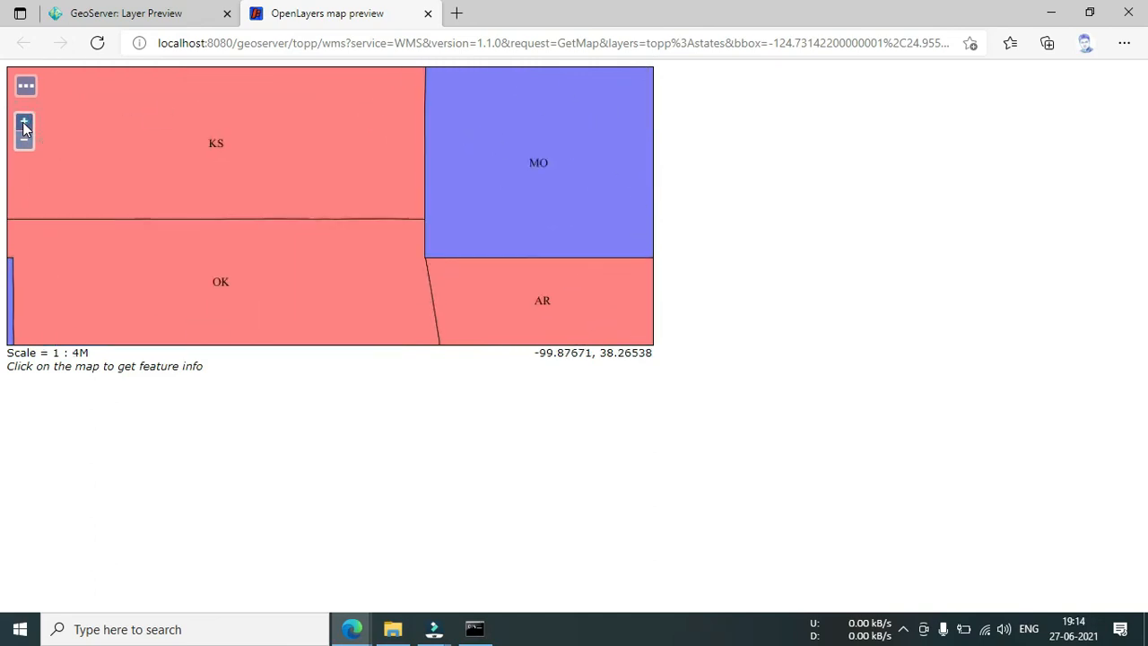
pyautogui.click(24, 136)
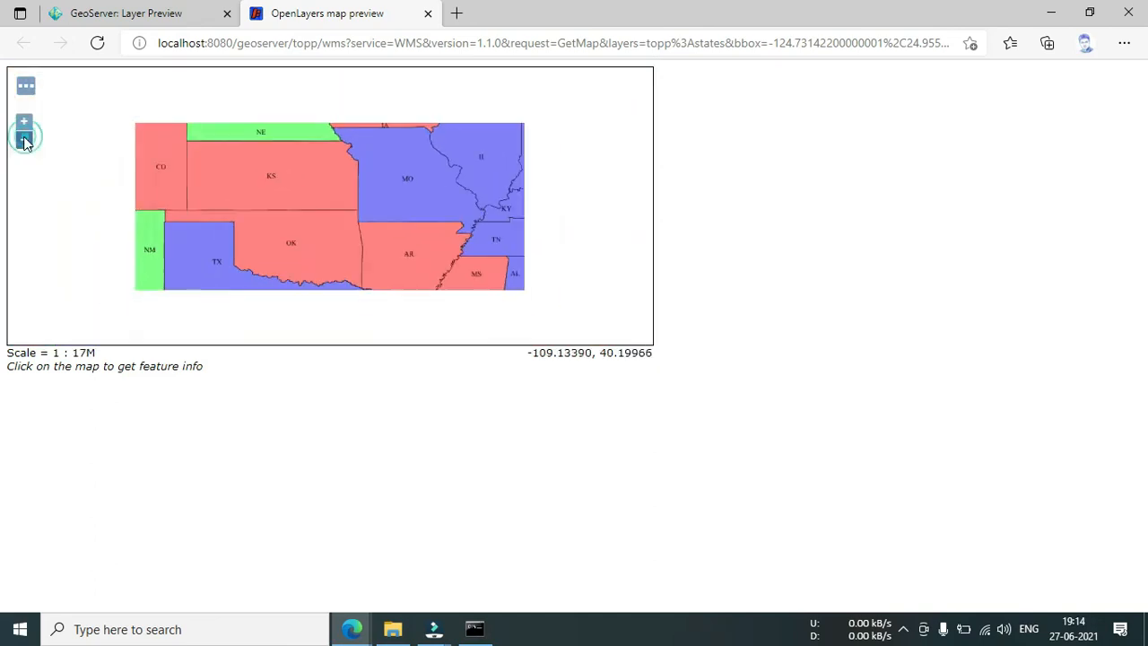
pyautogui.click(24, 139)
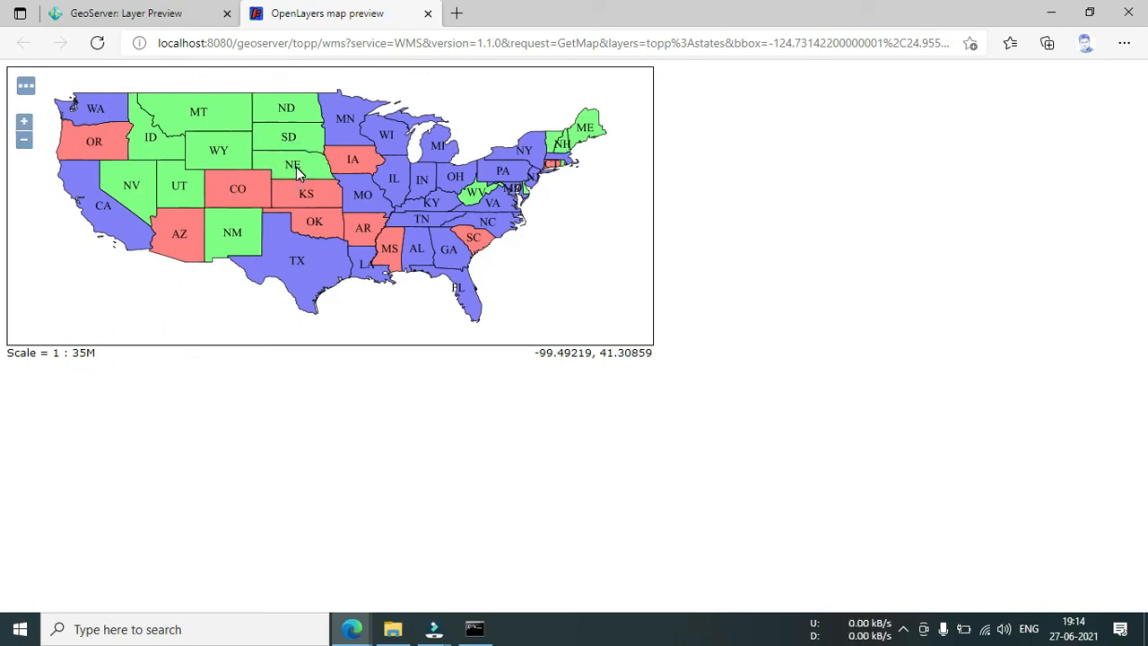
# Show feature info for Nebraska, then for Wyoming (FIPS 56, 453588 persons).
pyautogui.click(292, 170)
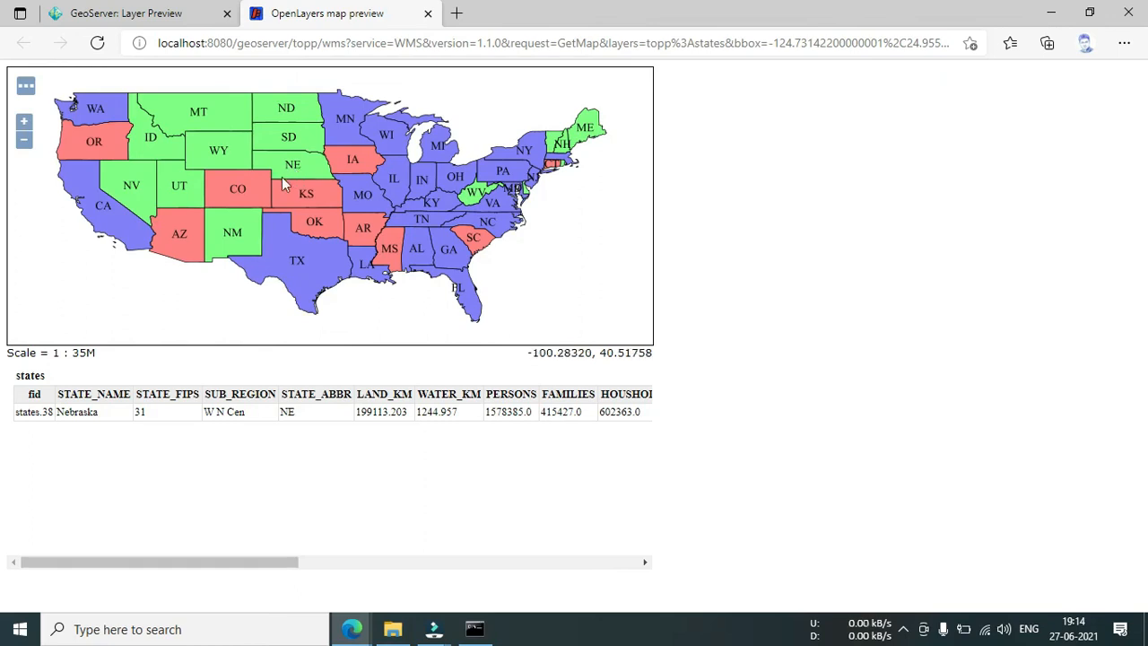
pyautogui.moveTo(216, 149)
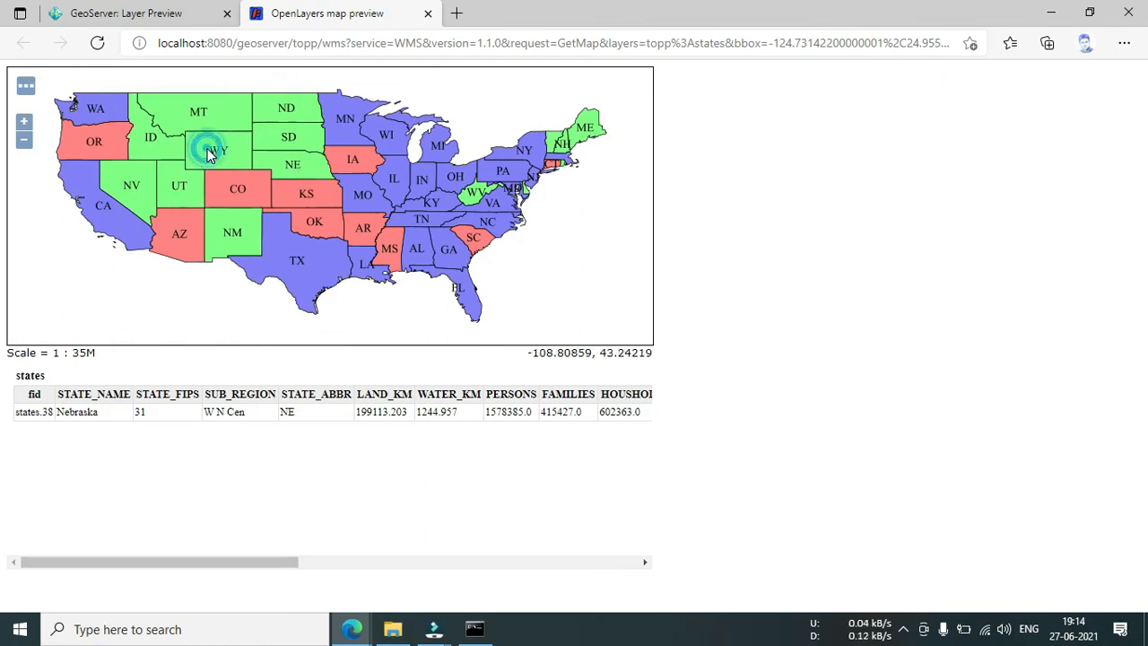
pyautogui.click(217, 149)
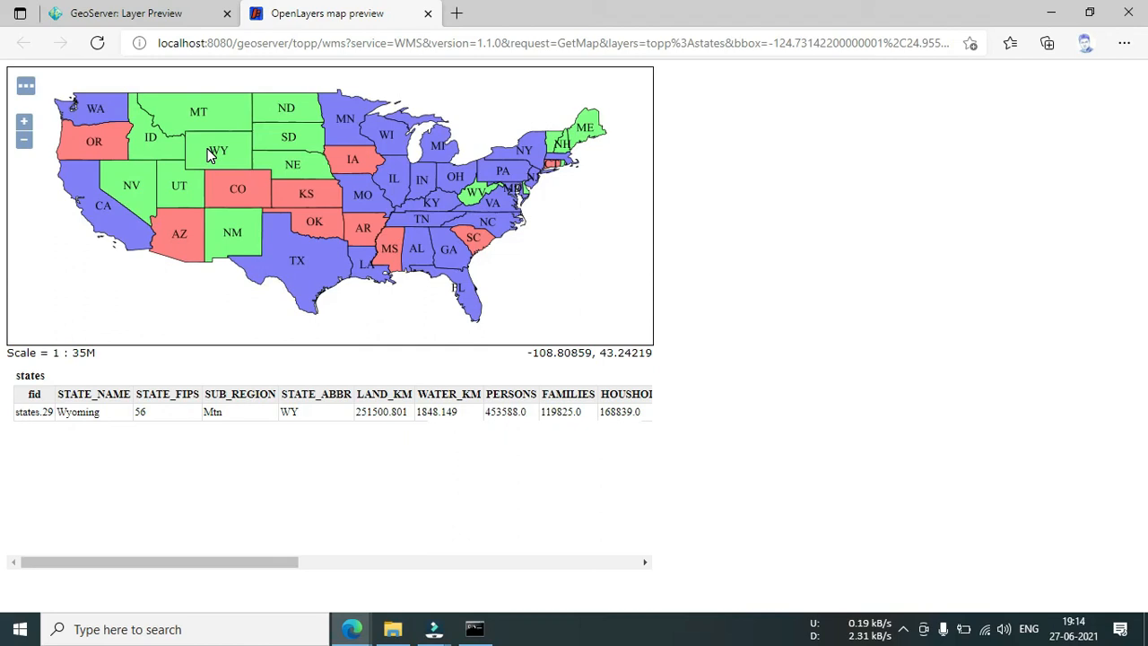
pyautogui.moveTo(227, 139)
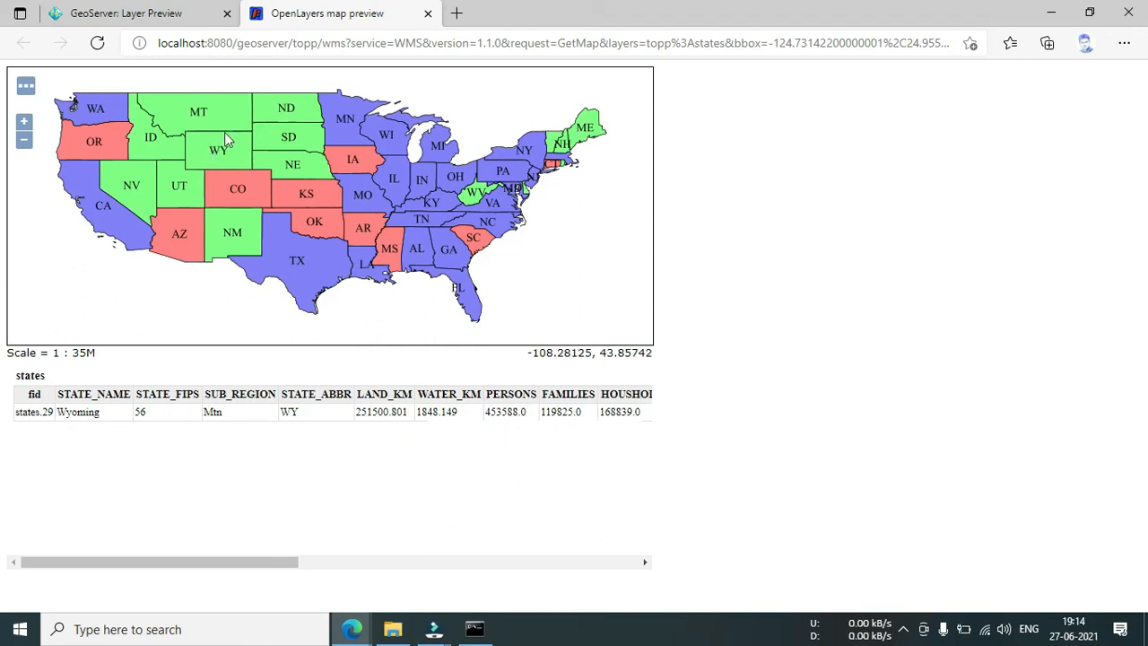